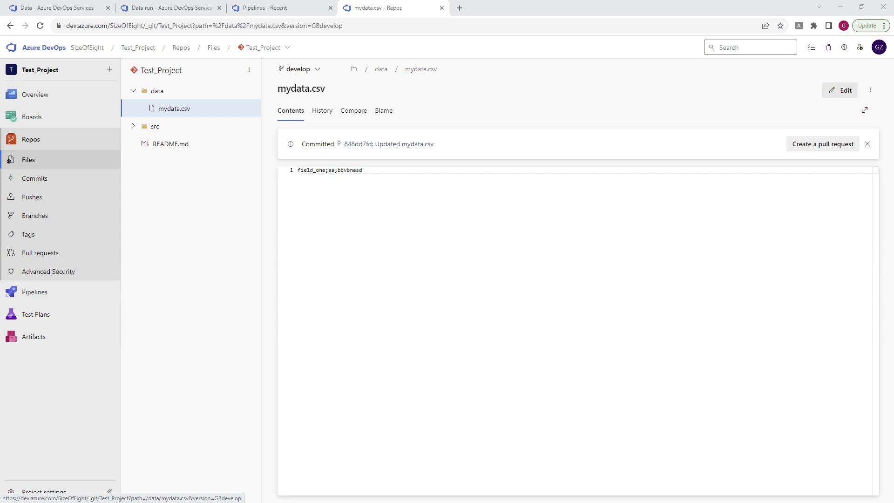
pyautogui.moveTo(564, 337)
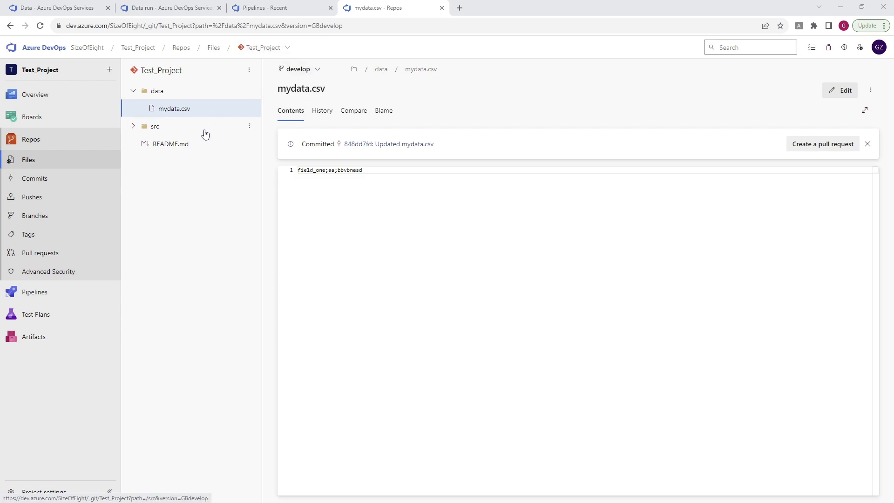
pyautogui.moveTo(125, 137)
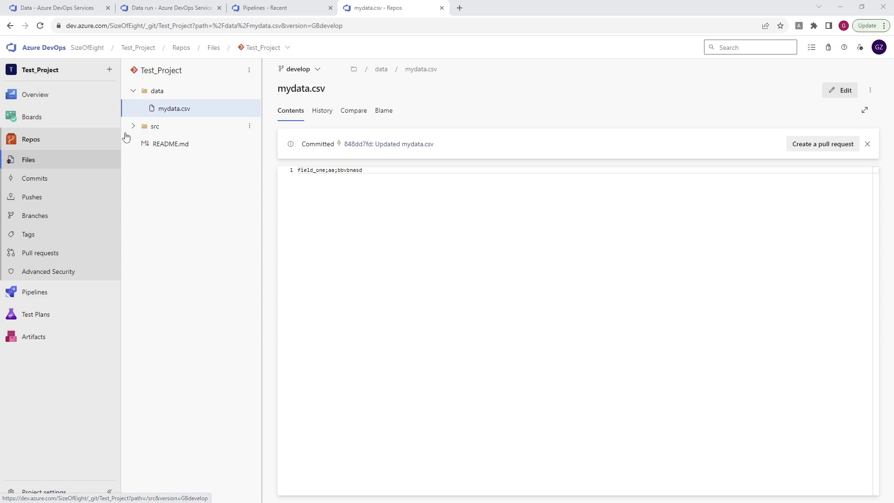
# - Expand the src folder on develop and view the empty fancyclass.cs file
pyautogui.click(133, 126)
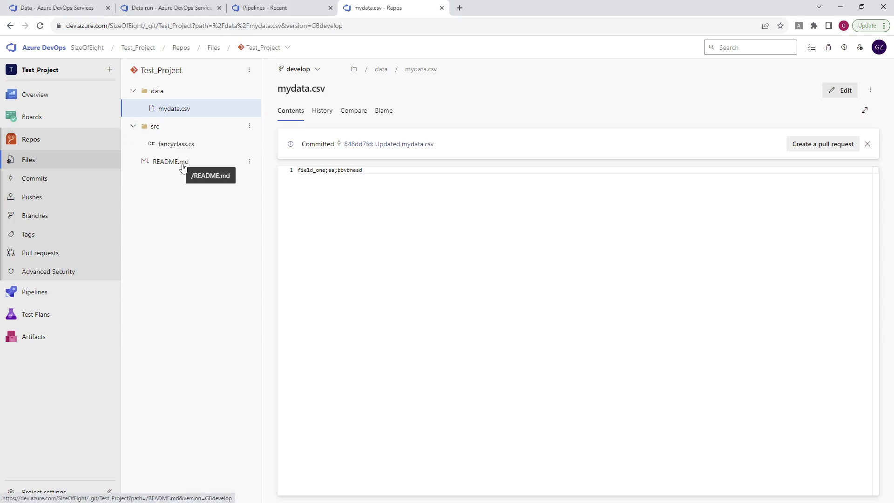
pyautogui.moveTo(208, 90)
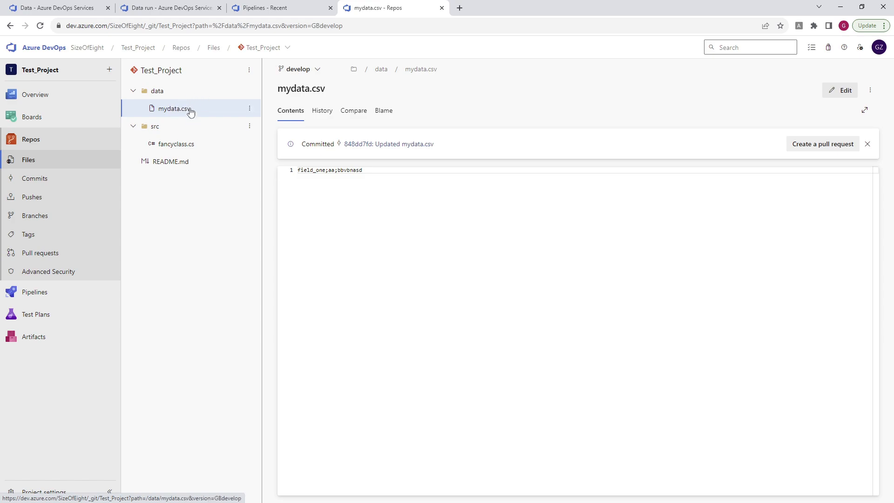
pyautogui.click(175, 144)
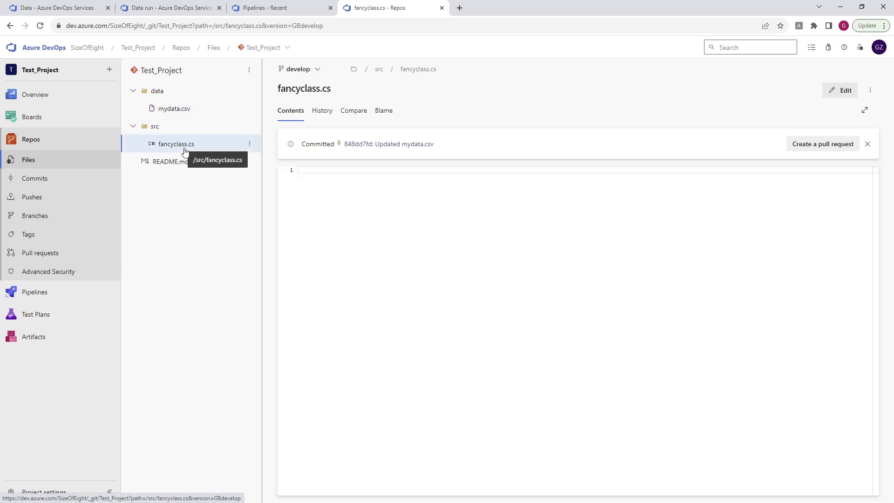
pyautogui.moveTo(402, 285)
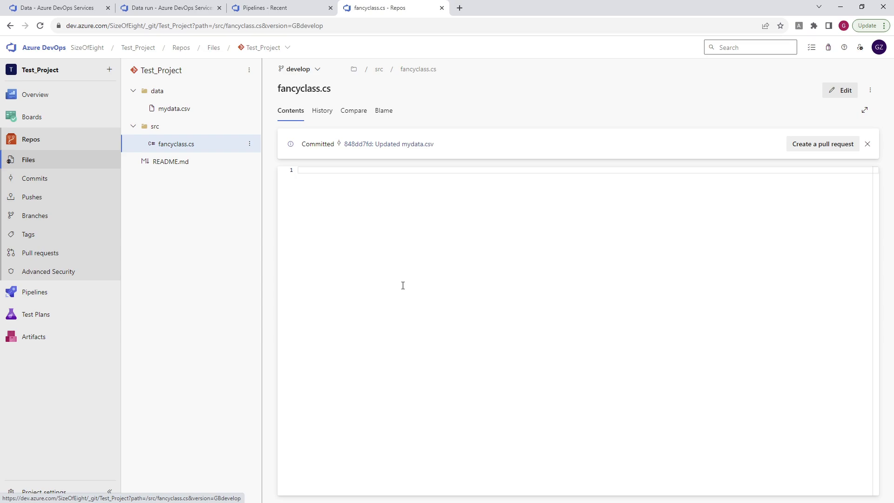
pyautogui.moveTo(450, 225)
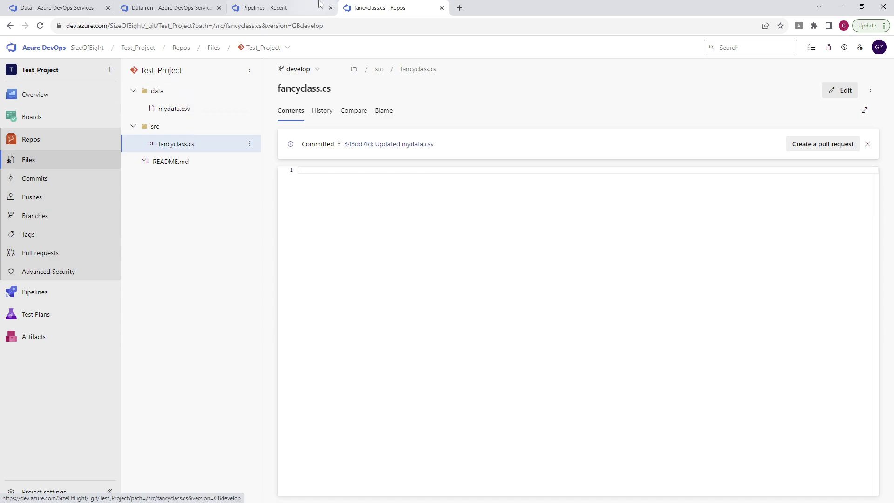
pyautogui.moveTo(262, 7)
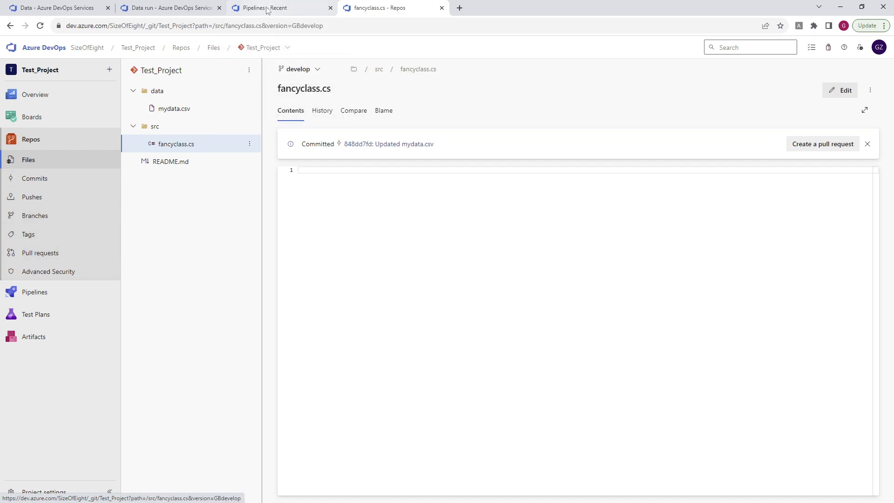
# - Start a classic-editor pipeline for Test_Project Git repo with develop as the default branch
pyautogui.click(265, 7)
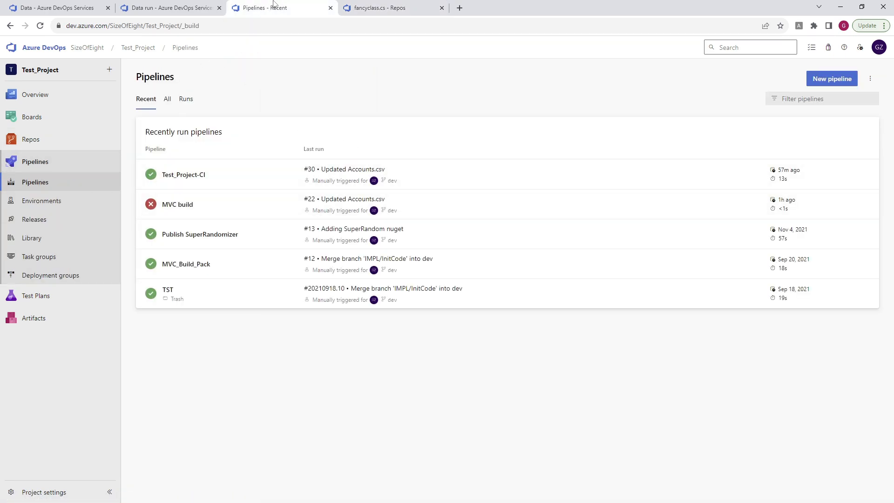
pyautogui.click(831, 78)
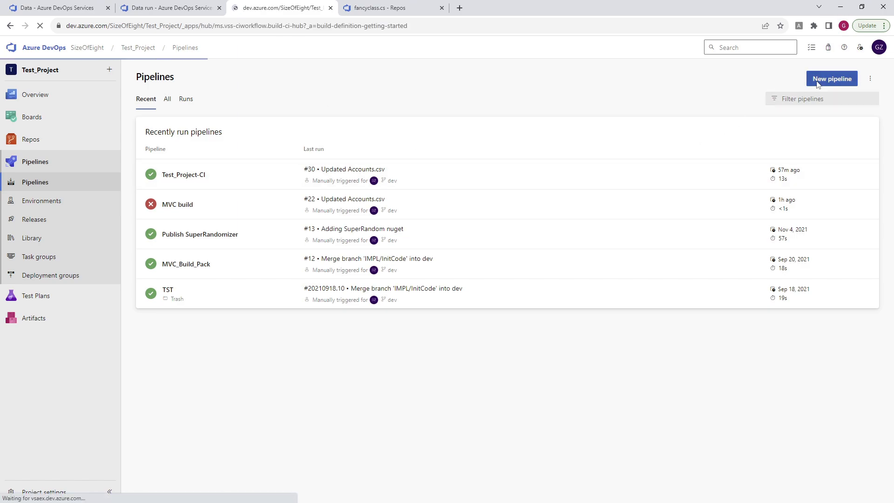
pyautogui.click(831, 79)
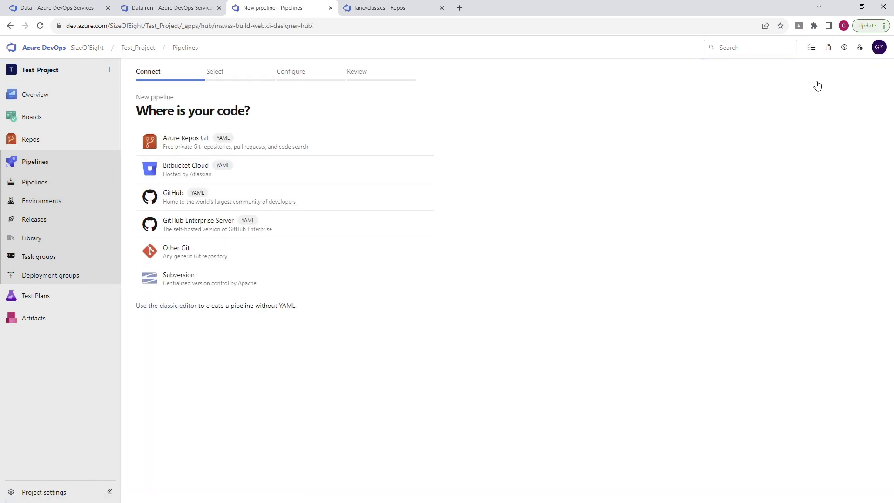
pyautogui.click(171, 306)
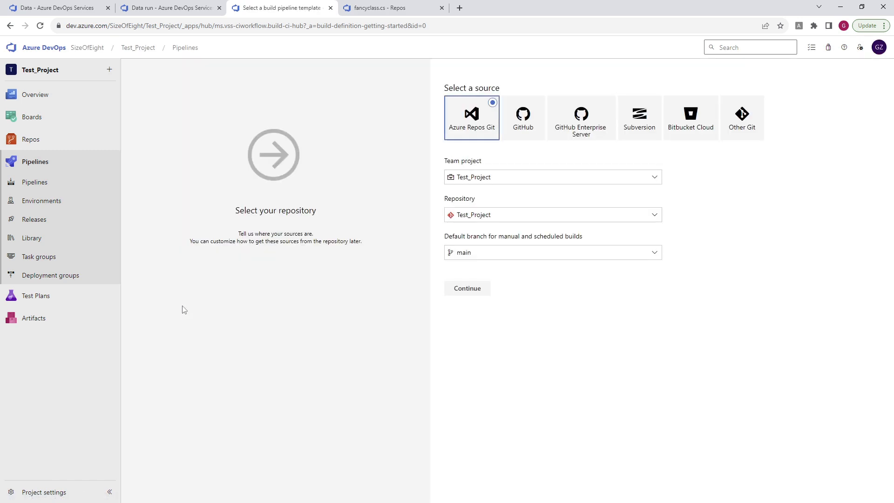
pyautogui.click(550, 253)
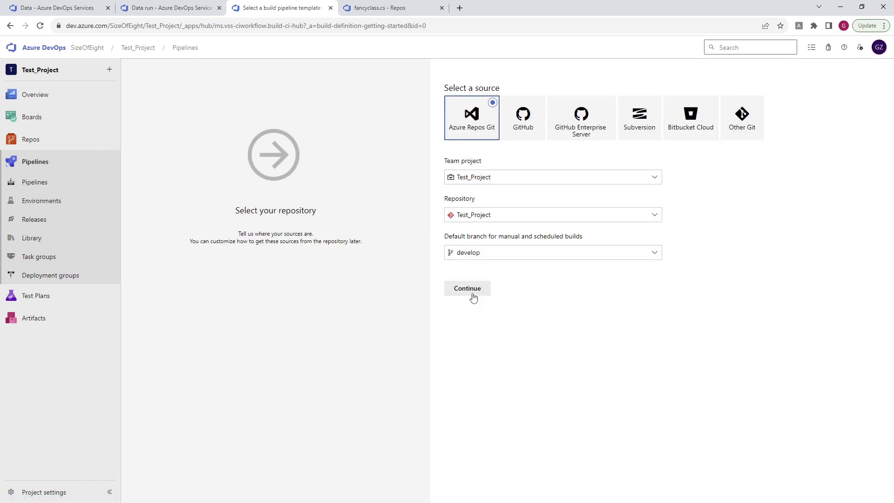
pyautogui.click(468, 288)
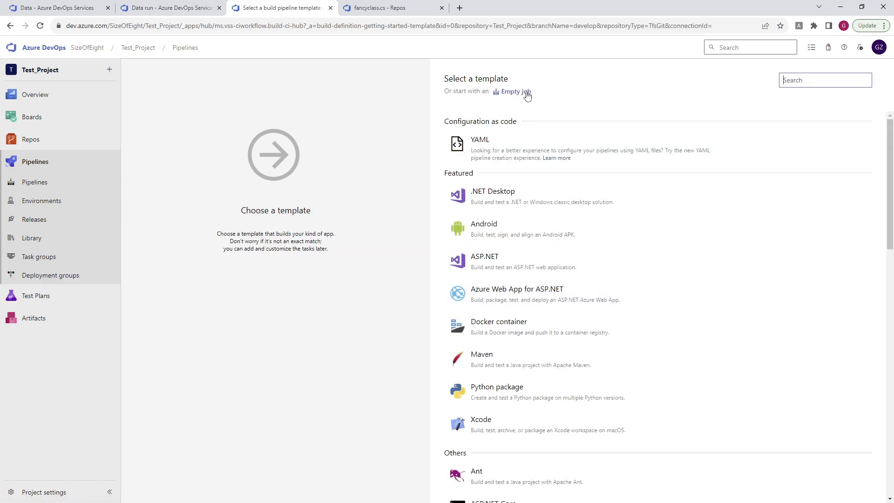
# - Create an empty-job pipeline named 'Data prepare' on the Self agent pool and save it to root
pyautogui.click(515, 91)
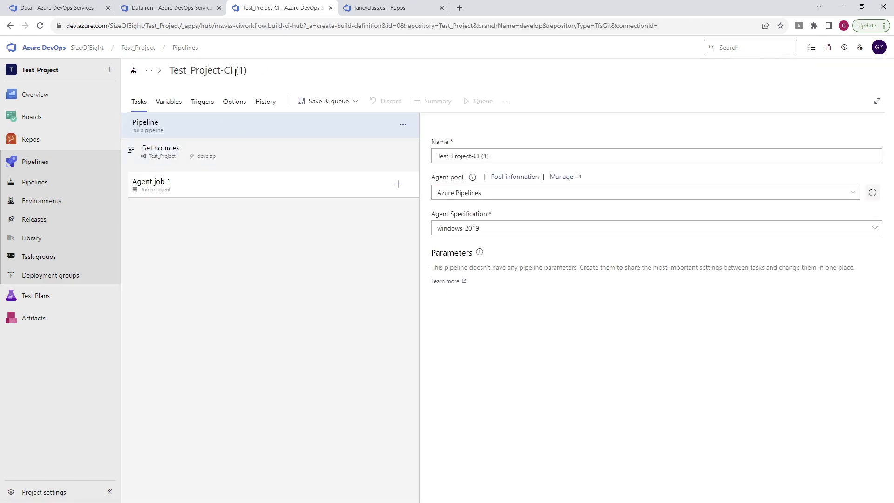
pyautogui.doubleClick(208, 71)
pyautogui.write('Data')
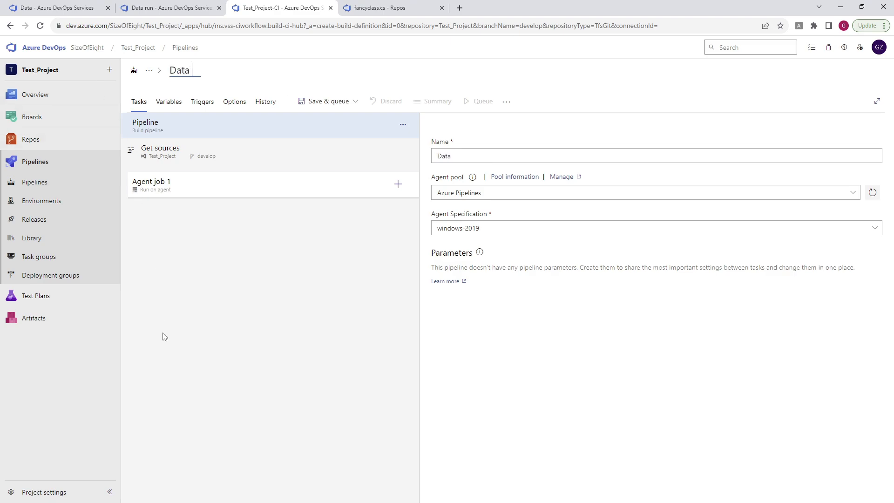
pyautogui.write('prepare')
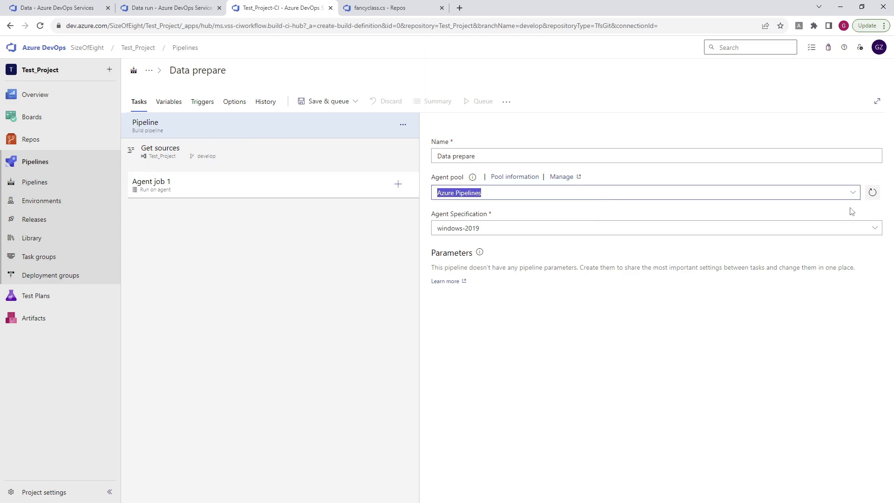
pyautogui.click(645, 192)
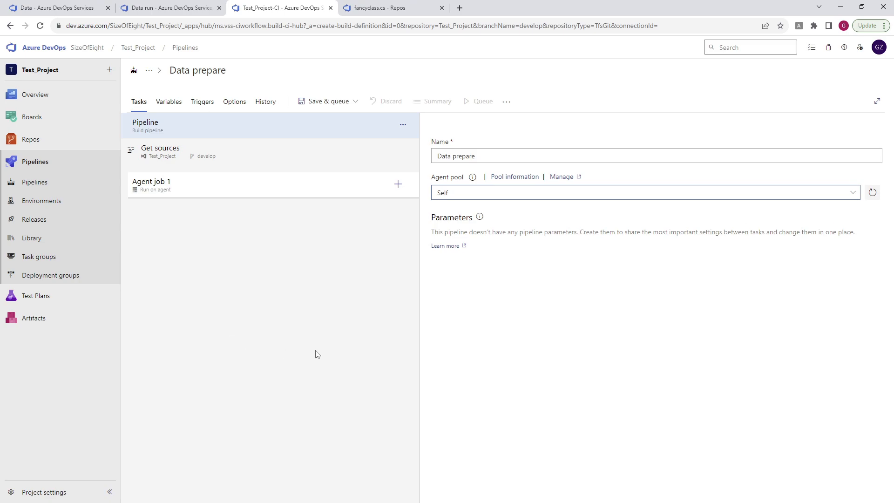
pyautogui.click(325, 101)
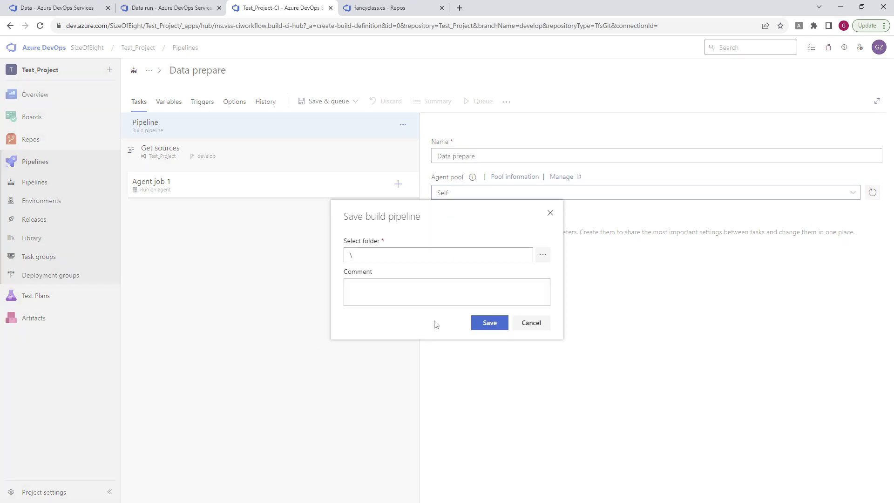
pyautogui.click(488, 322)
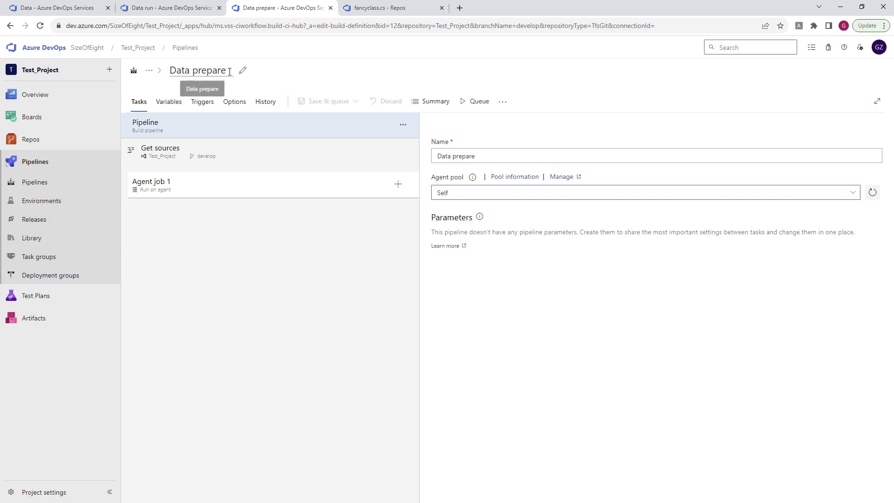
pyautogui.click(376, 7)
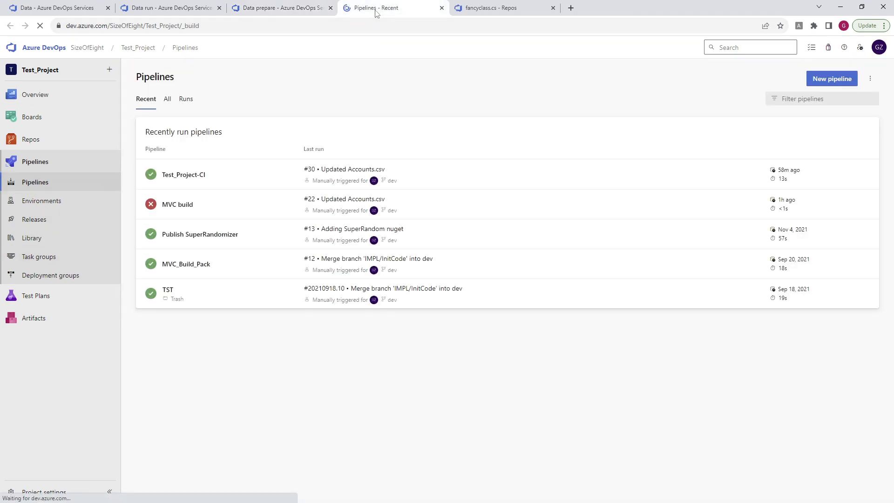
pyautogui.click(167, 99)
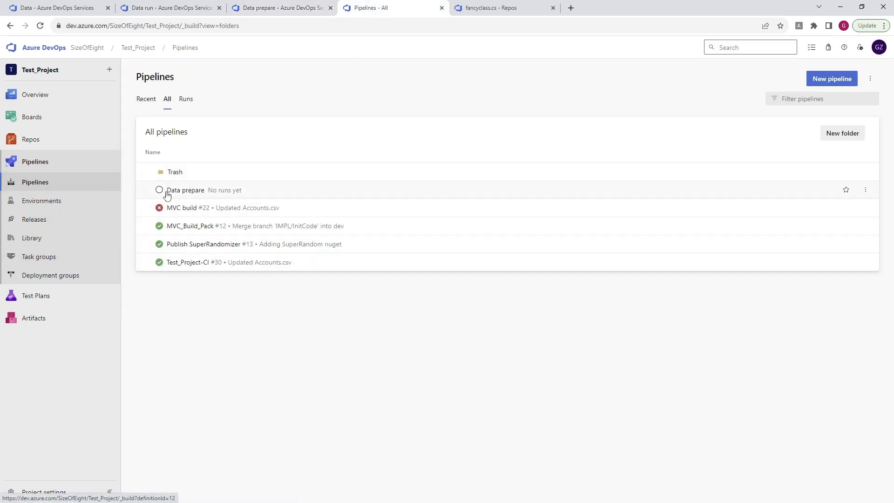
pyautogui.click(186, 190)
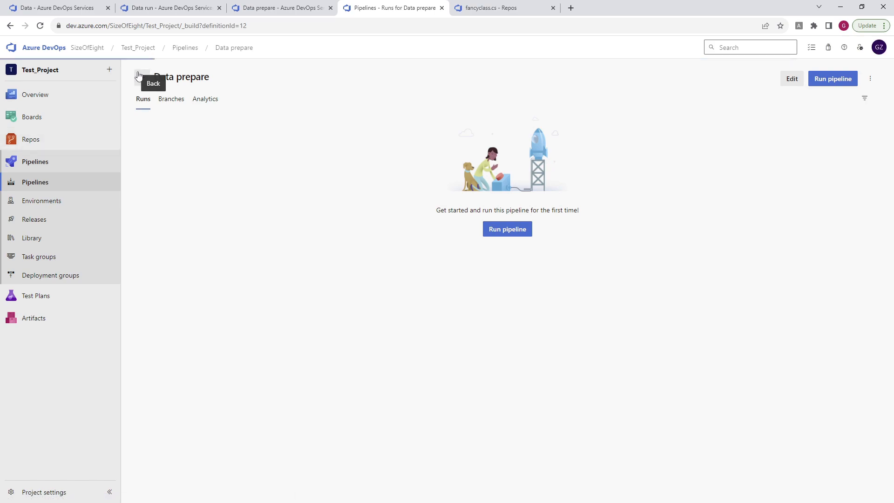
pyautogui.click(792, 79)
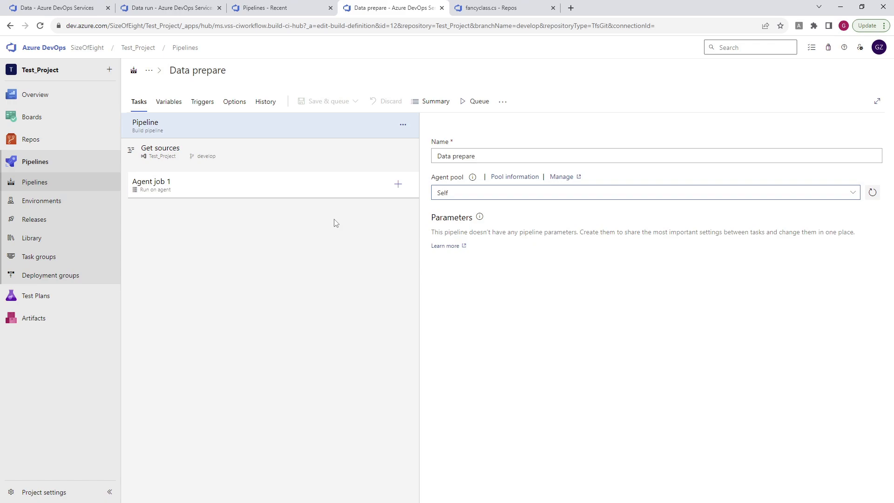
pyautogui.moveTo(202, 102)
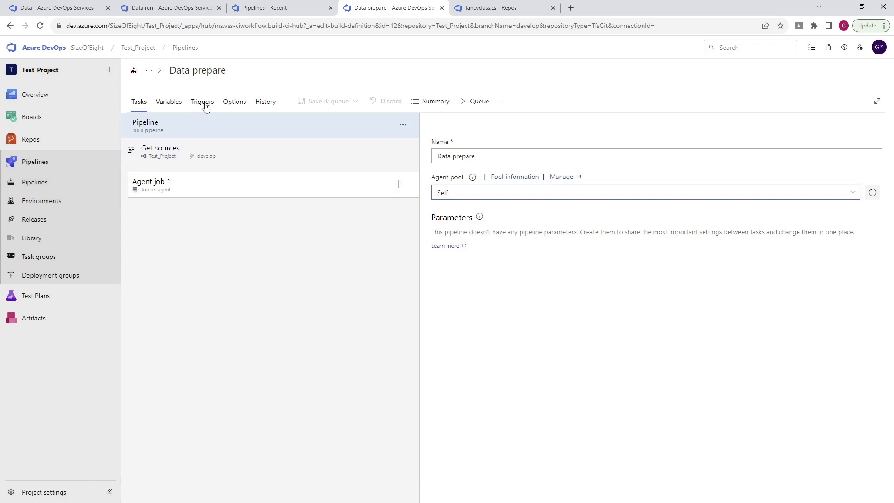
# - Enable continuous integration with one branch filter including develop, removing the extra main row
pyautogui.click(202, 101)
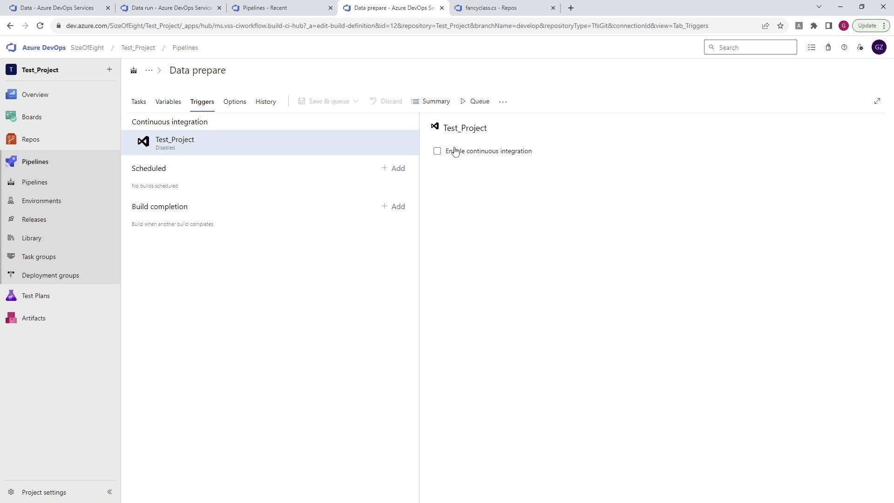
pyautogui.click(437, 151)
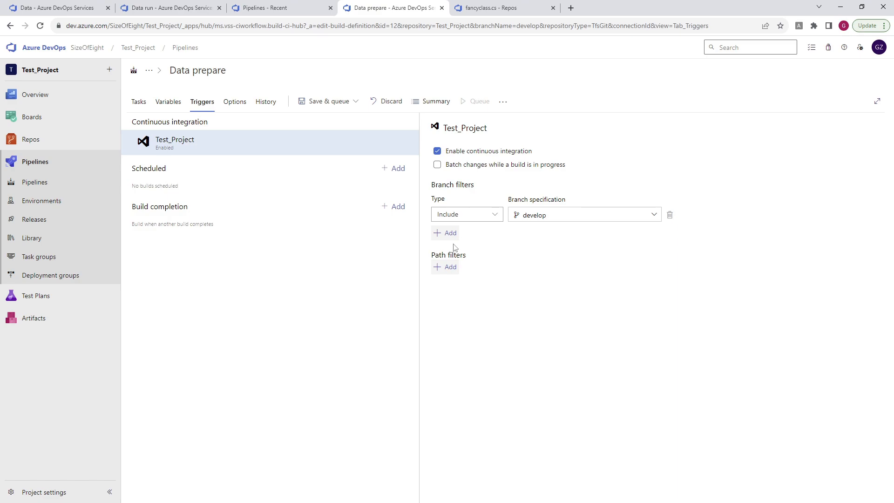
pyautogui.click(445, 233)
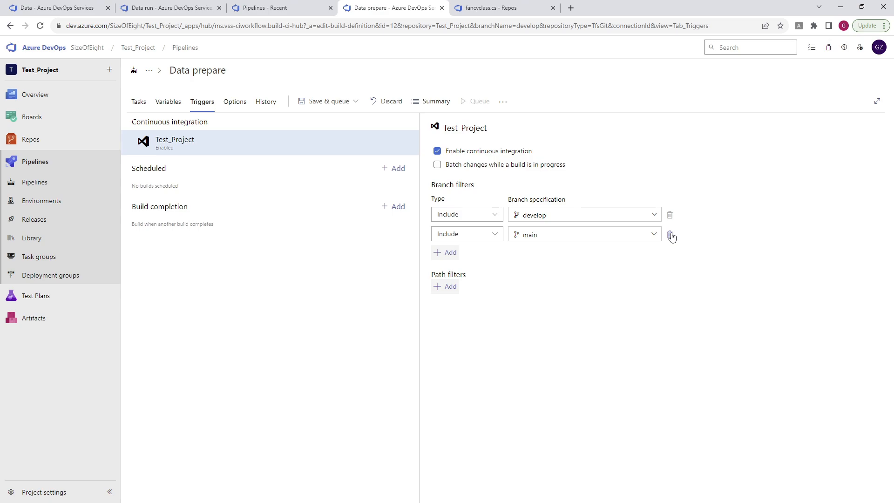
pyautogui.click(466, 214)
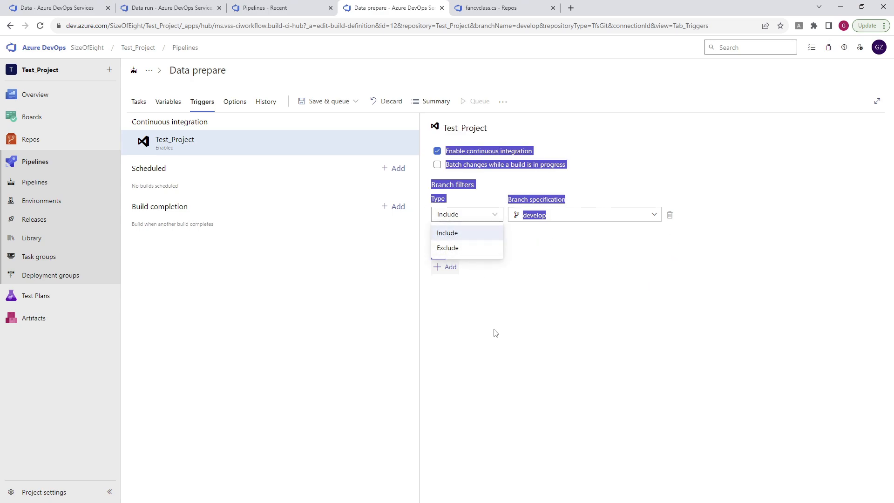
pyautogui.click(448, 233)
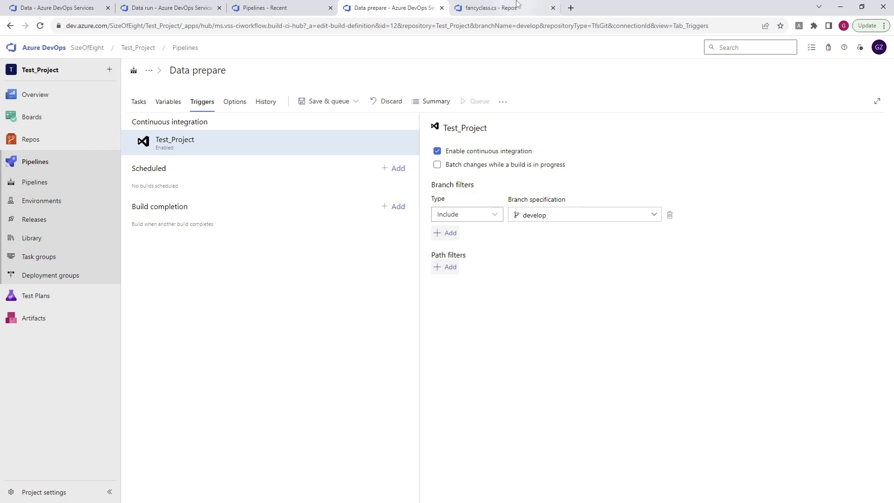
pyautogui.moveTo(197, 147)
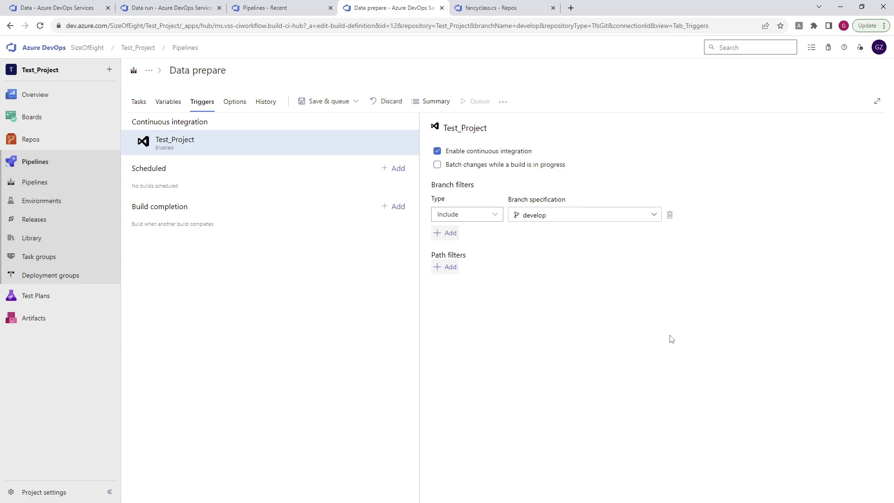
# - Check the repo's data folder holding mydata.csv, then return to Data prepare's triggers
pyautogui.click(502, 7)
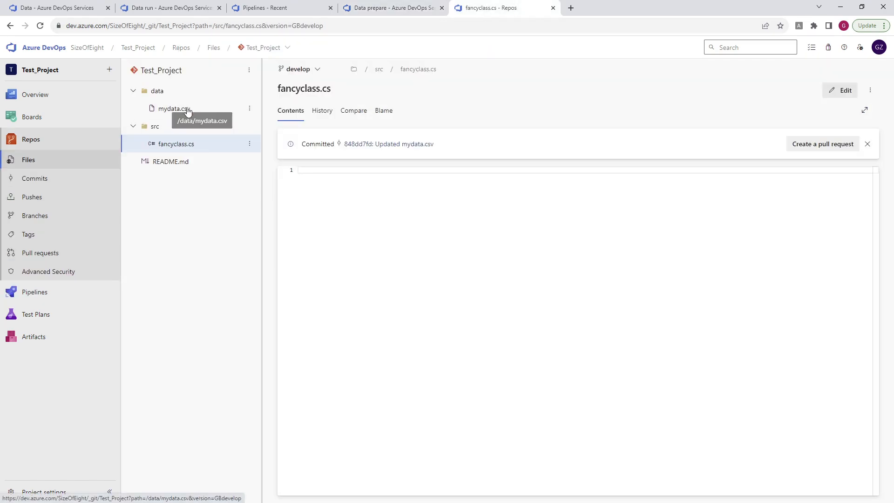
pyautogui.click(157, 91)
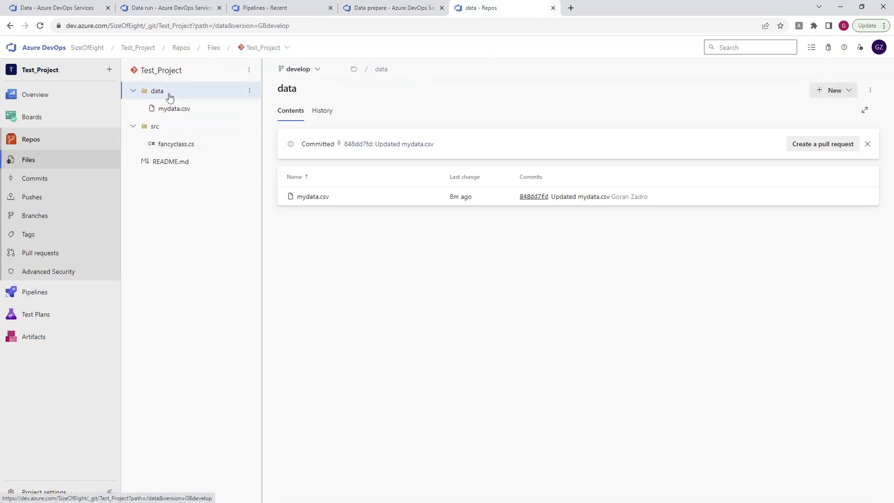
pyautogui.moveTo(173, 109)
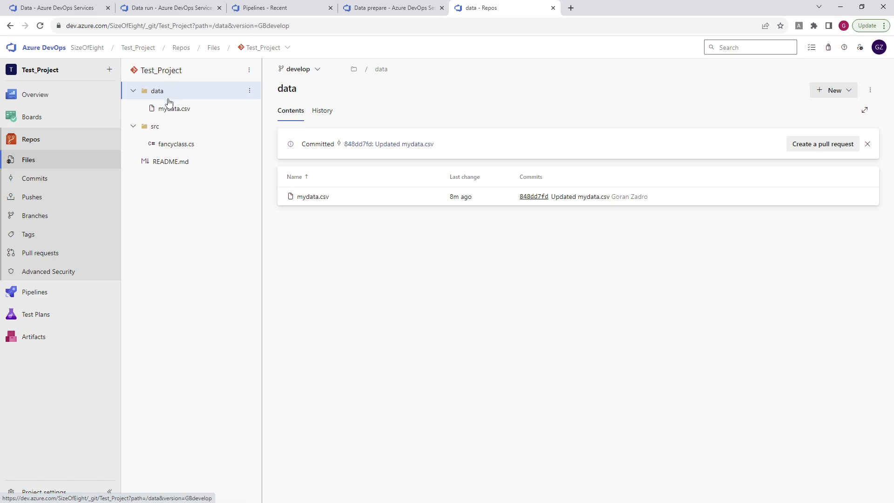
pyautogui.moveTo(174, 109)
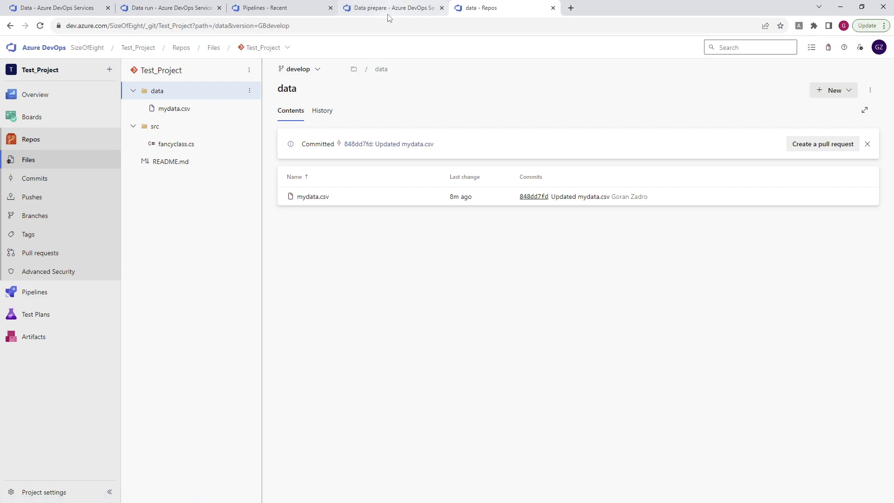
pyautogui.click(391, 8)
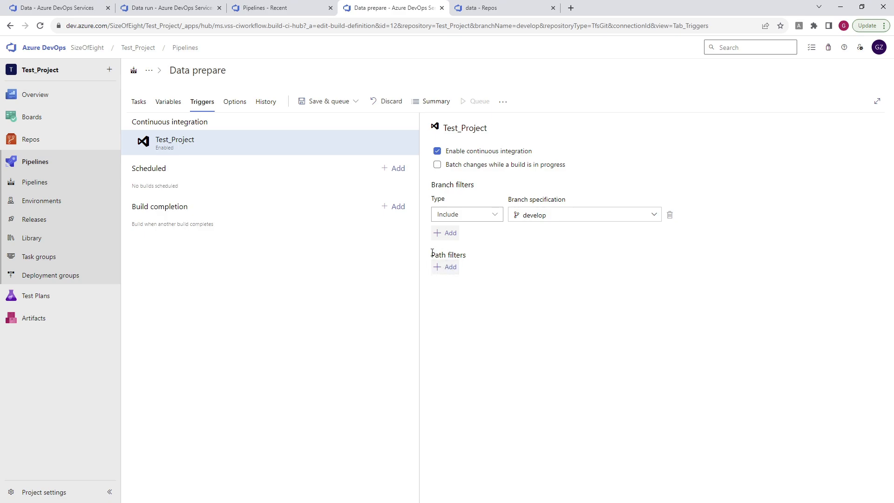
# - Add an Include path filter with path specification data/* to the CI trigger
pyautogui.click(444, 267)
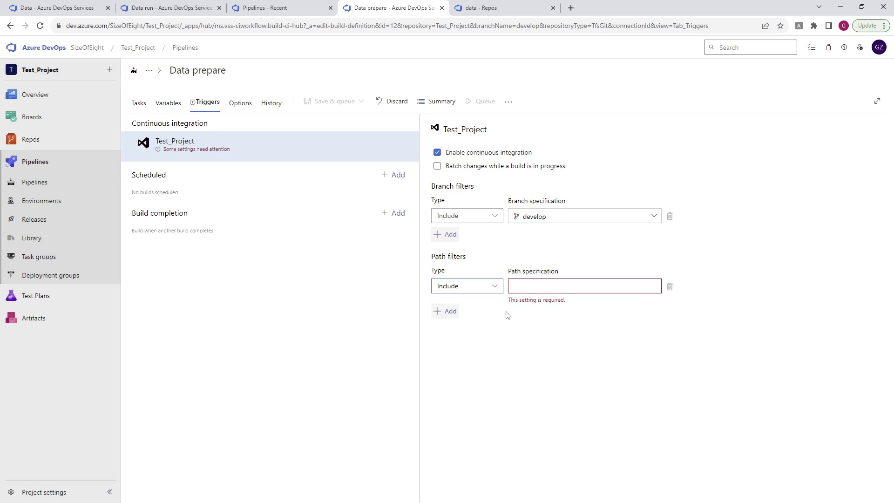
pyautogui.click(581, 286)
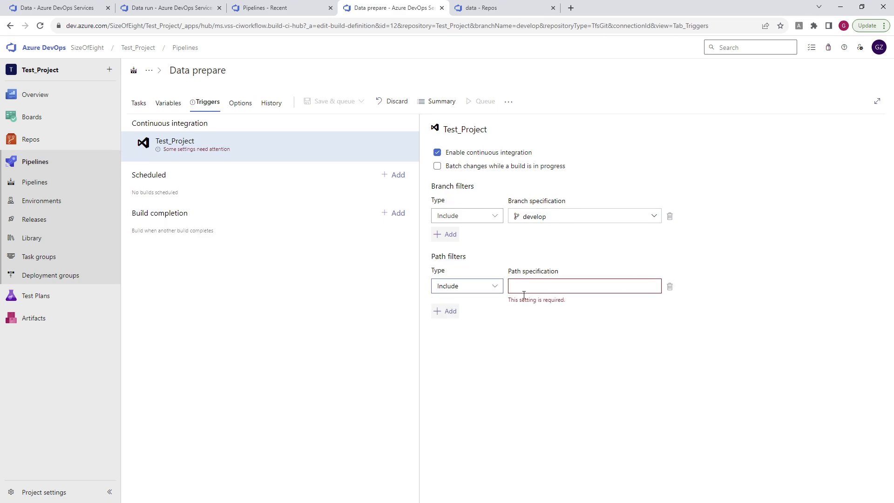
pyautogui.click(584, 286)
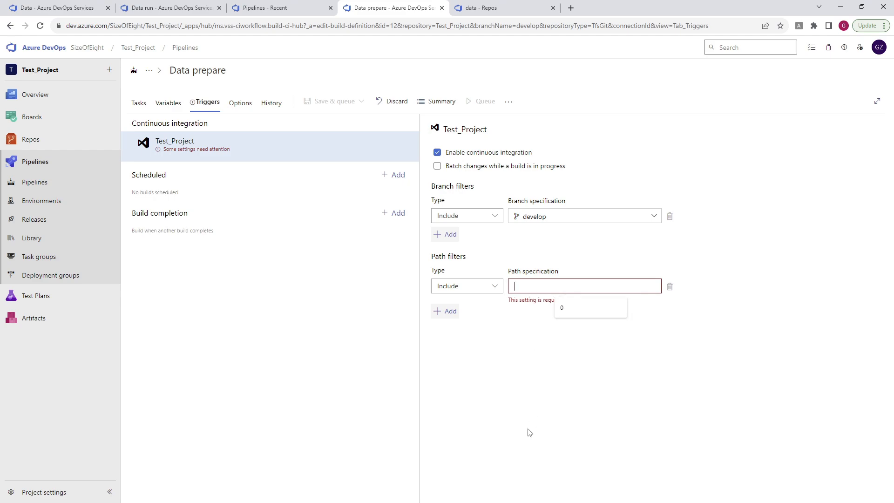
pyautogui.moveTo(541, 408)
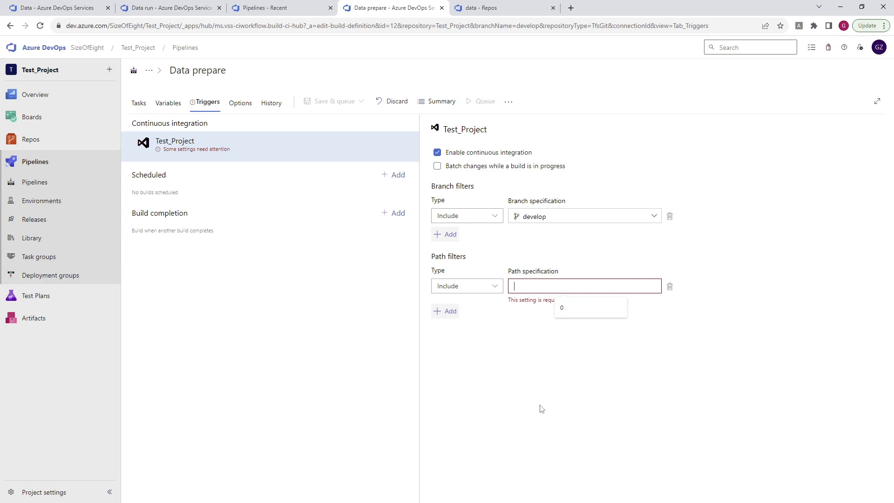
pyautogui.click(505, 7)
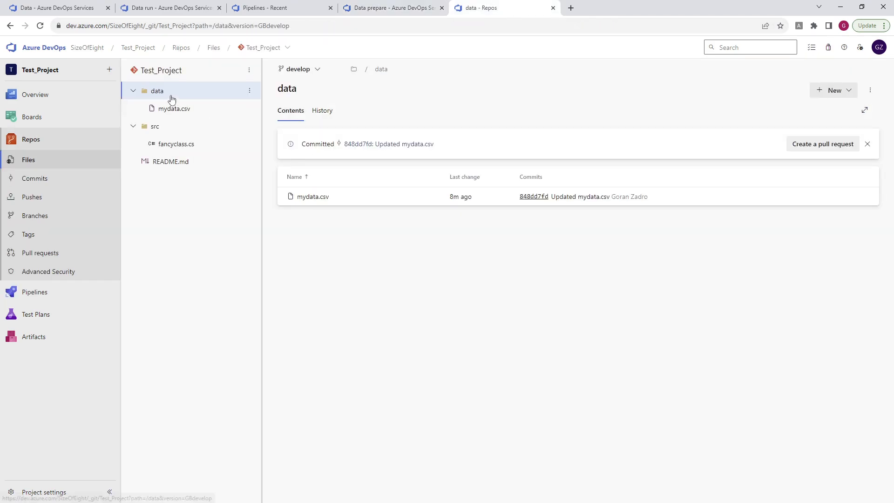
pyautogui.click(391, 7)
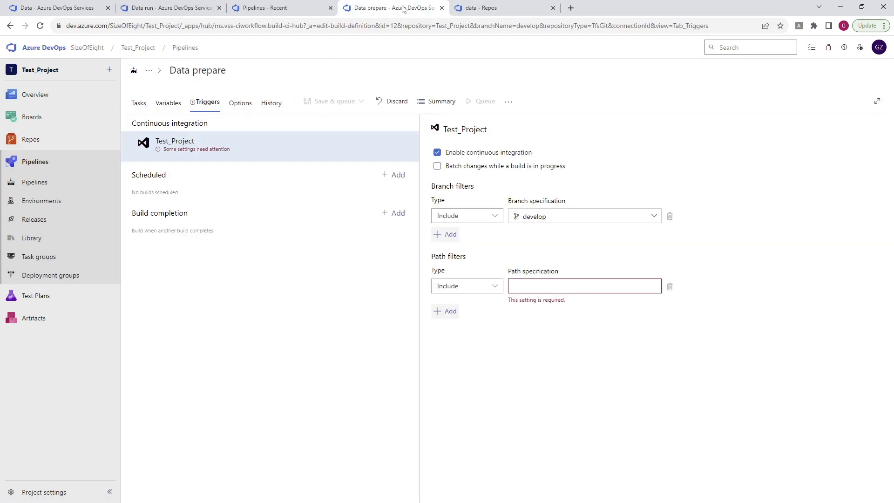
pyautogui.write('data/*')
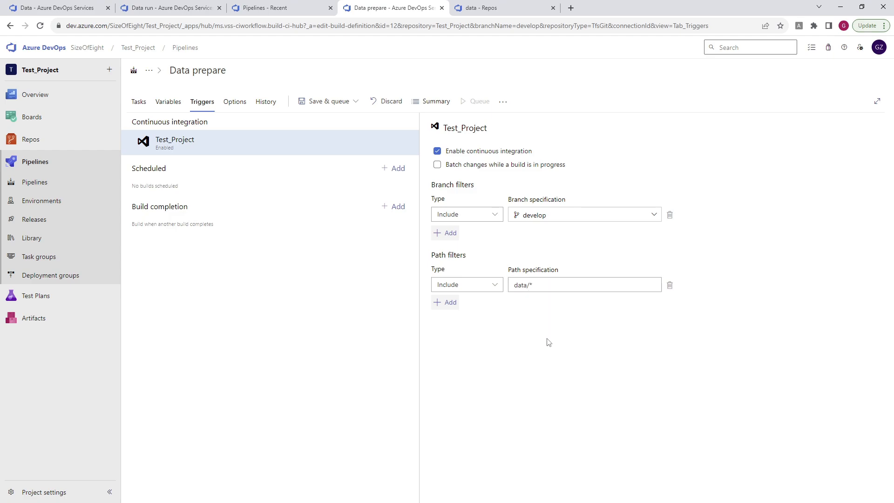
# - Save Data prepare's develop and data/* trigger filters and view its empty runs page
pyautogui.click(356, 101)
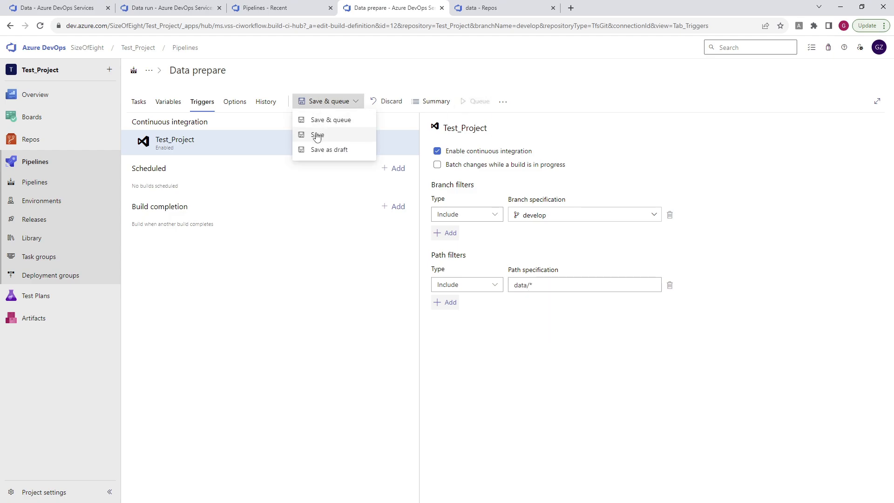
pyautogui.click(318, 134)
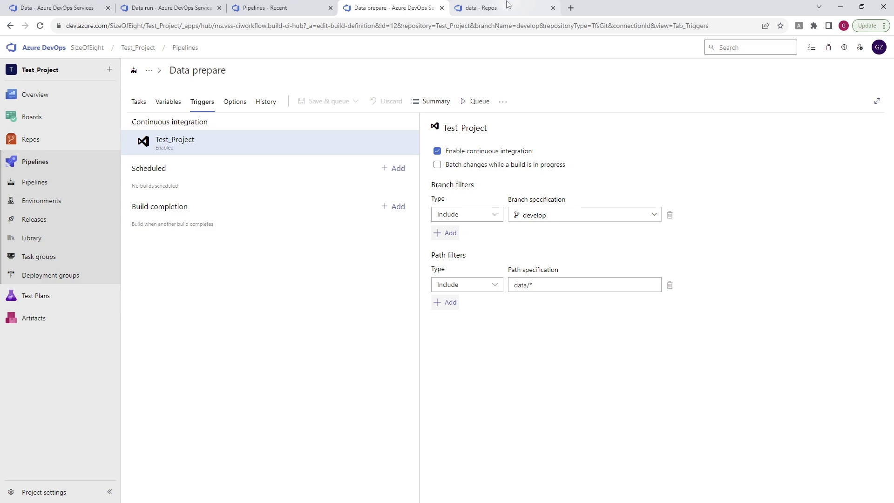
pyautogui.click(280, 8)
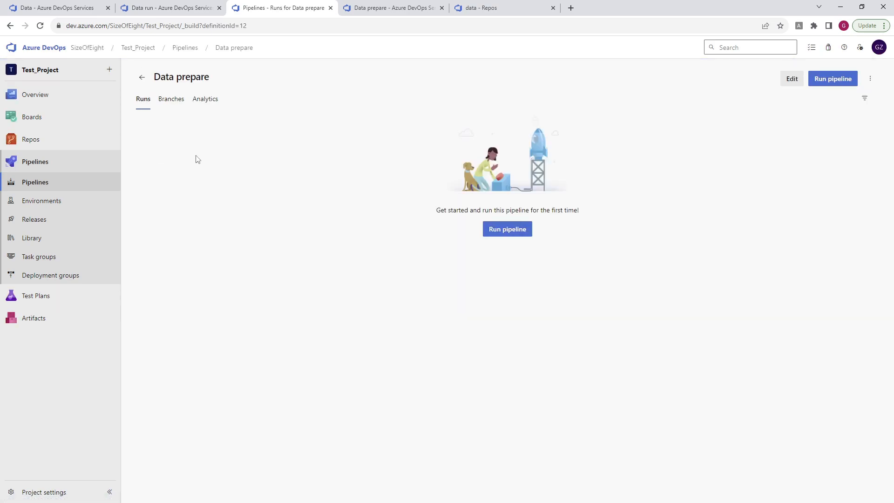
# - List all pipelines, then open mydata.csv from the repo's data folder
pyautogui.click(185, 47)
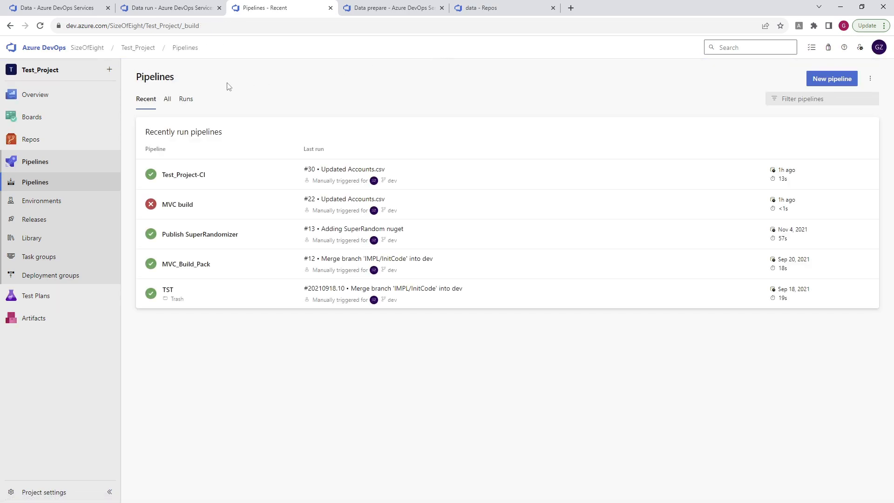
pyautogui.click(167, 99)
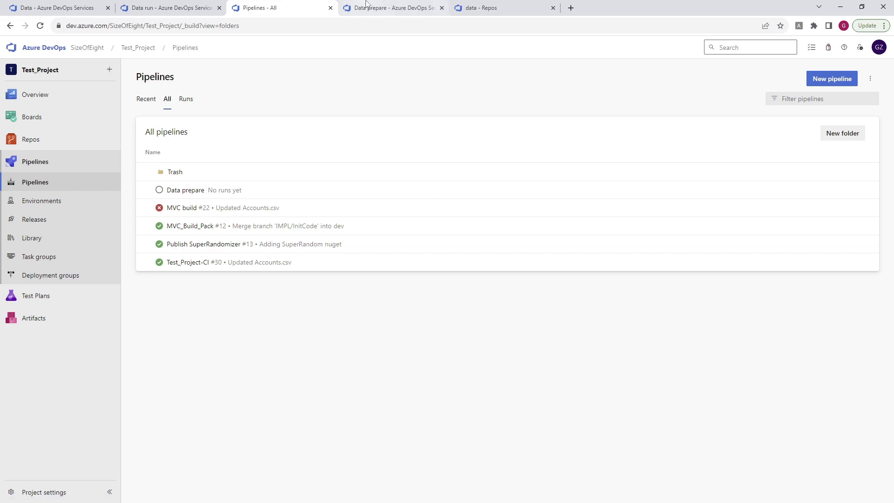
pyautogui.click(502, 8)
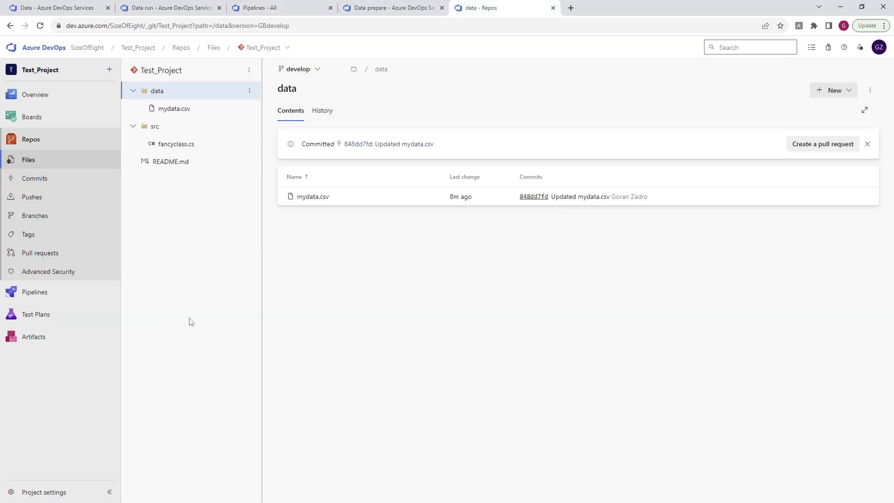
pyautogui.click(173, 108)
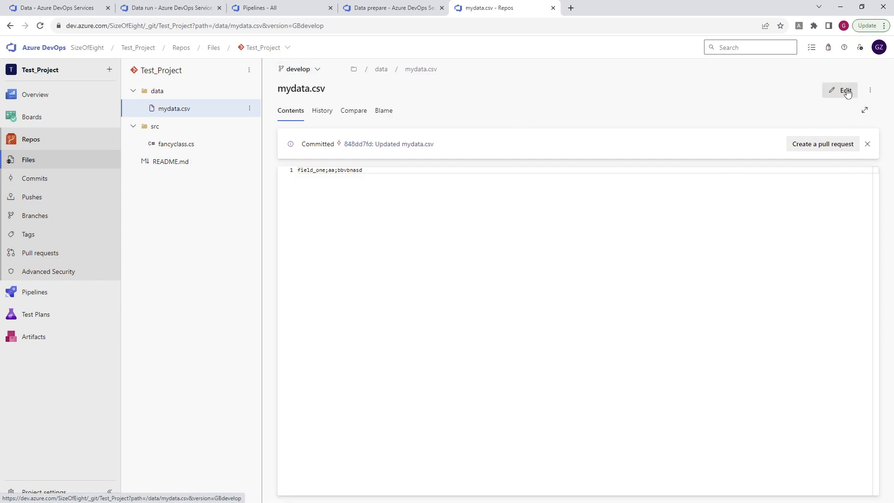
# - Add ';' to line 1 of mydata.csv and a new line '1;2;3', then commit
pyautogui.click(844, 90)
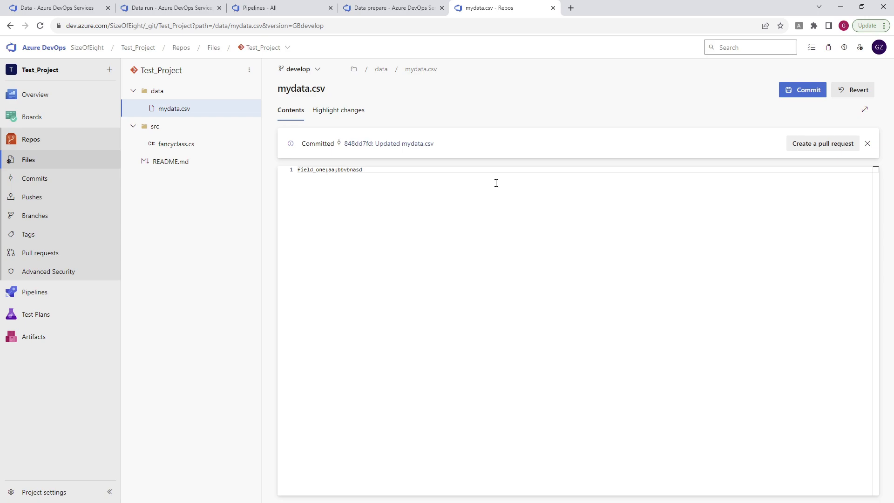
pyautogui.write(';')
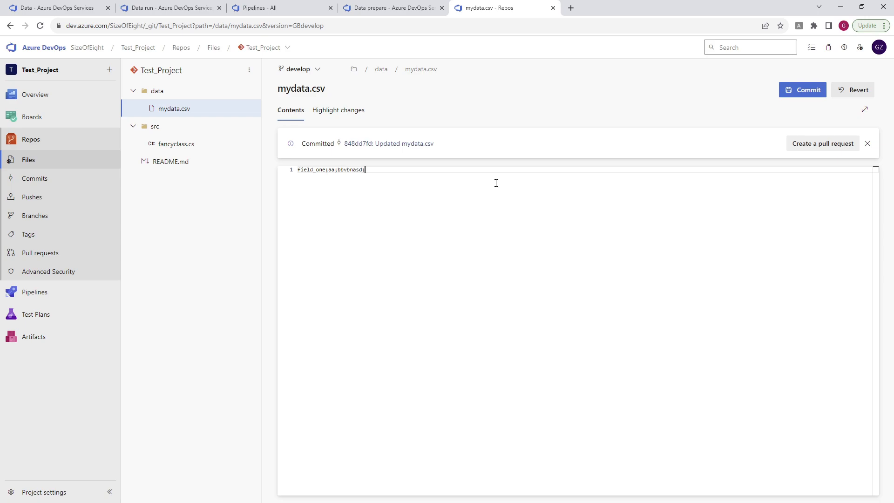
pyautogui.write('1,')
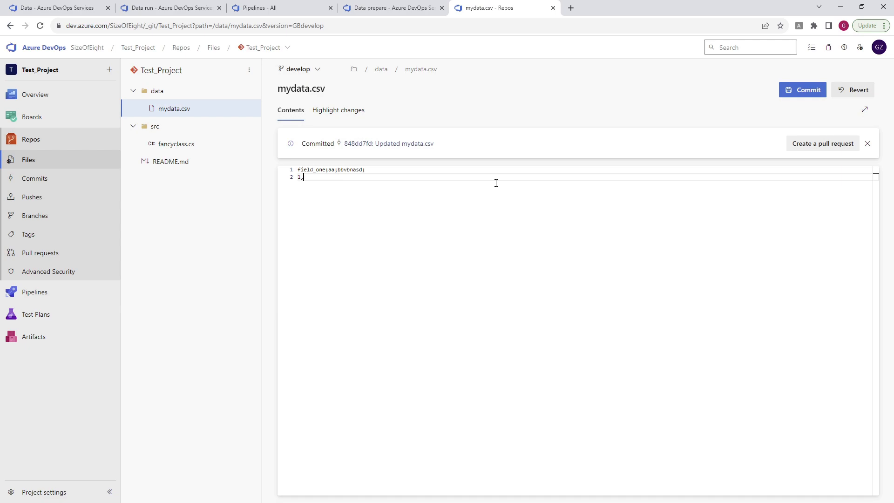
pyautogui.write(';2;')
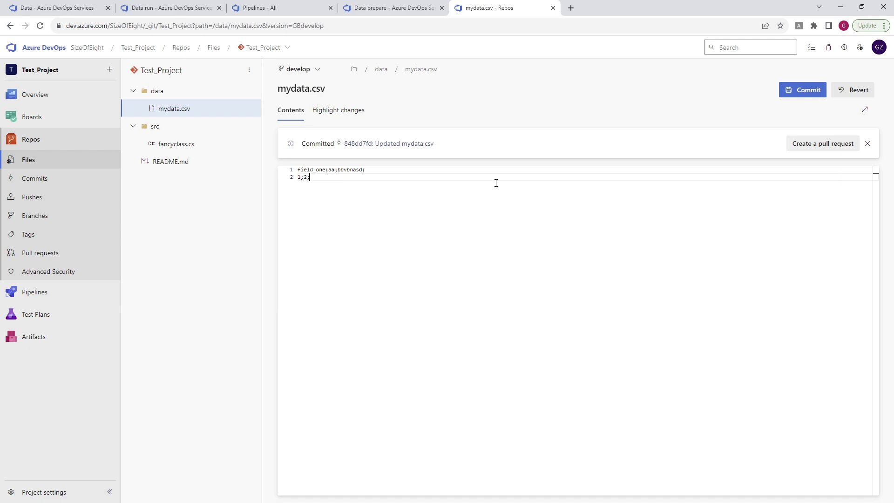
pyautogui.write('3')
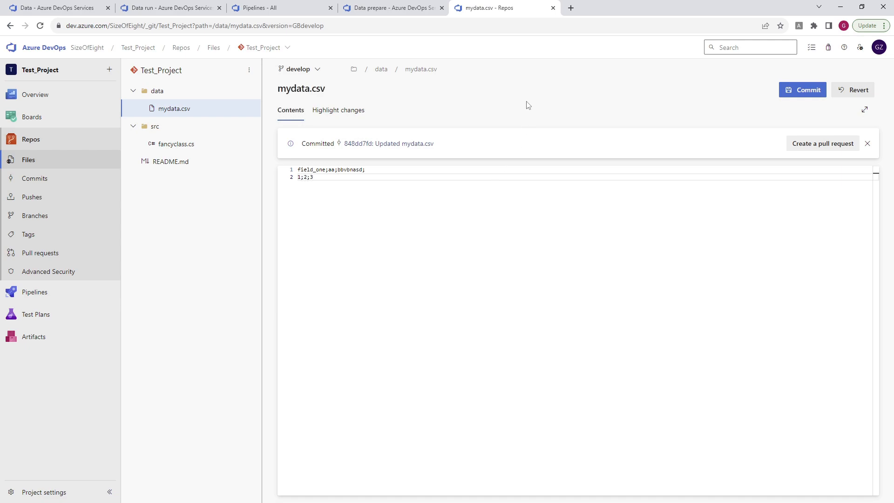
pyautogui.click(803, 90)
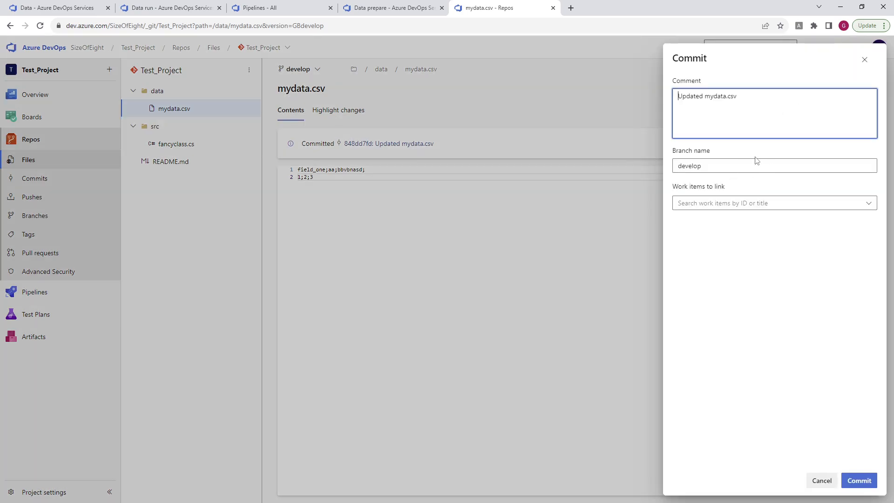
# - Commit the mydata.csv edit to develop with message 'Updated mydata.csv aaa'
pyautogui.doubleClick(732, 96)
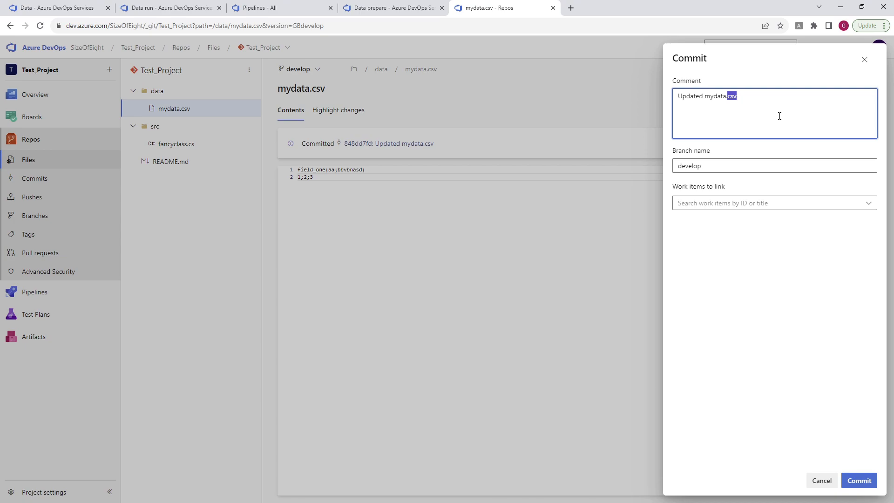
pyautogui.write('aaa')
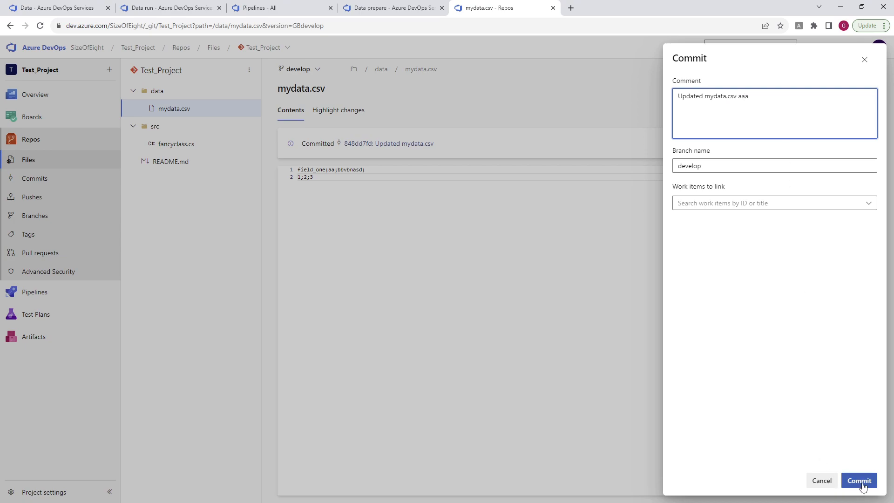
pyautogui.click(859, 480)
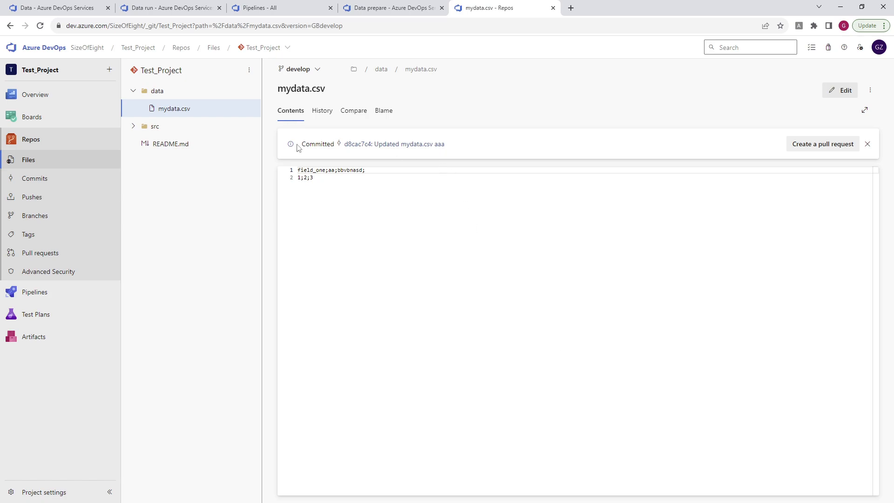
pyautogui.moveTo(307, 137)
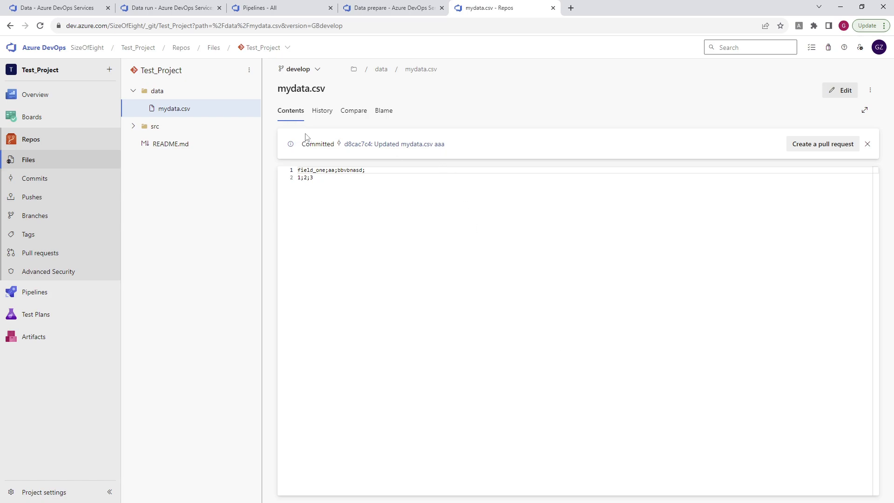
pyautogui.moveTo(331, 142)
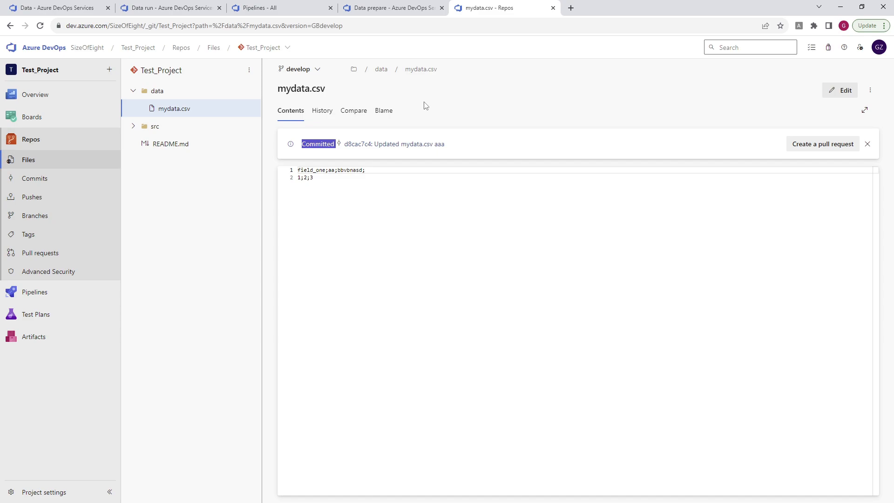
# - Refresh the All pipelines list, confirm Data prepare #36 succeeded, and view its runs
pyautogui.click(268, 7)
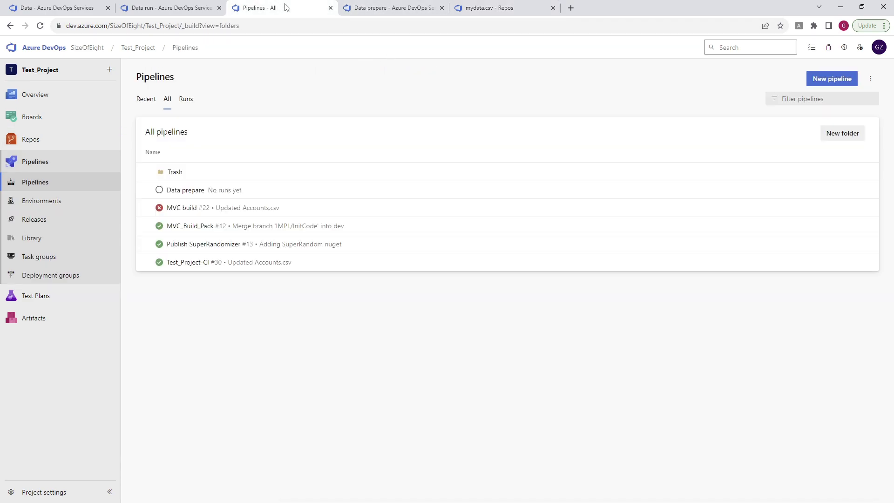
pyautogui.click(40, 25)
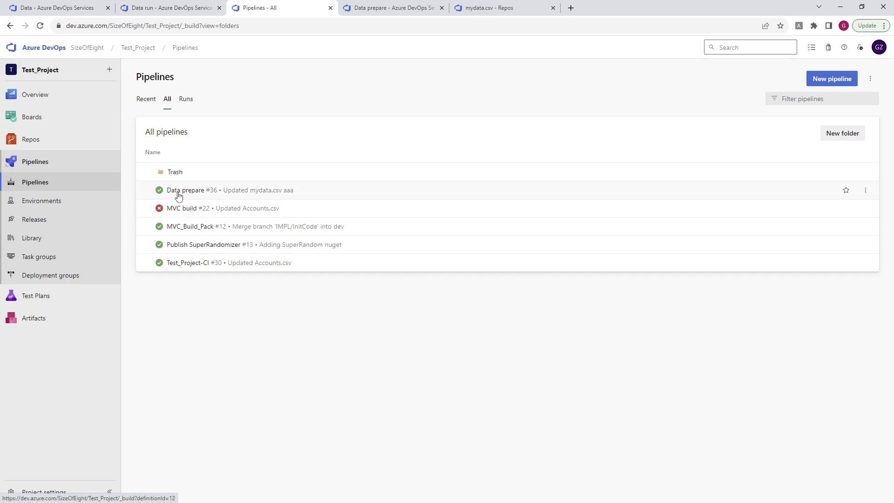
pyautogui.click(186, 190)
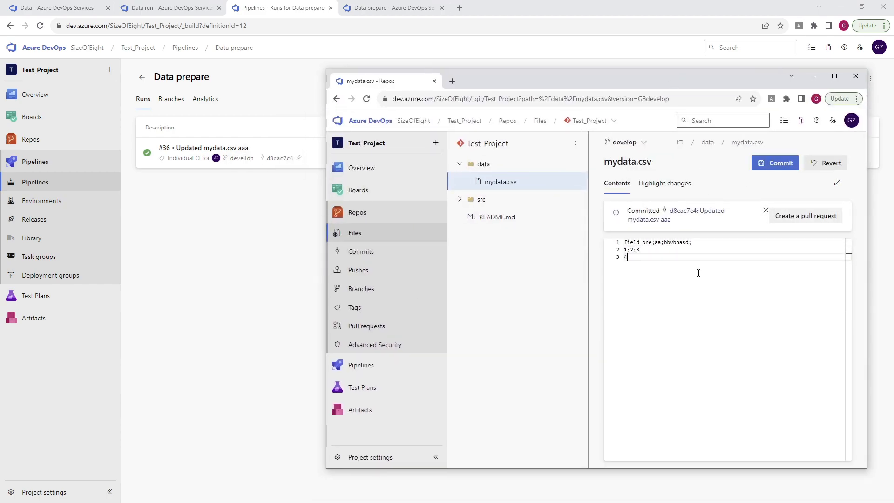
# - Add the row 4;5;6 to mydata.csv and commit it to develop
pyautogui.write(';5;6')
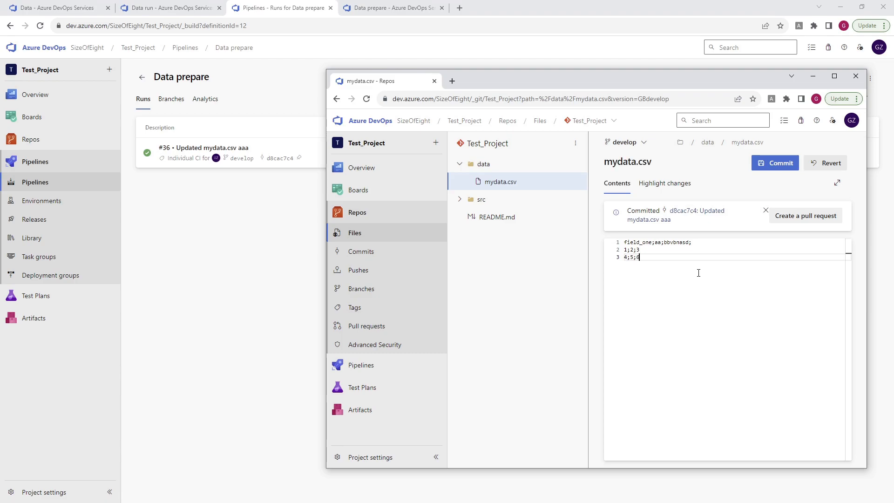
pyautogui.click(774, 162)
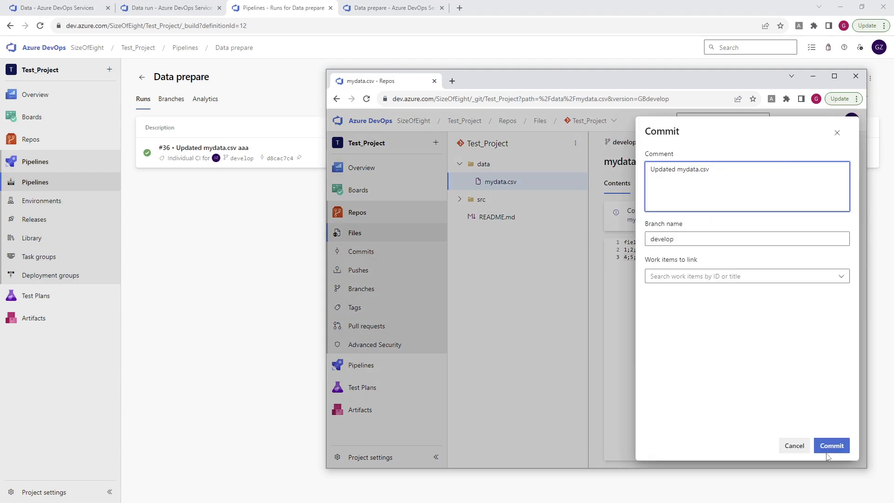
pyautogui.click(831, 446)
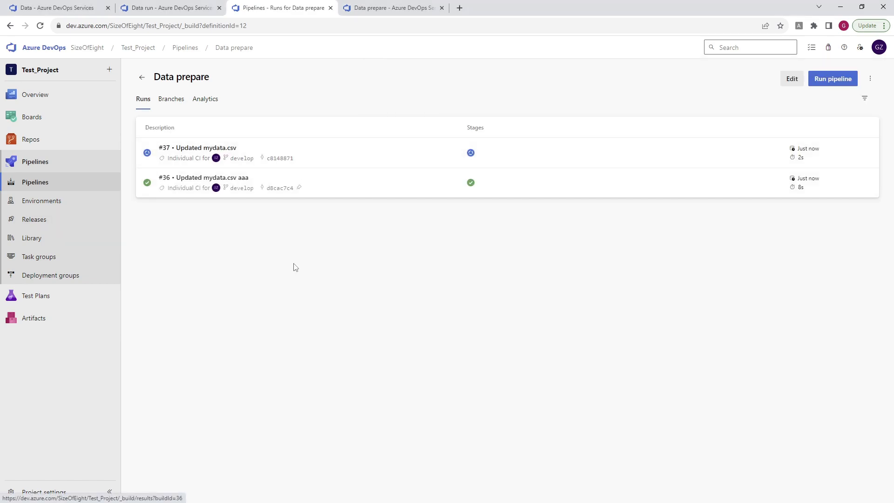
# - Check run #37's summary, then open Data prepare in the pipeline editor
pyautogui.click(206, 148)
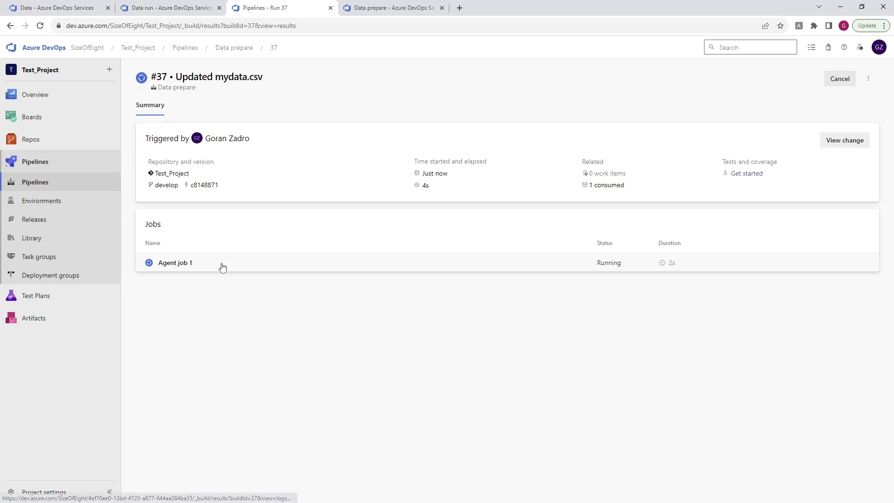
pyautogui.click(175, 262)
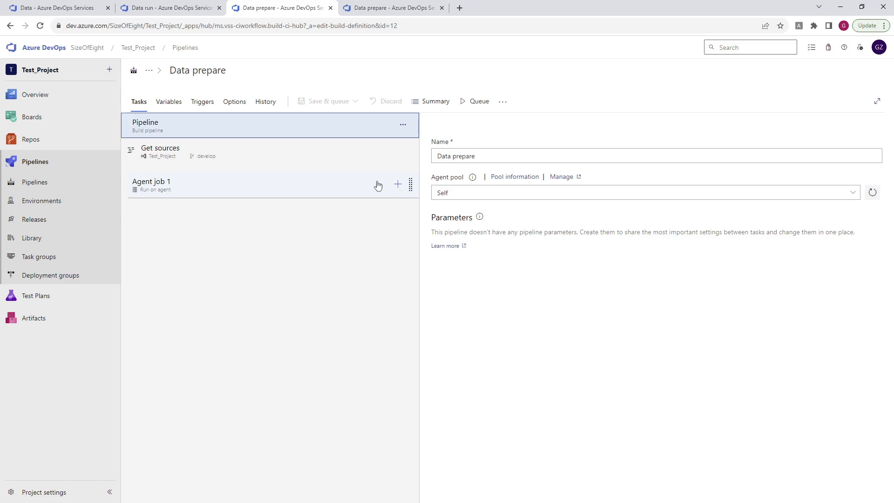
# - Open the Add tasks catalogue for Data prepare's Agent job 1
pyautogui.click(398, 184)
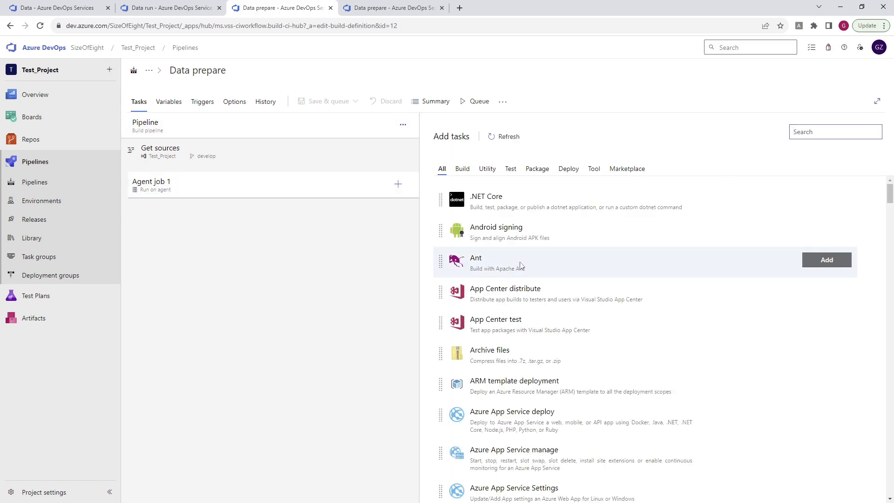
pyautogui.moveTo(289, 318)
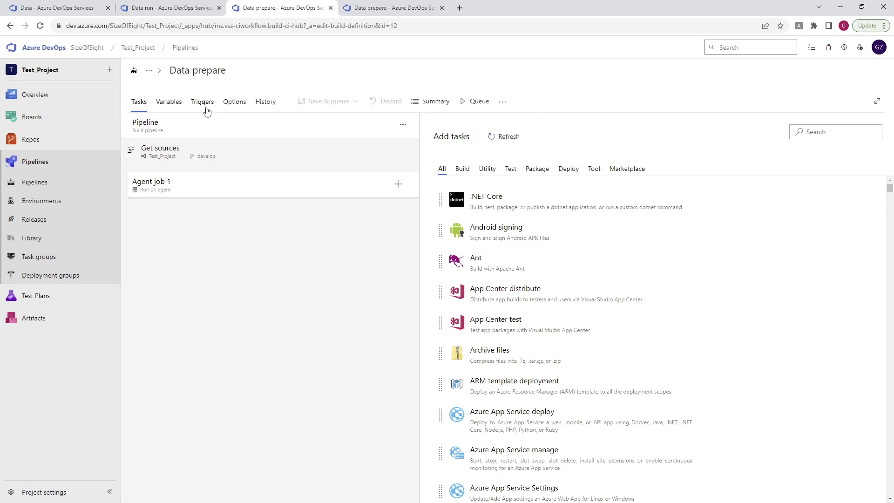
# - Show the Triggers tab with CI enabled for develop and the data/* path filter
pyautogui.click(202, 101)
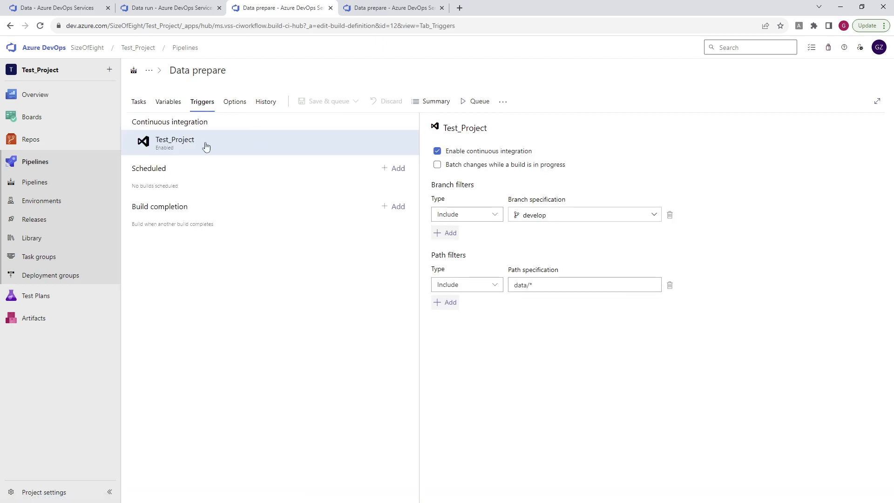
pyautogui.moveTo(285, 231)
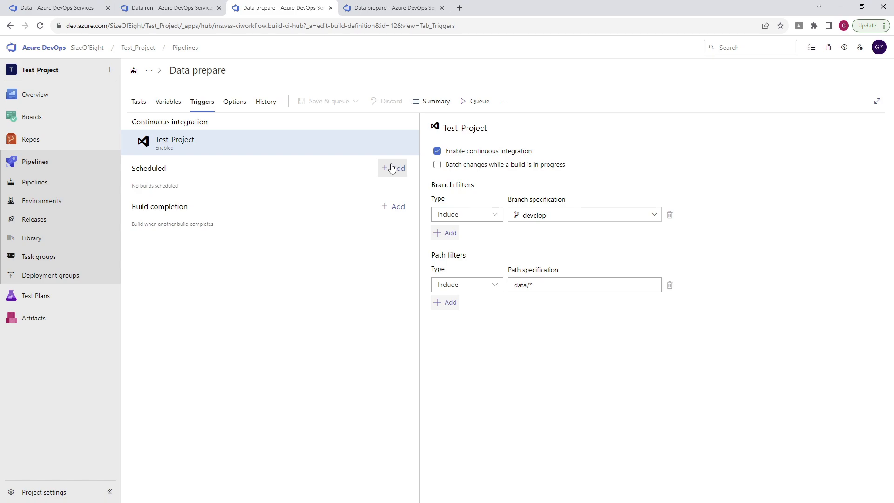
# - Add a Sunday 2:00 UTC schedule on develop that builds even without changes
pyautogui.click(398, 168)
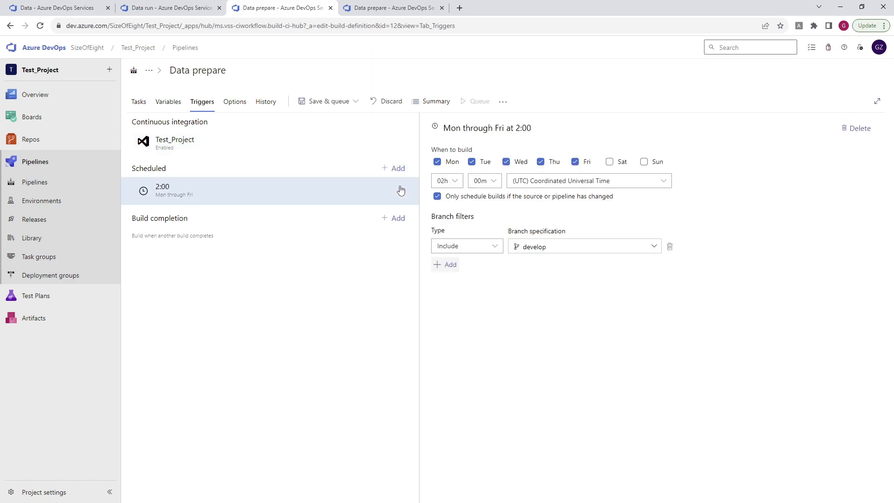
pyautogui.moveTo(543, 175)
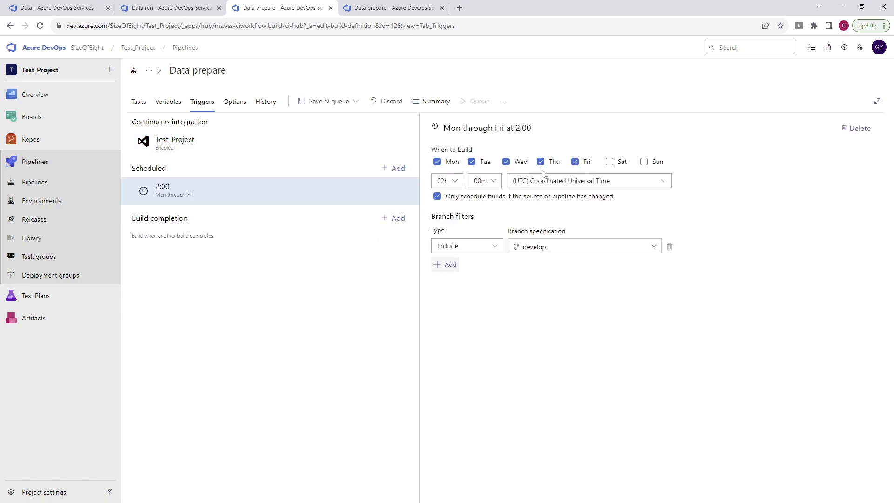
pyautogui.moveTo(574, 217)
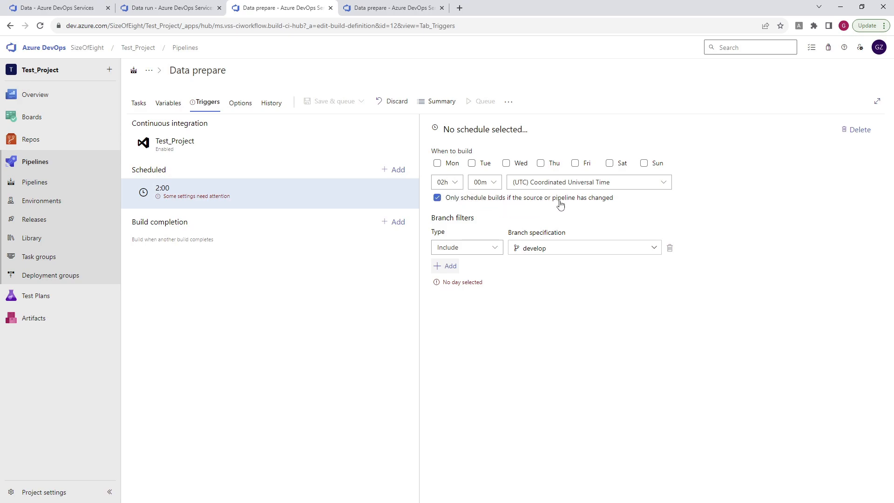
pyautogui.moveTo(585, 195)
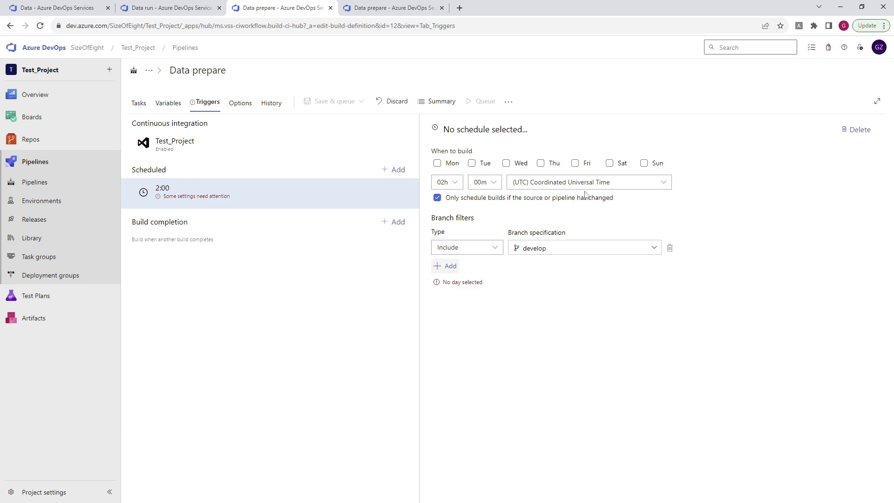
pyautogui.click(437, 197)
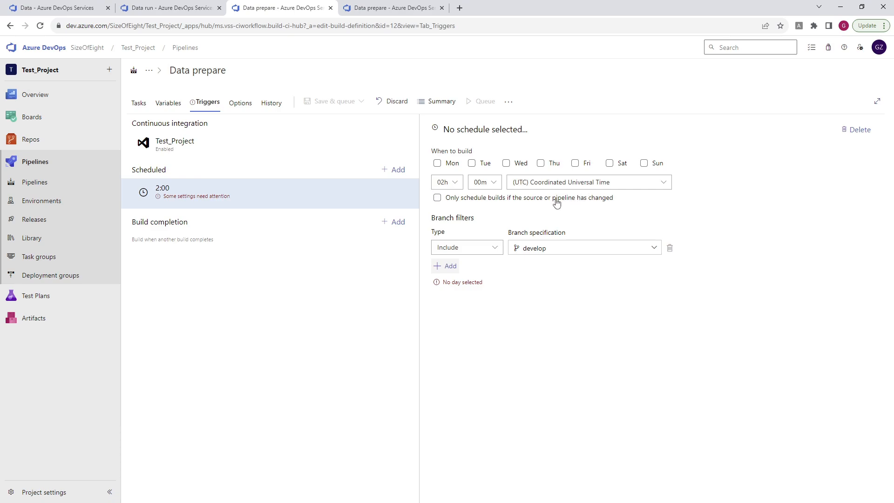
pyautogui.click(644, 162)
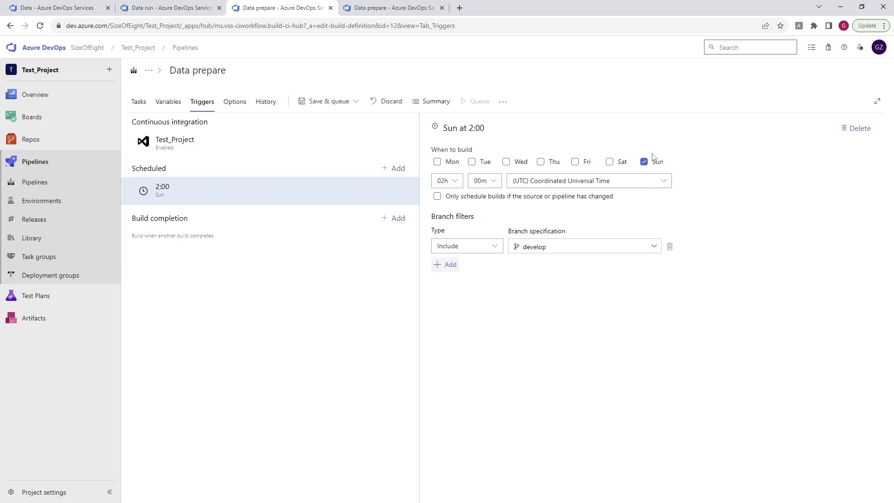
pyautogui.moveTo(602, 196)
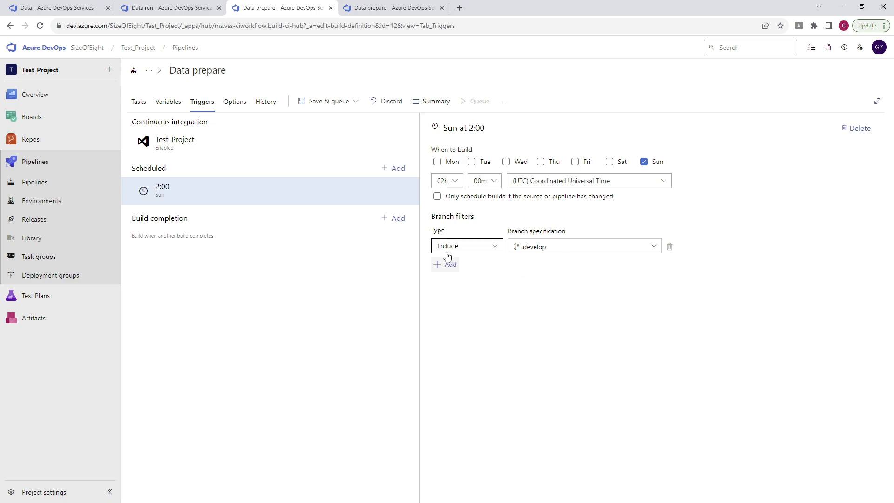
pyautogui.moveTo(504, 336)
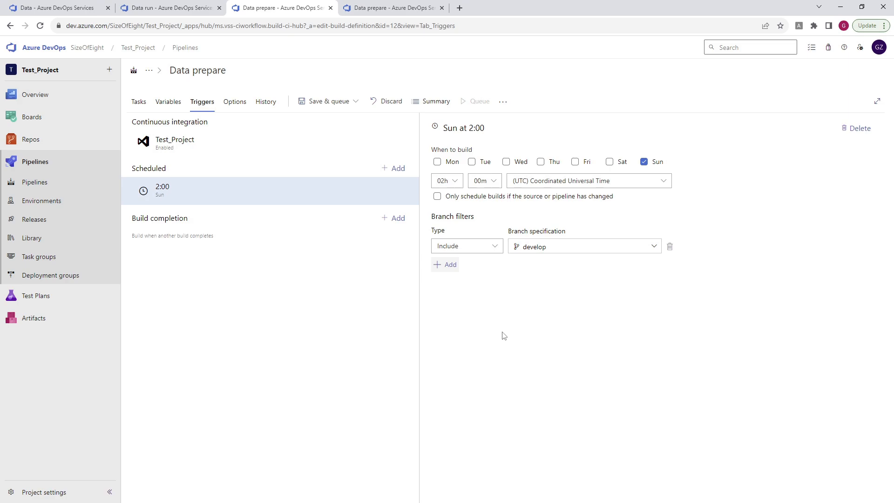
pyautogui.moveTo(298, 274)
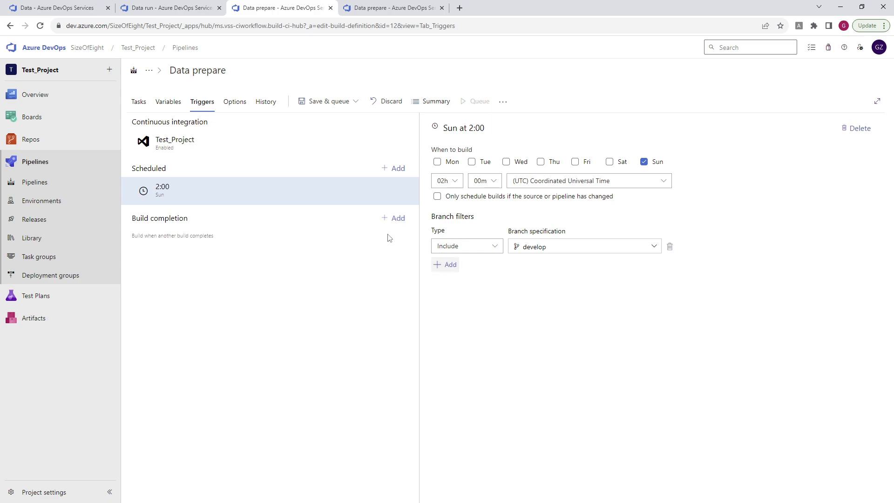
pyautogui.click(393, 219)
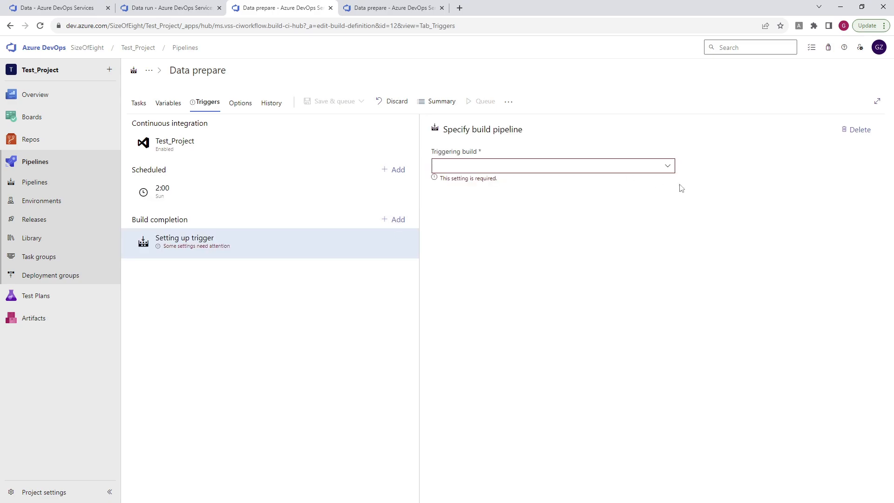
pyautogui.click(550, 166)
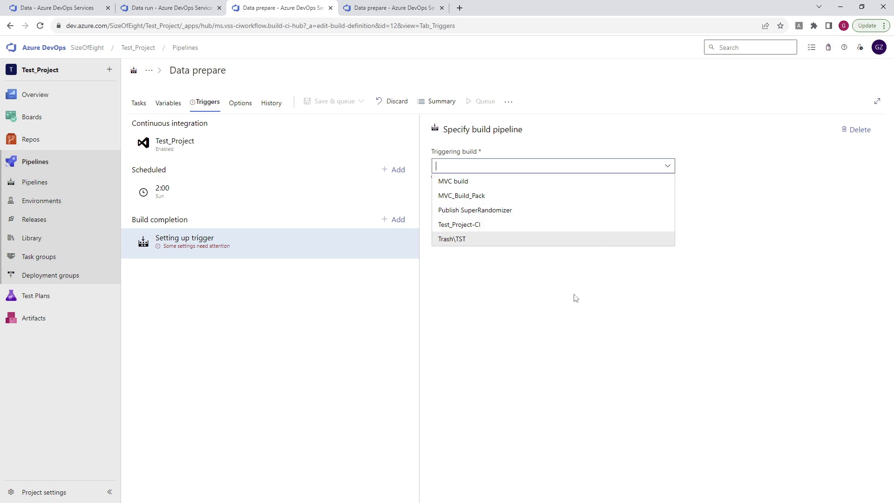
pyautogui.moveTo(599, 341)
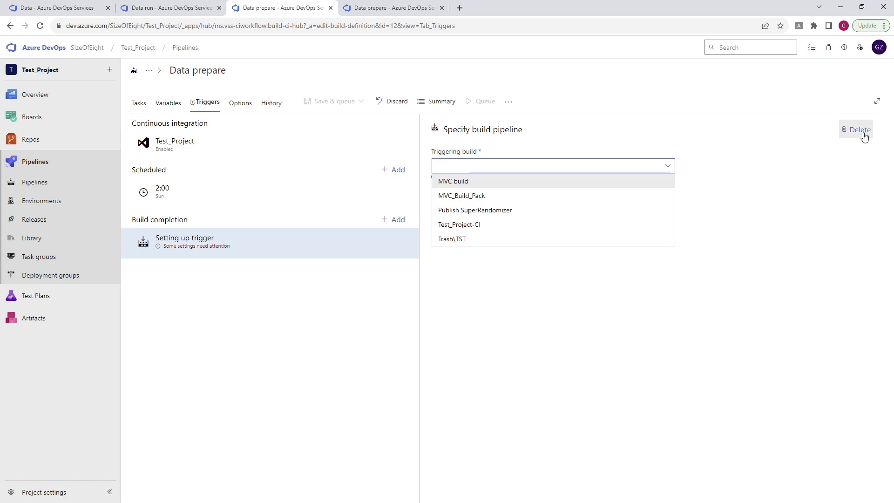
pyautogui.click(162, 190)
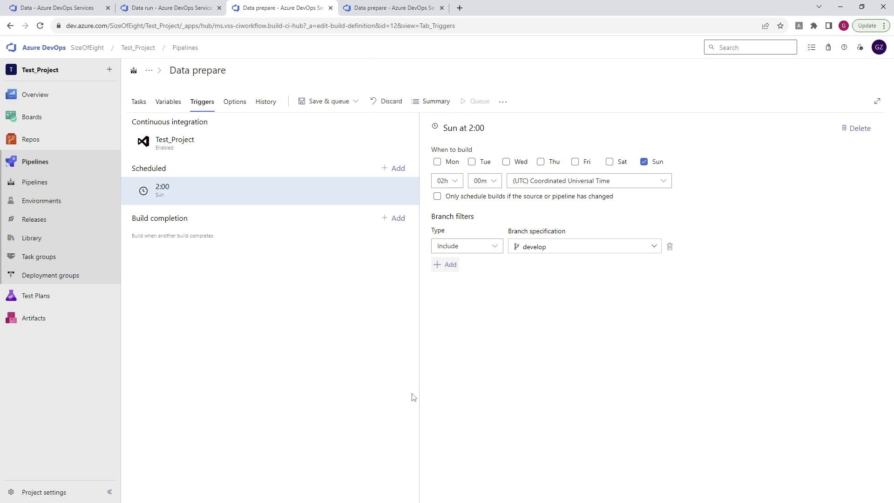
pyautogui.moveTo(173, 143)
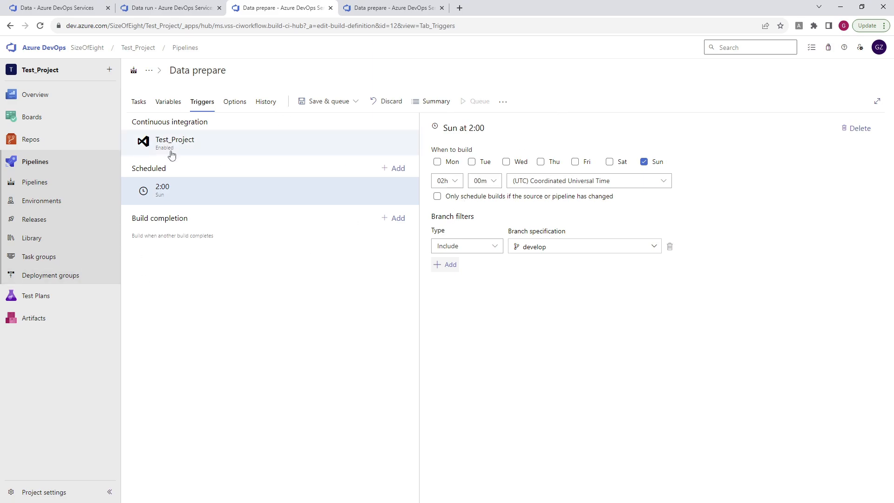
# - Compare the repository files on main and develop, where main lacks mydata.csv
pyautogui.click(175, 143)
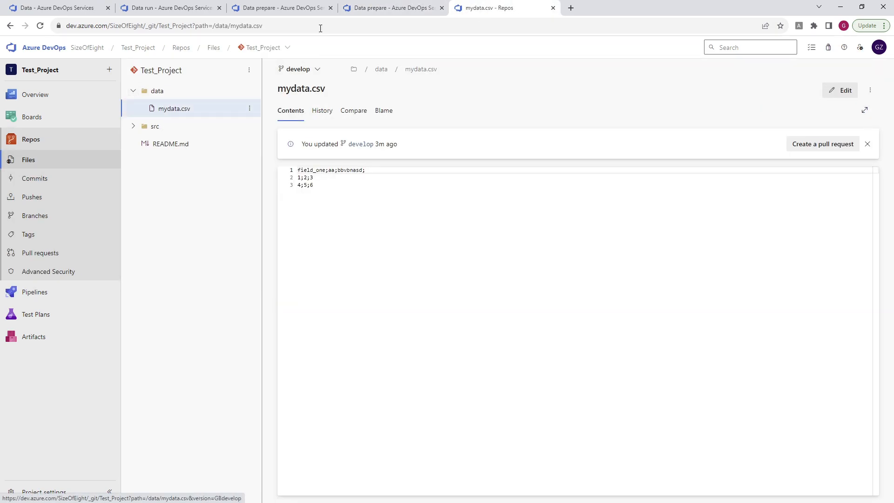
pyautogui.click(296, 69)
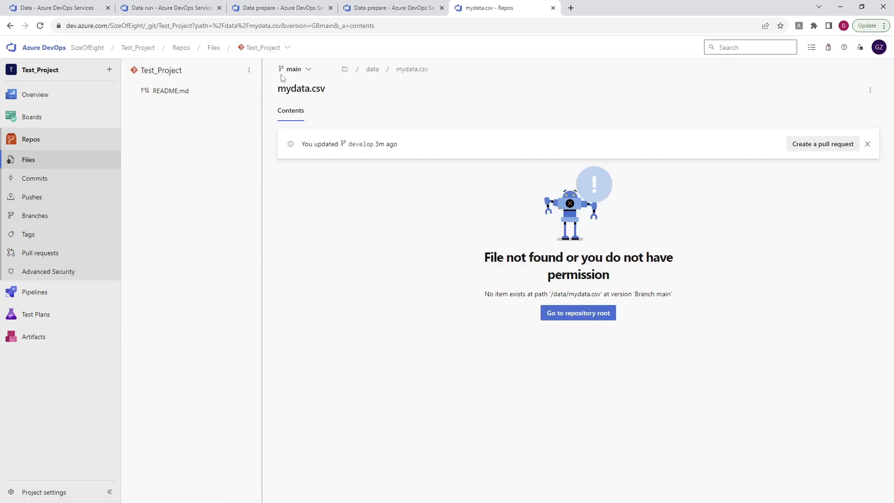
pyautogui.click(295, 69)
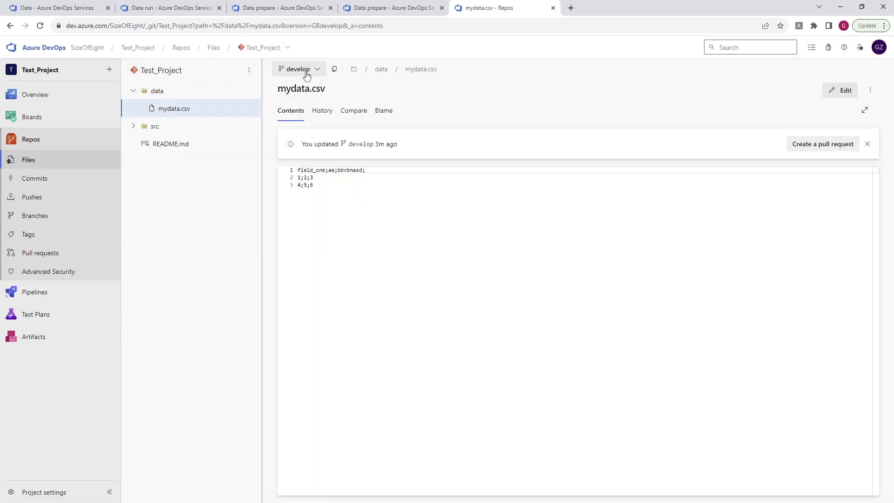
# - Open the branch list showing develop 15 commits ahead of main
pyautogui.click(35, 216)
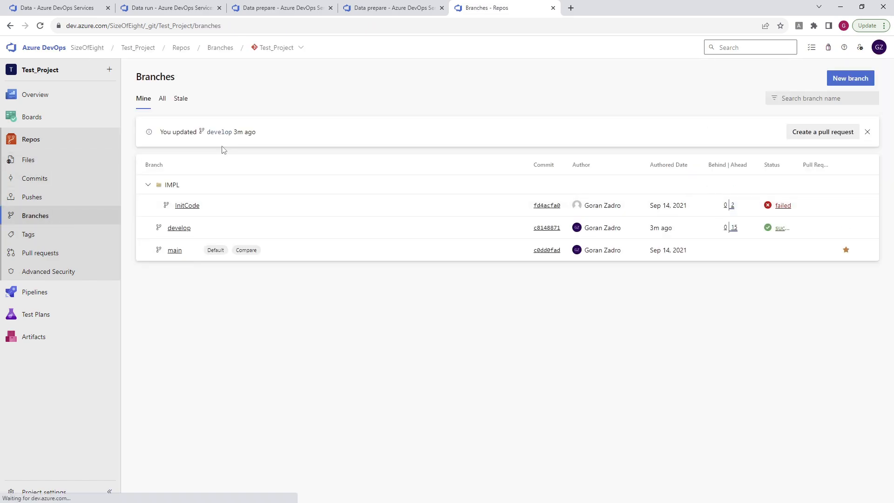
pyautogui.click(179, 228)
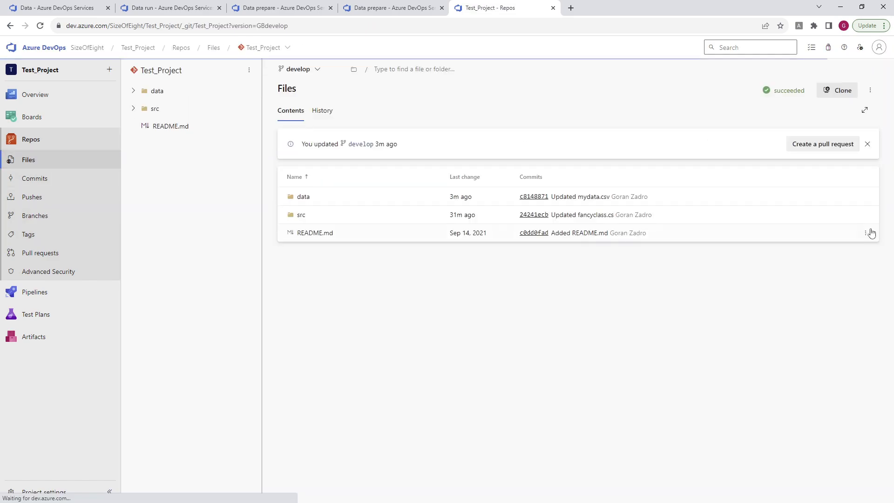
pyautogui.click(315, 233)
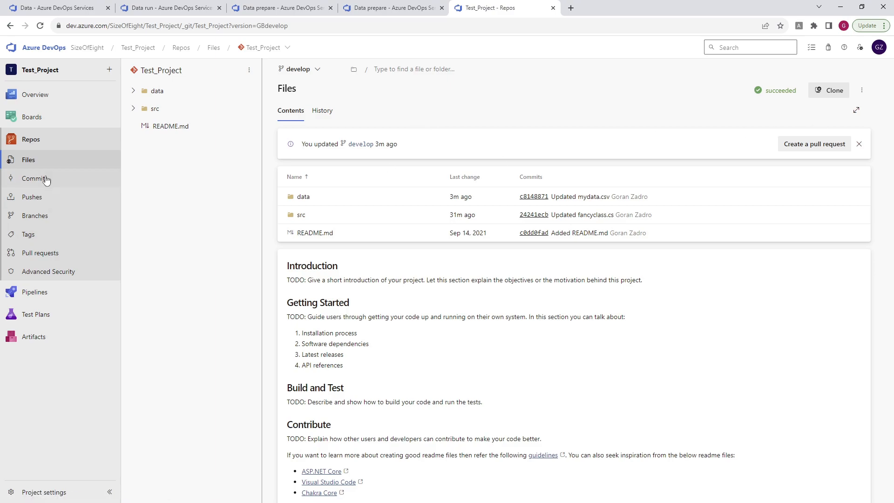
pyautogui.click(36, 215)
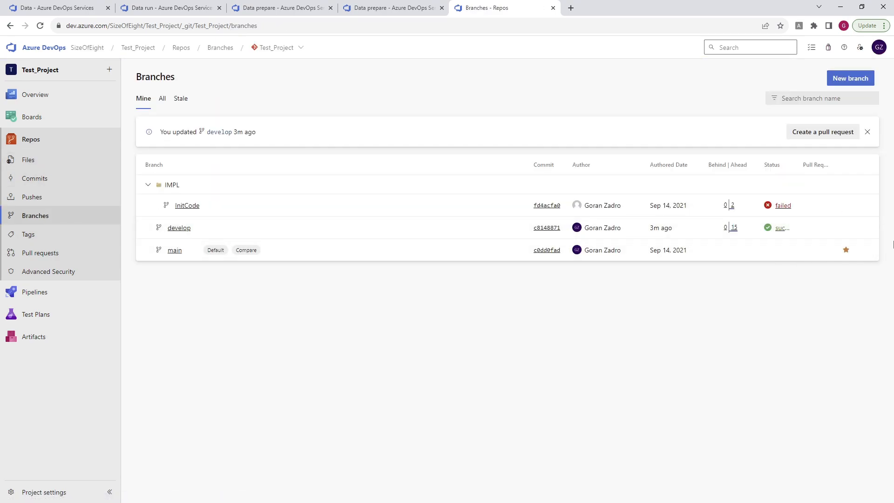
# - Create the branch feature/bla based on develop
pyautogui.click(851, 79)
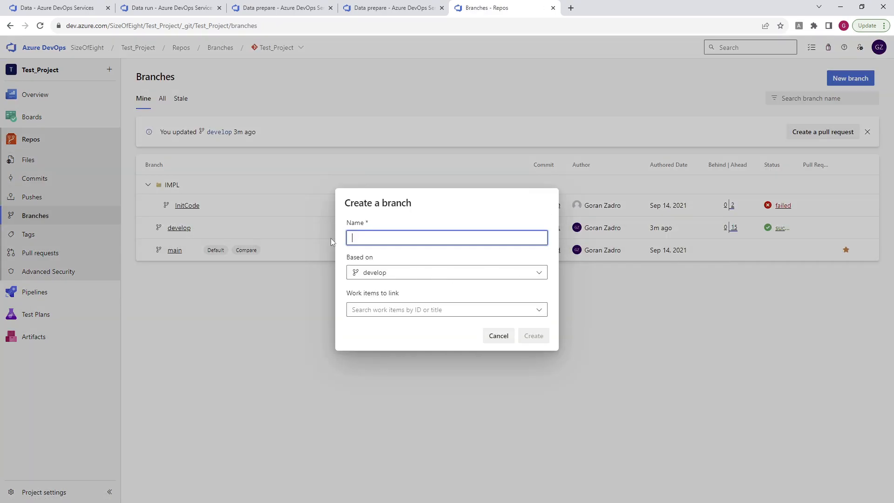
pyautogui.write('feature/bla')
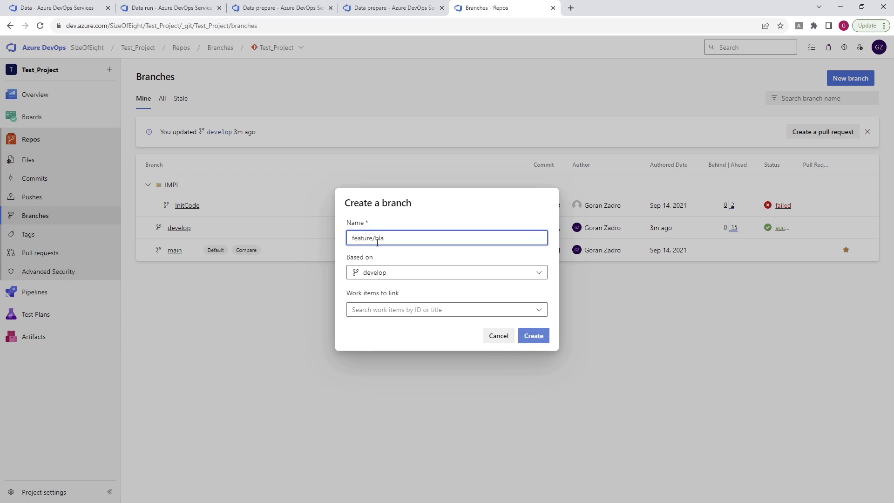
pyautogui.click(532, 336)
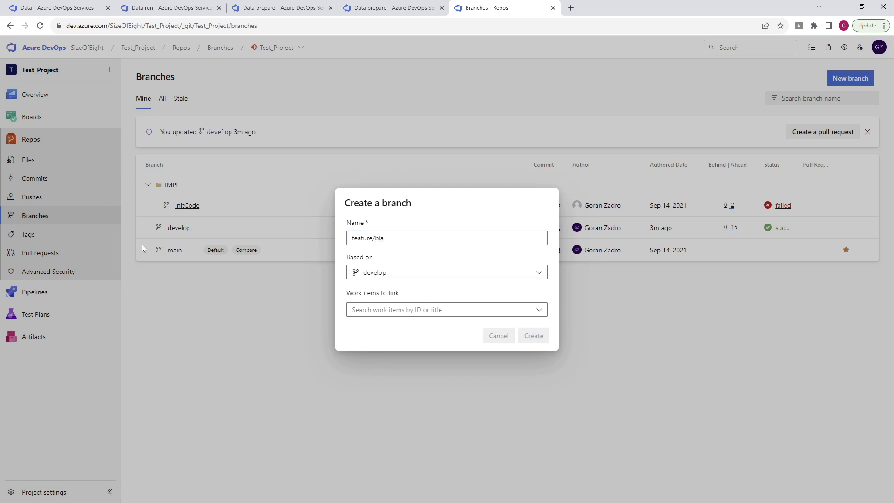
# - On feature/bla, change mydata.csv's last row to 7;8;9 and commit it
pyautogui.click(533, 335)
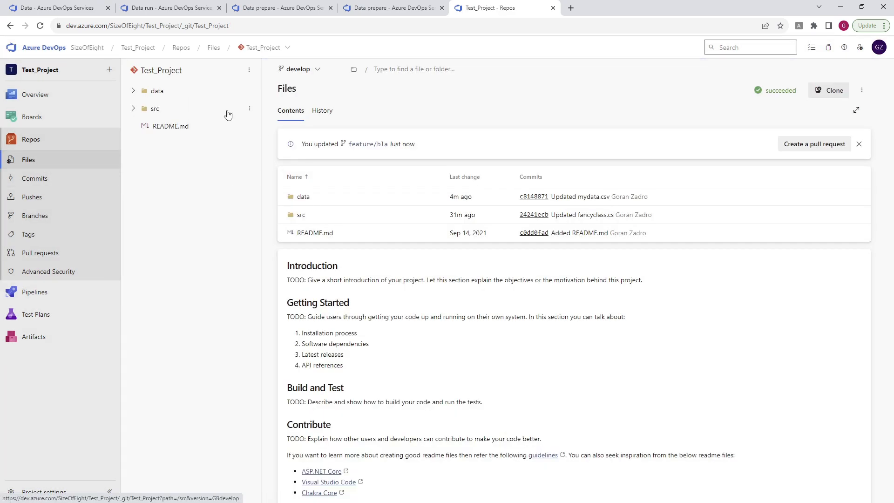
pyautogui.click(297, 69)
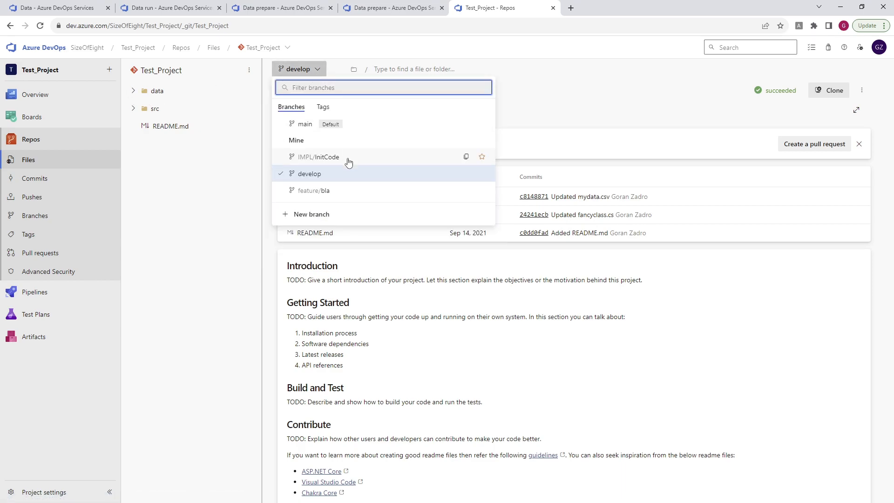
pyautogui.click(313, 191)
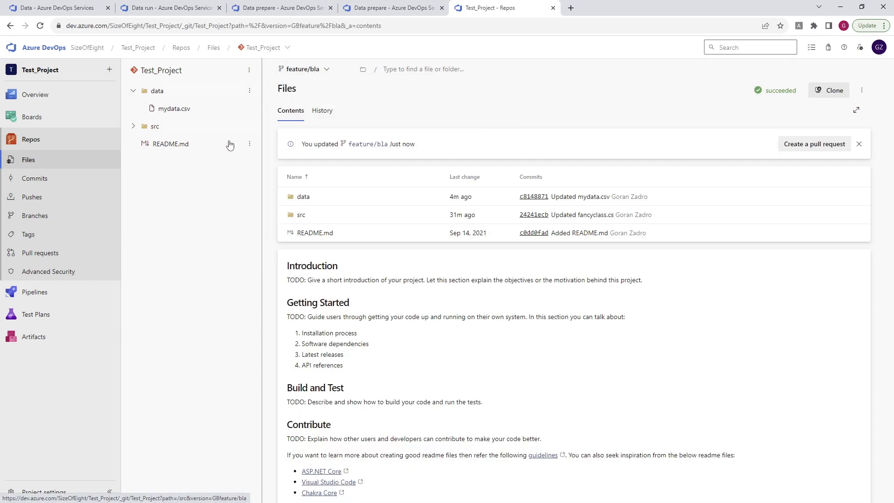
pyautogui.click(174, 109)
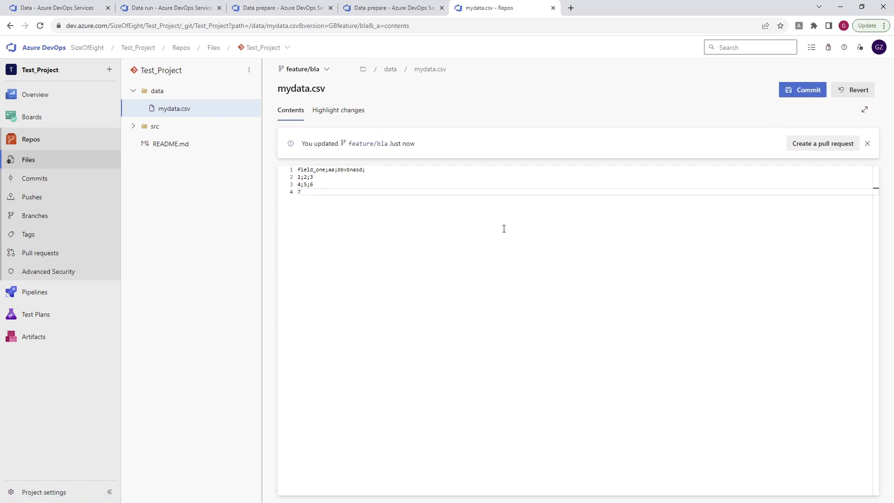
pyautogui.write('8;9')
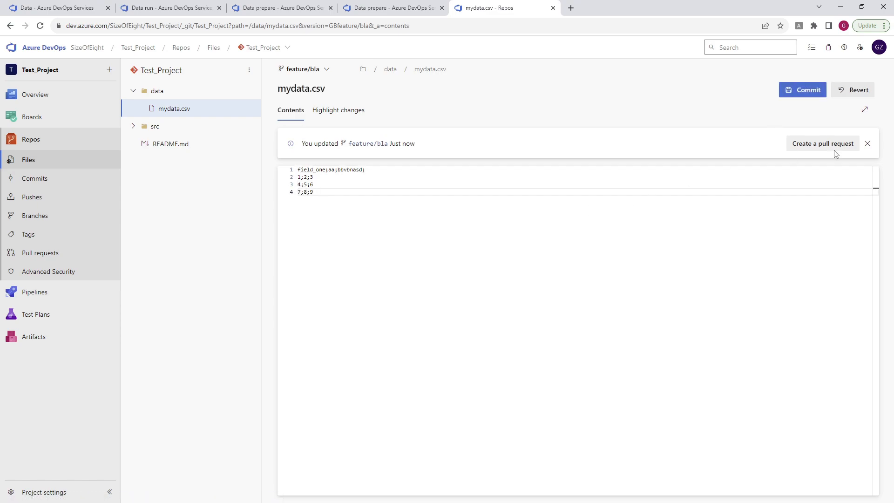
pyautogui.click(802, 90)
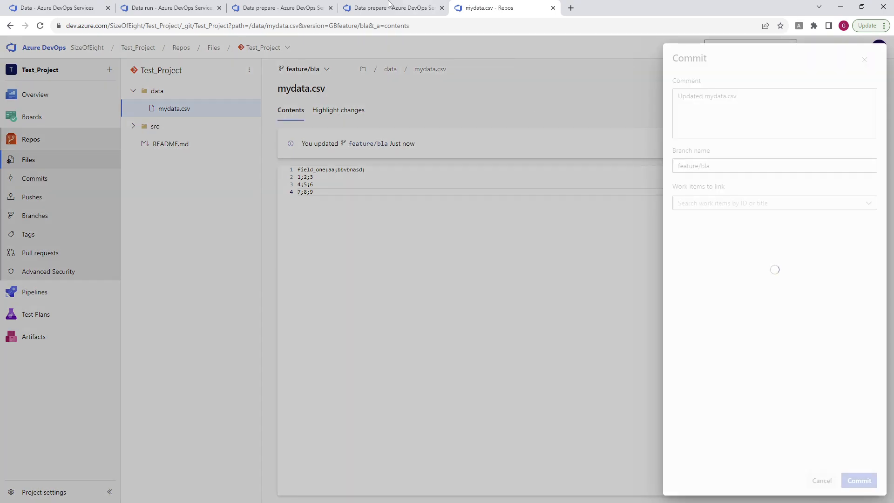
pyautogui.click(279, 8)
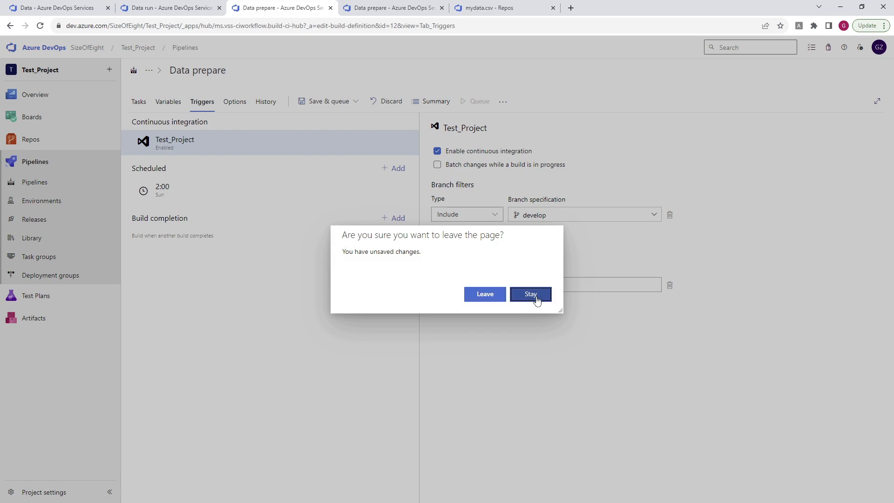
# - Review Data prepare's runs #36 and #37, its data/* filter and Sunday 2:00 schedule
pyautogui.click(484, 293)
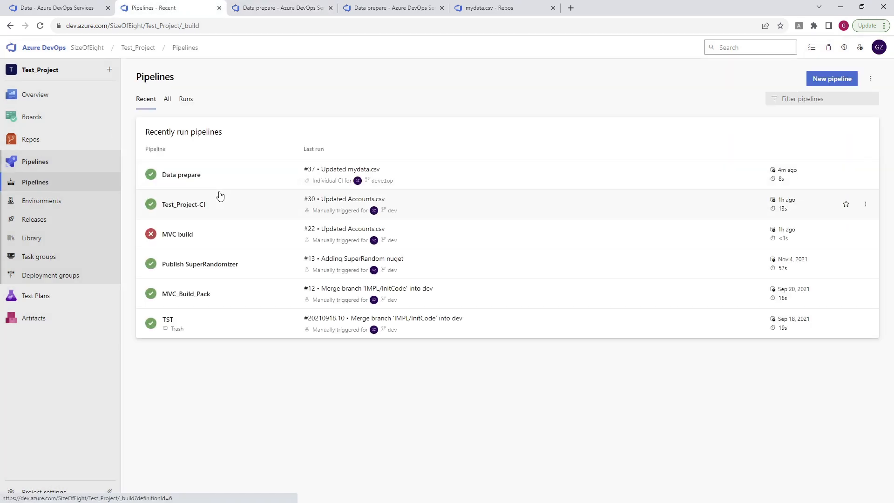
pyautogui.click(181, 175)
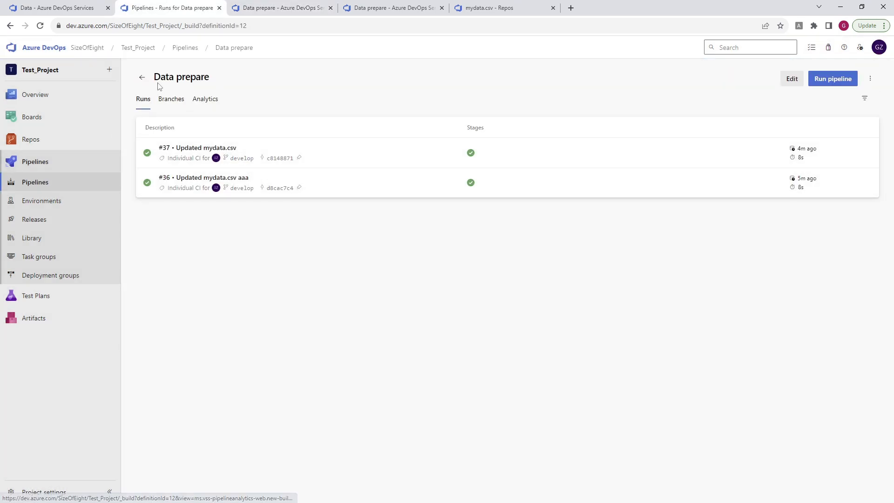
pyautogui.moveTo(241, 160)
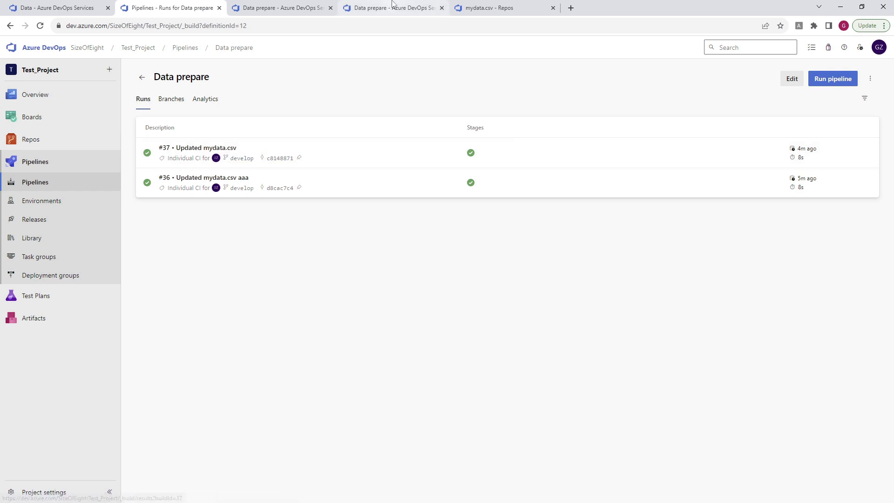
pyautogui.moveTo(392, 8)
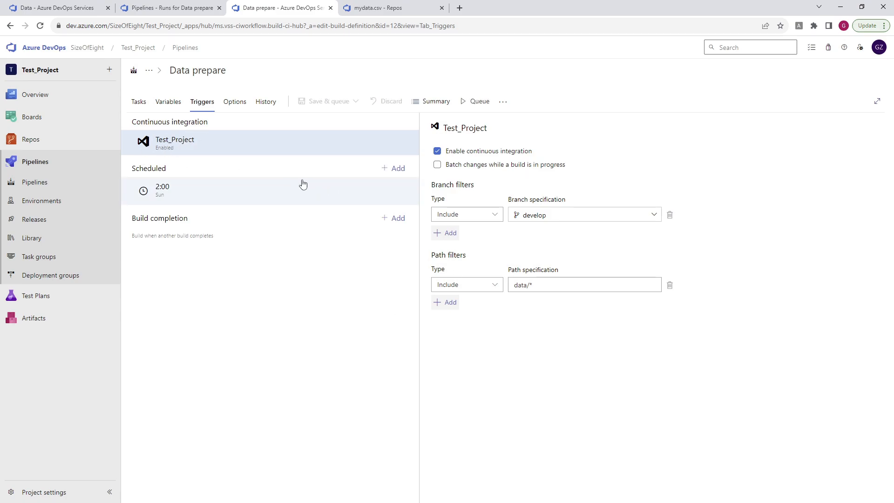
pyautogui.doubleClick(523, 285)
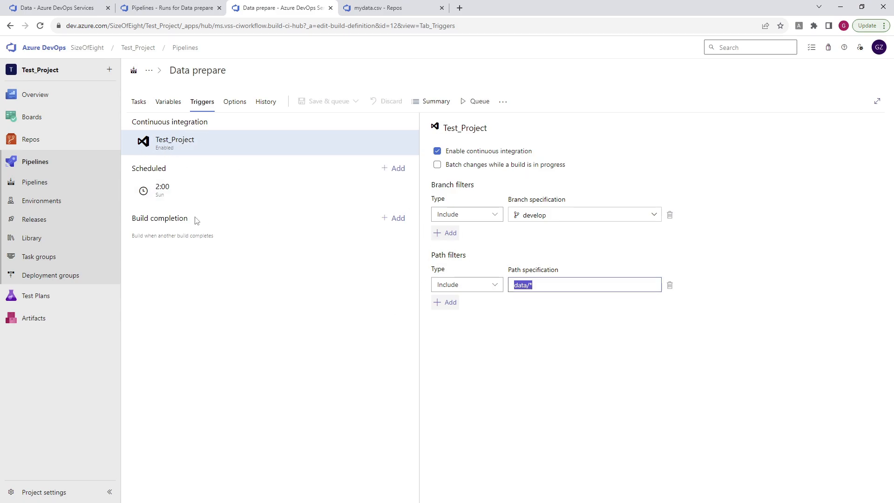
pyautogui.click(163, 190)
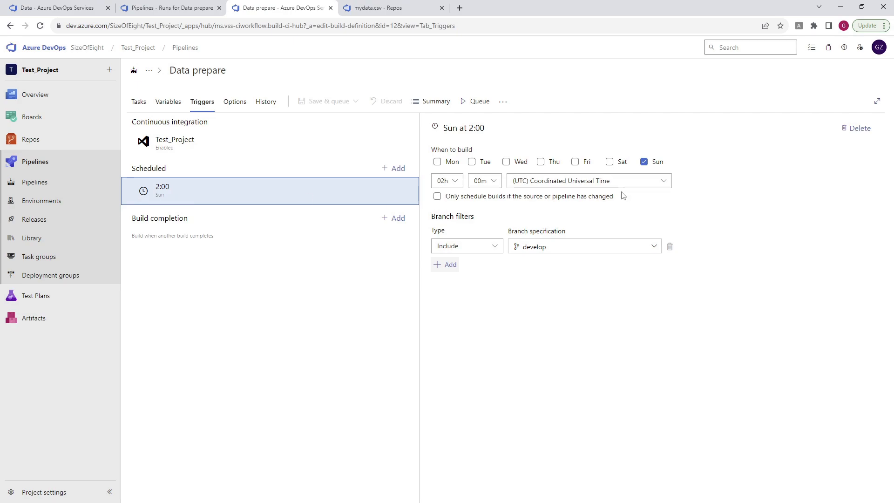
pyautogui.moveTo(224, 84)
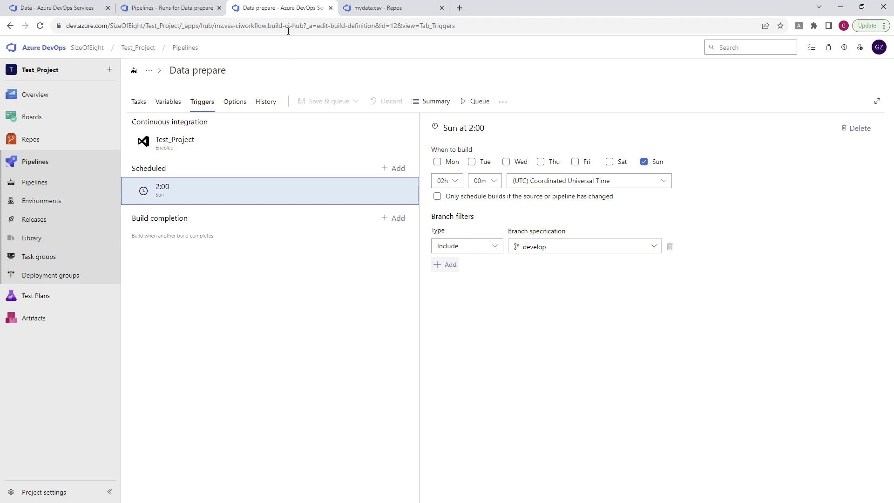
pyautogui.moveTo(170, 8)
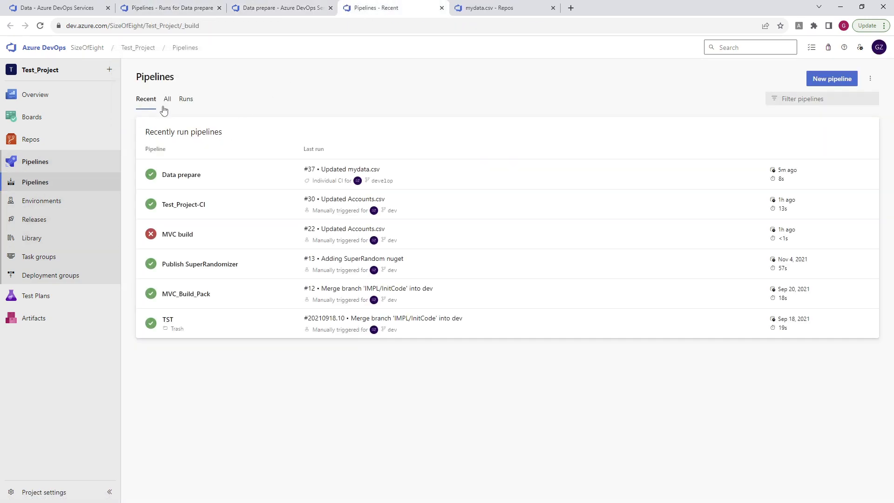
# - Create a classic pipeline from Test_Project on develop and rename it 'Code prep'
pyautogui.click(831, 78)
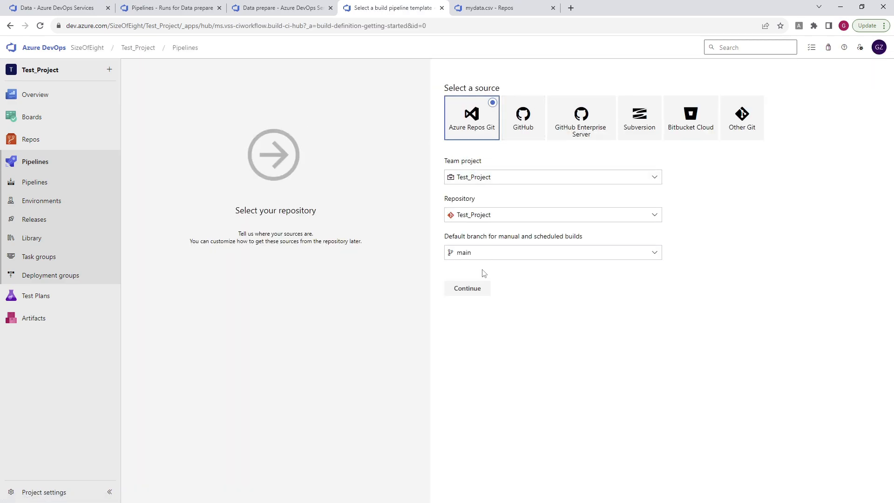
pyautogui.click(552, 252)
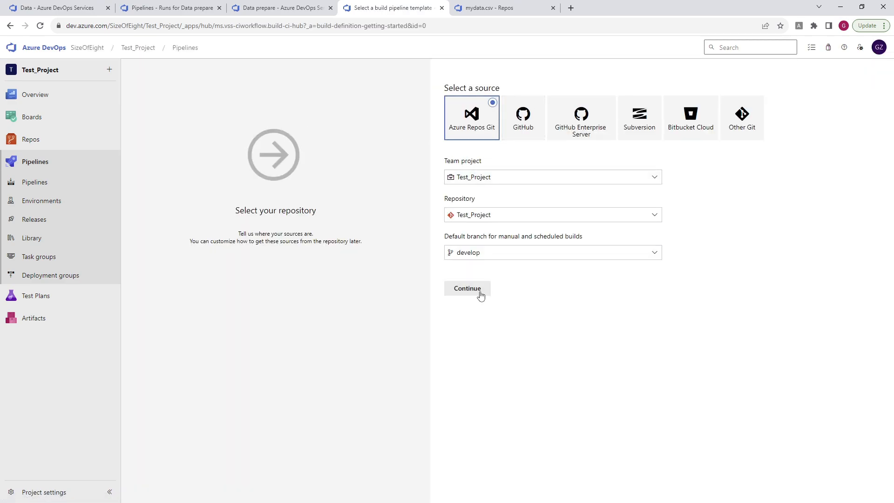
pyautogui.click(467, 288)
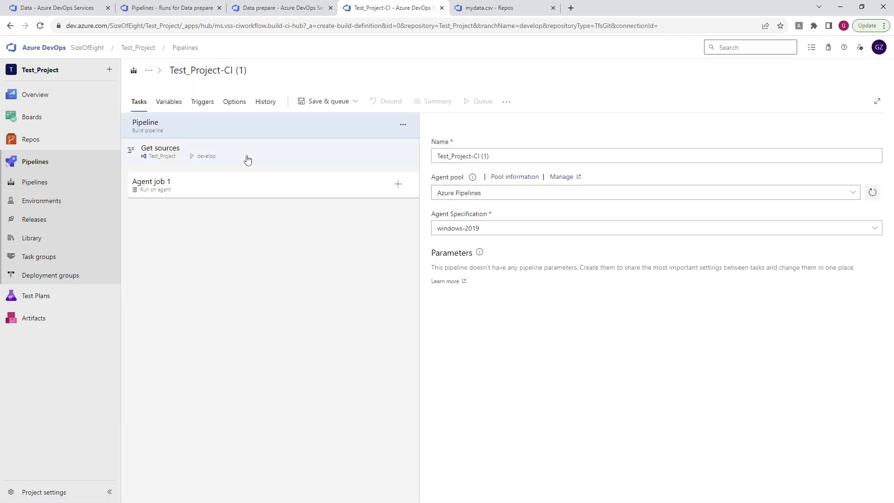
pyautogui.click(208, 71)
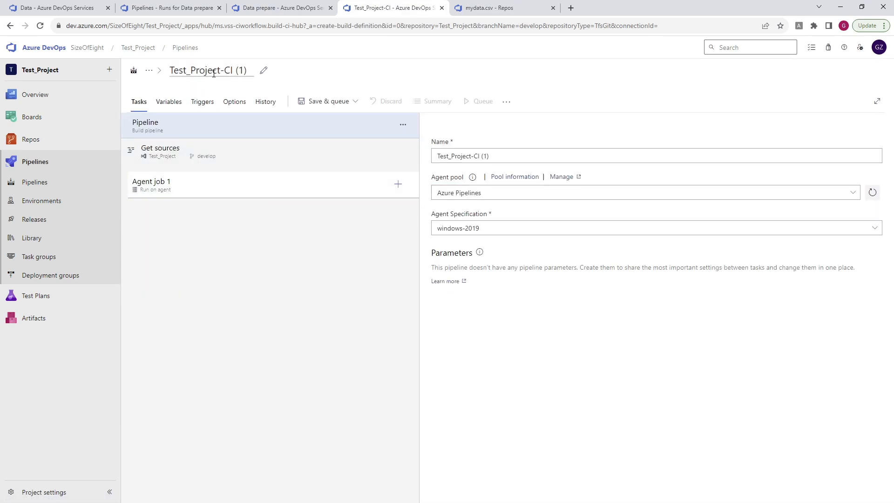
pyautogui.write('Code prep')
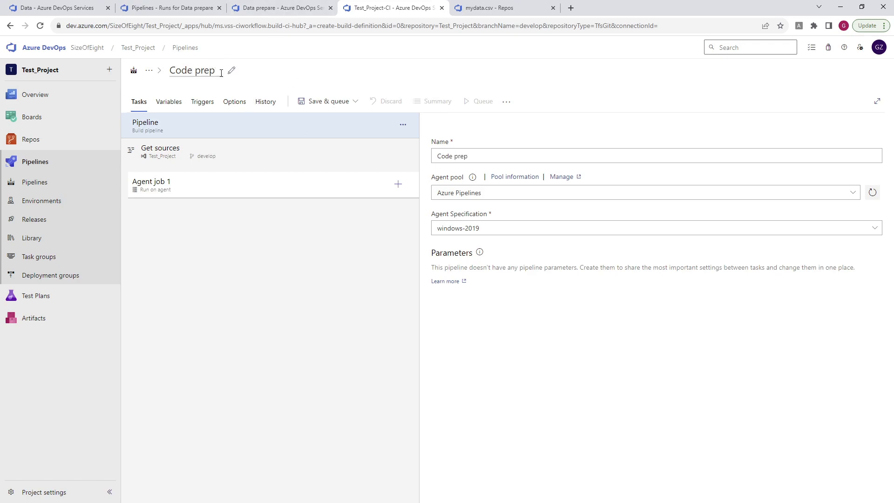
# - Rename the new pipeline from its 'prep' name to 'Code Build' and show its trigger settings
pyautogui.click(279, 7)
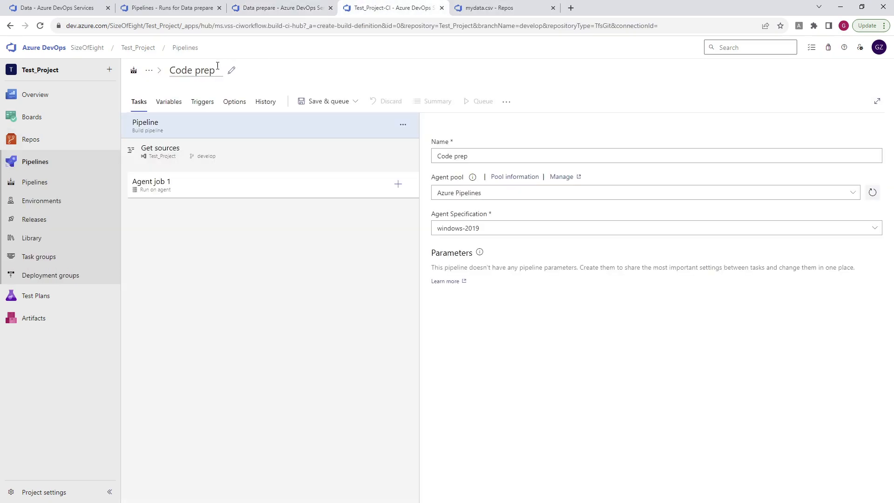
pyautogui.doubleClick(206, 69)
pyautogui.write('Build')
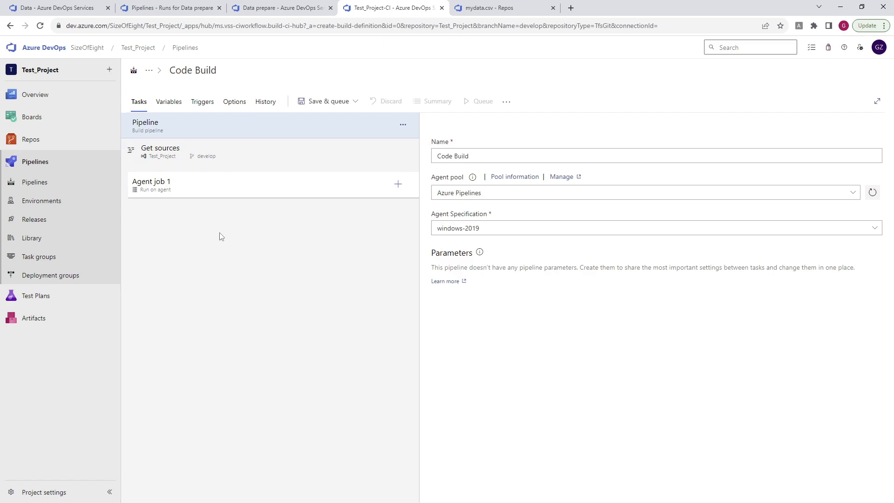
pyautogui.click(202, 102)
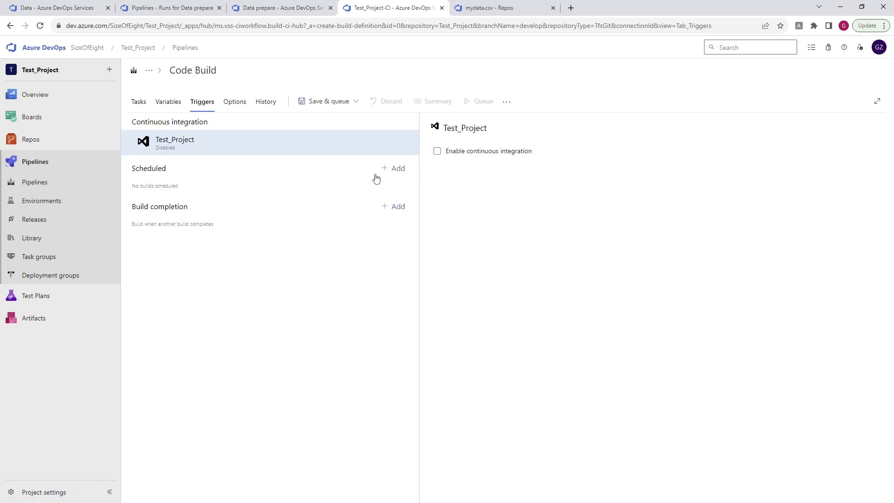
# - Enable continuous integration on develop and save the Code Build pipeline
pyautogui.click(438, 151)
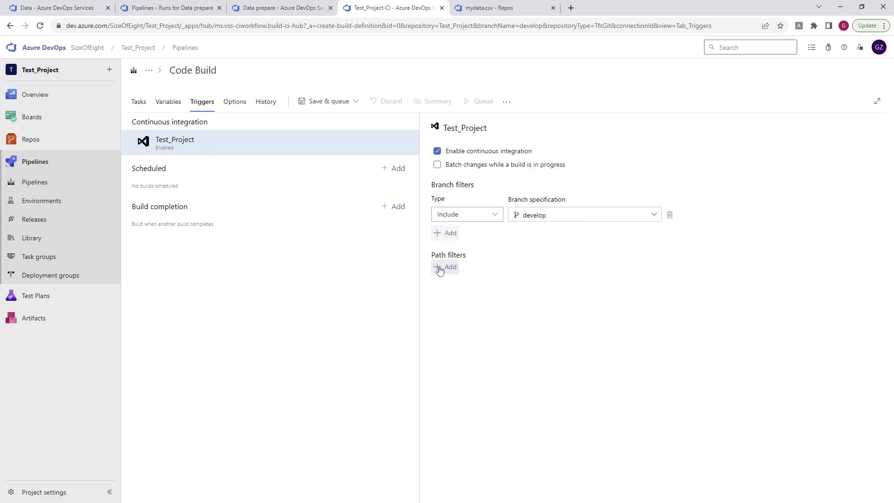
pyautogui.click(450, 267)
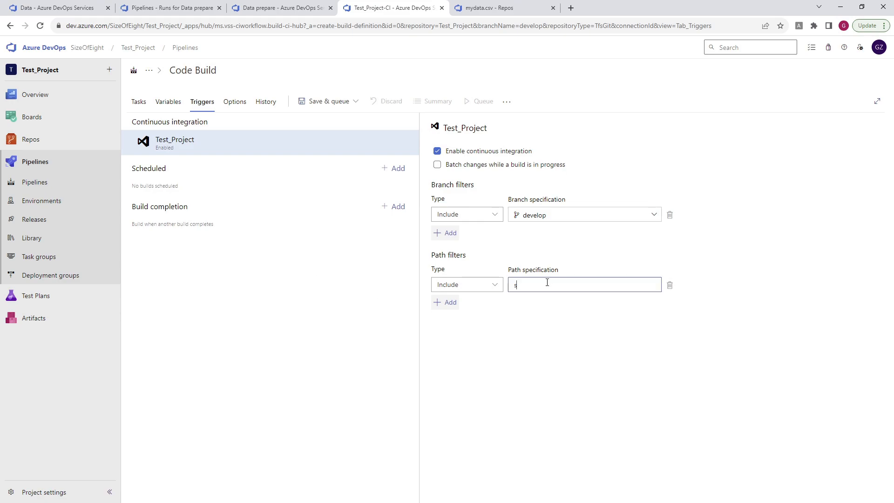
pyautogui.click(323, 101)
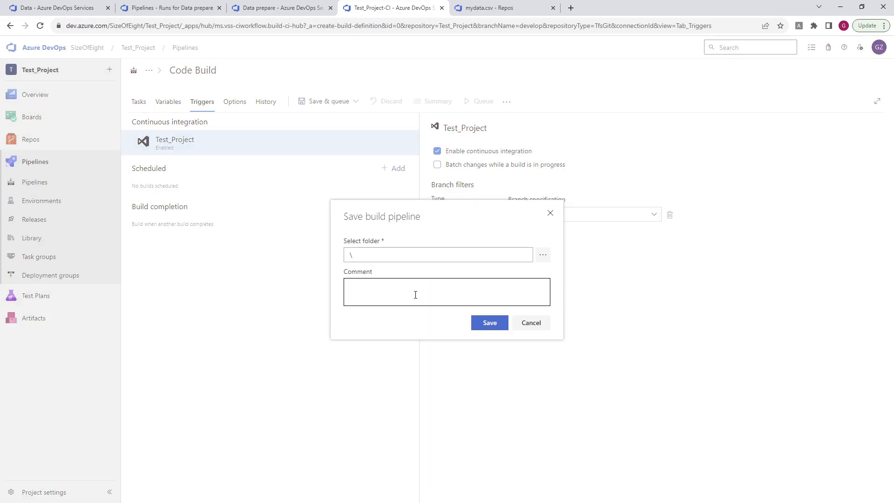
pyautogui.click(488, 323)
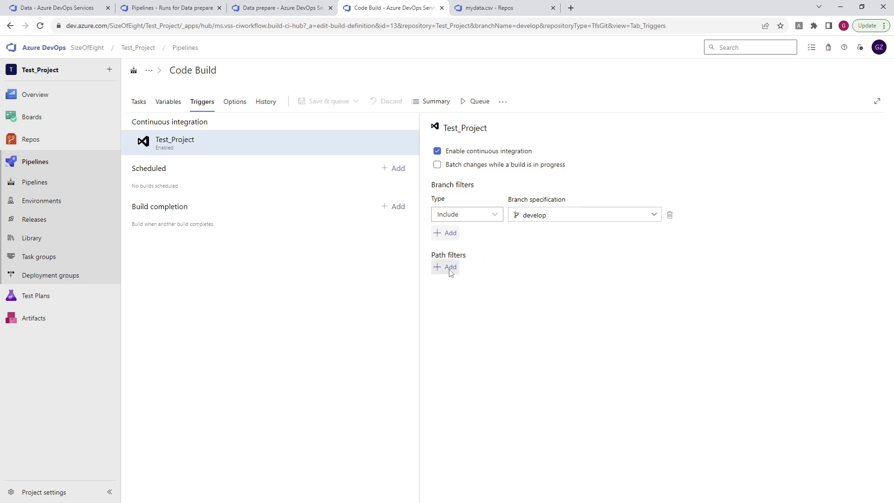
# - Enter the src/* path filter, then go back to mydata.csv
pyautogui.write('sf')
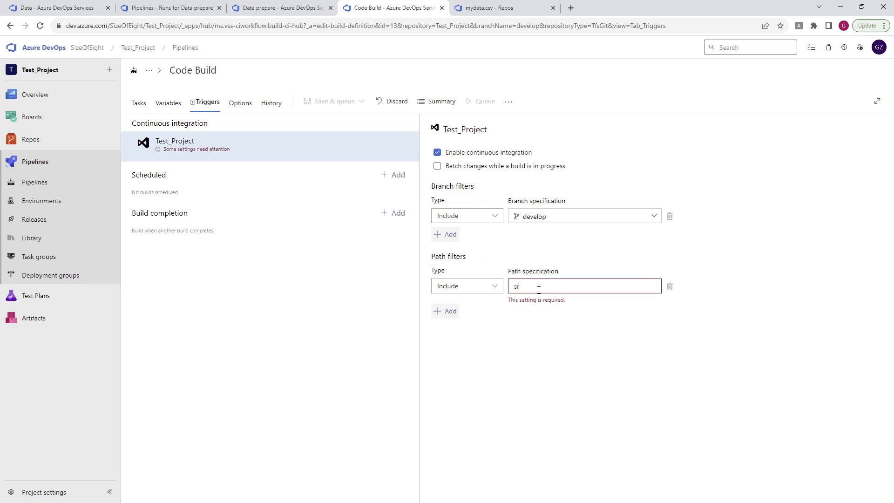
pyautogui.write('rc/*')
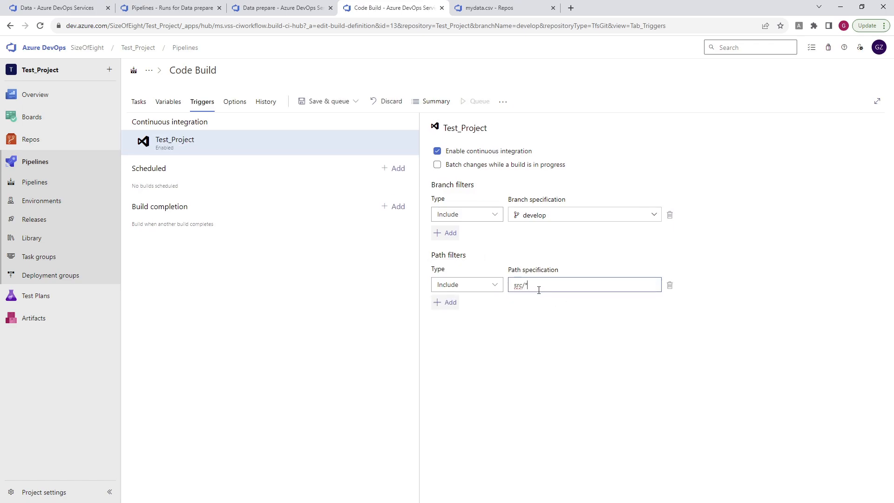
pyautogui.click(504, 7)
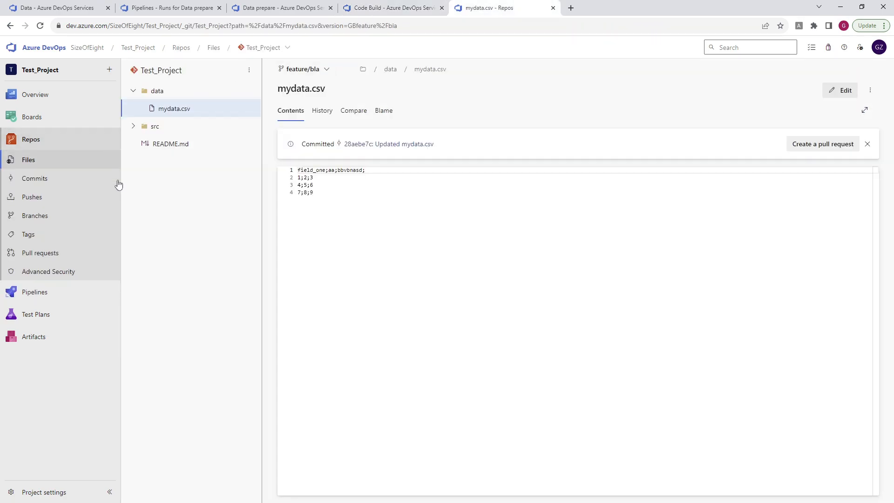
# - Check mydata.csv, save Code Build's src/* trigger, and view the pipelines list
pyautogui.click(132, 127)
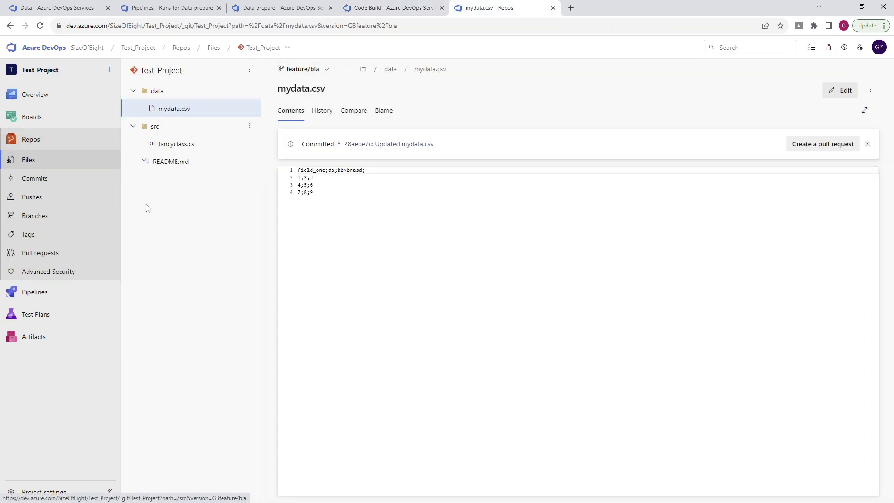
pyautogui.click(392, 8)
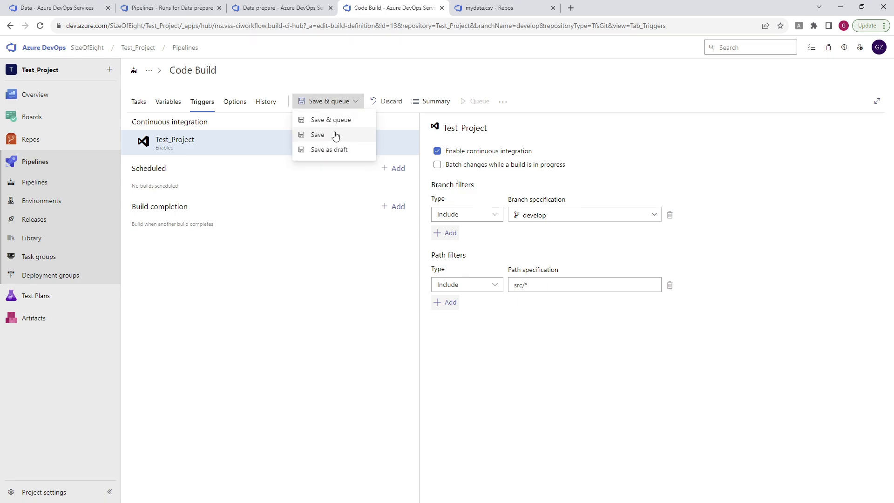
pyautogui.click(318, 134)
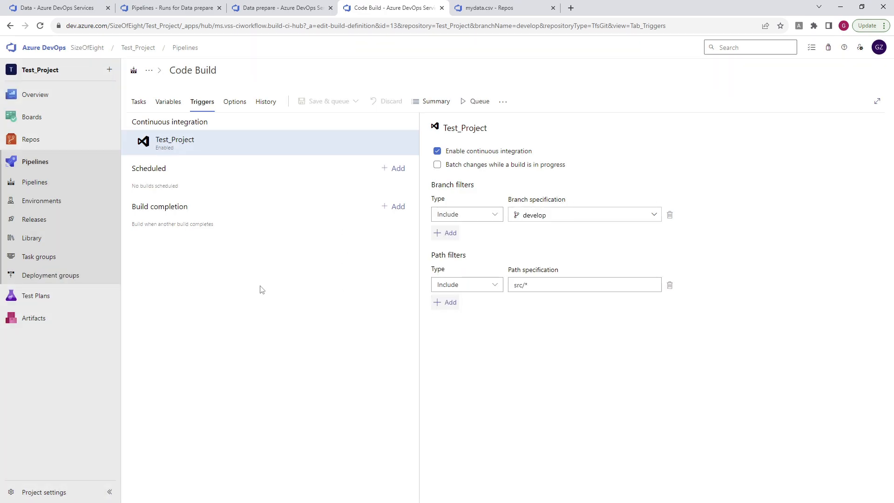
pyautogui.moveTo(189, 288)
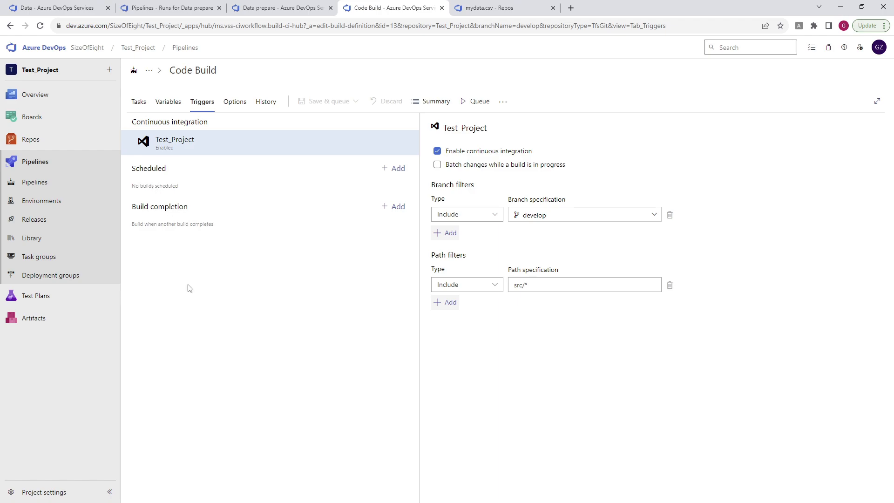
pyautogui.moveTo(192, 290)
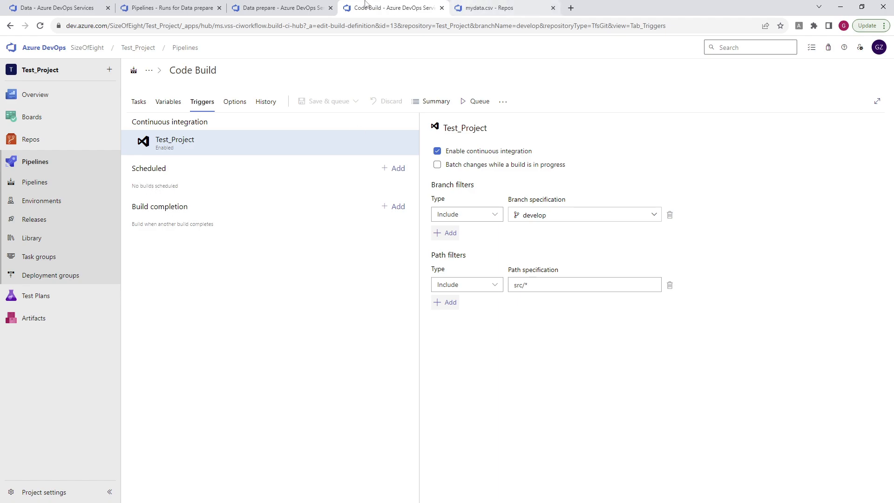
pyautogui.click(35, 161)
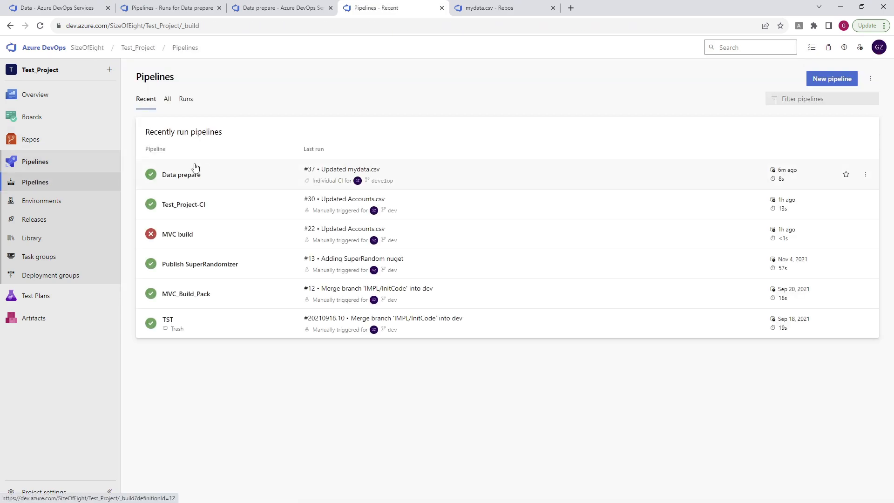
# - Edit fancyclass.cs to read 'var i = 10;' and commit it on feature/bla
pyautogui.click(167, 98)
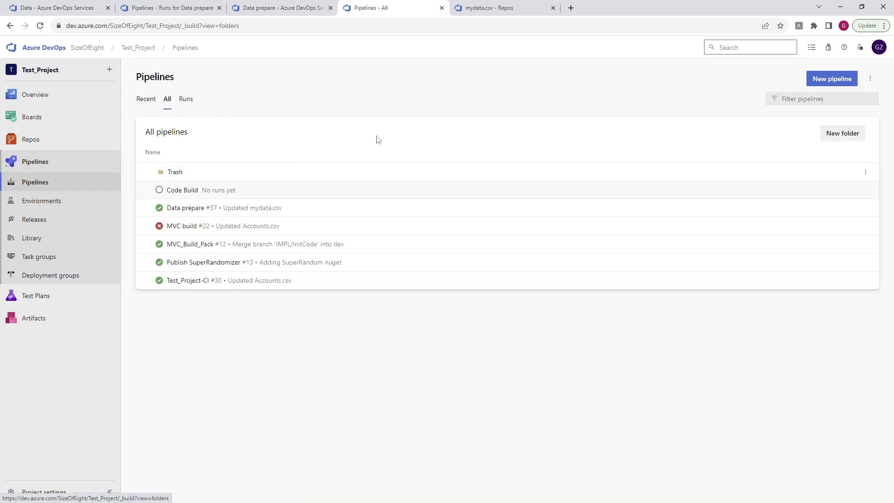
pyautogui.click(505, 7)
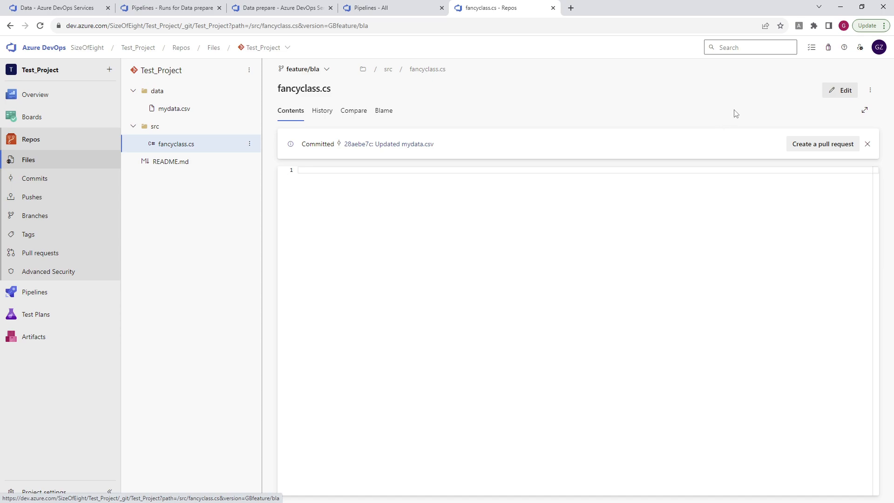
pyautogui.click(845, 89)
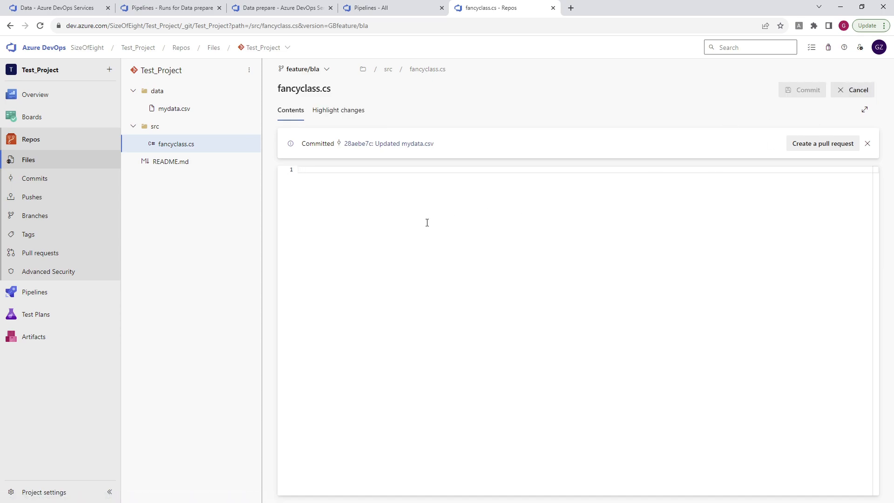
pyautogui.write('var i =')
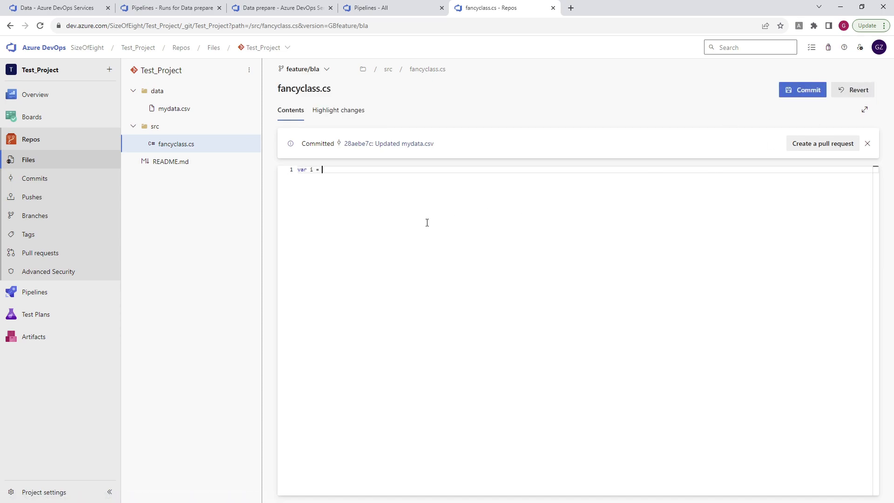
pyautogui.click(802, 90)
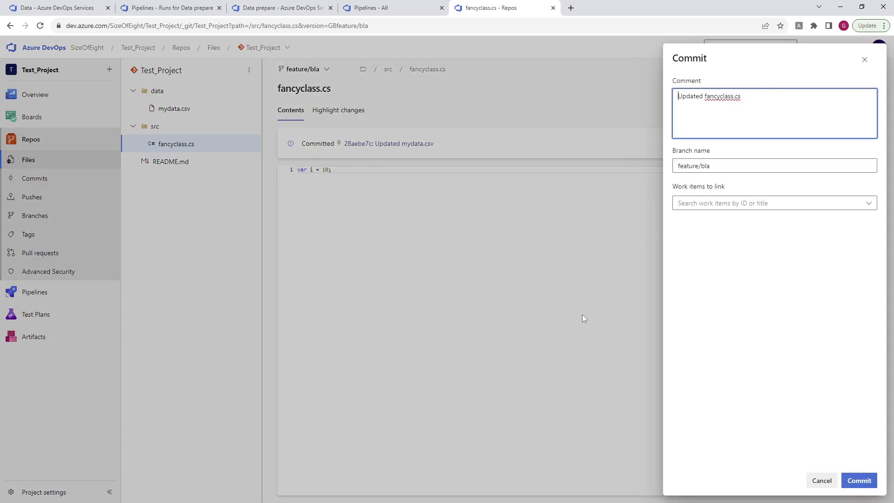
pyautogui.click(753, 165)
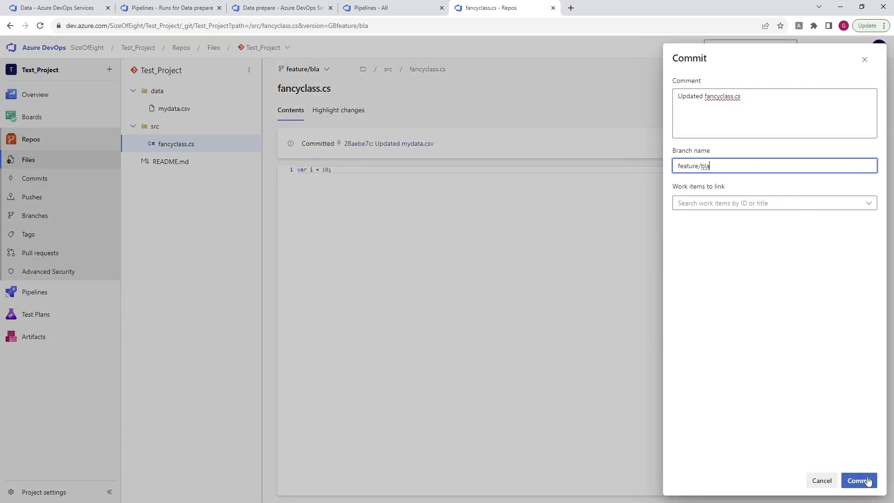
pyautogui.click(860, 481)
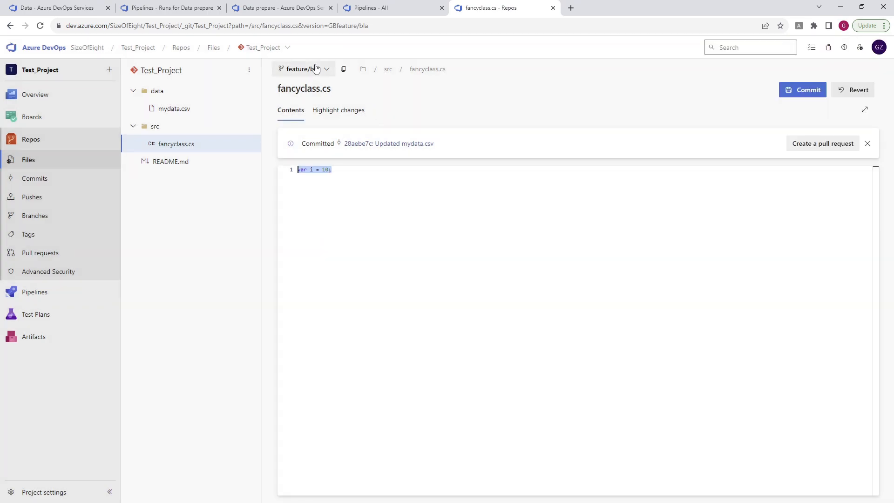
# - Commit the same fancyclass.cs change on develop and return to all pipelines
pyautogui.click(304, 69)
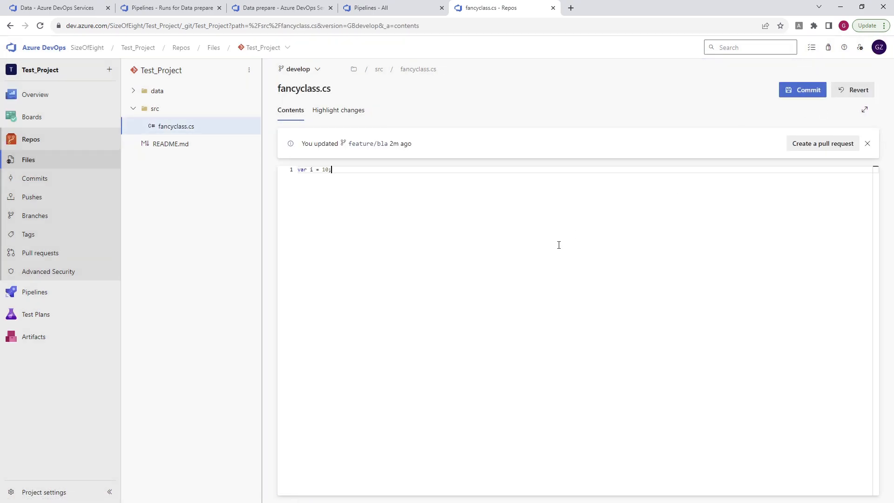
pyautogui.click(802, 90)
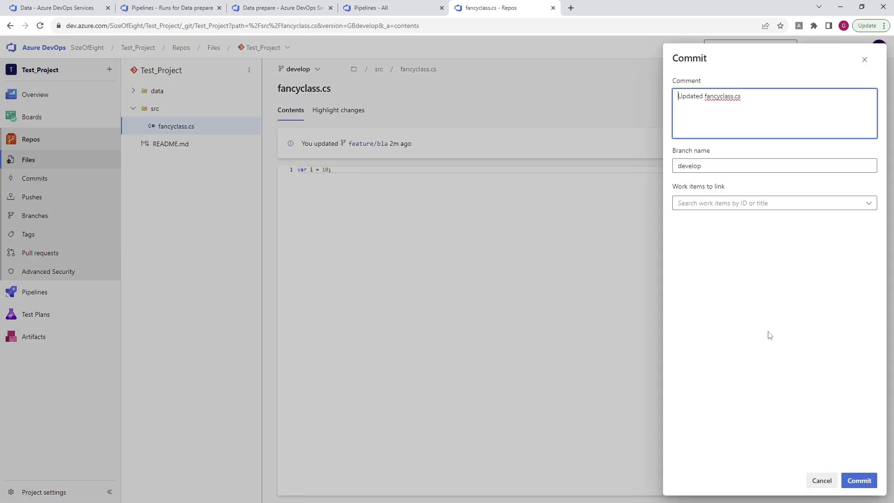
pyautogui.click(859, 480)
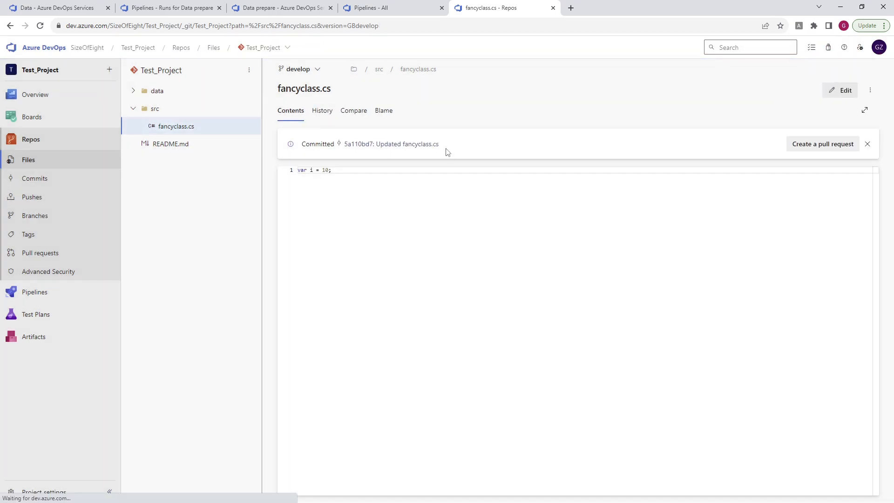
pyautogui.click(393, 7)
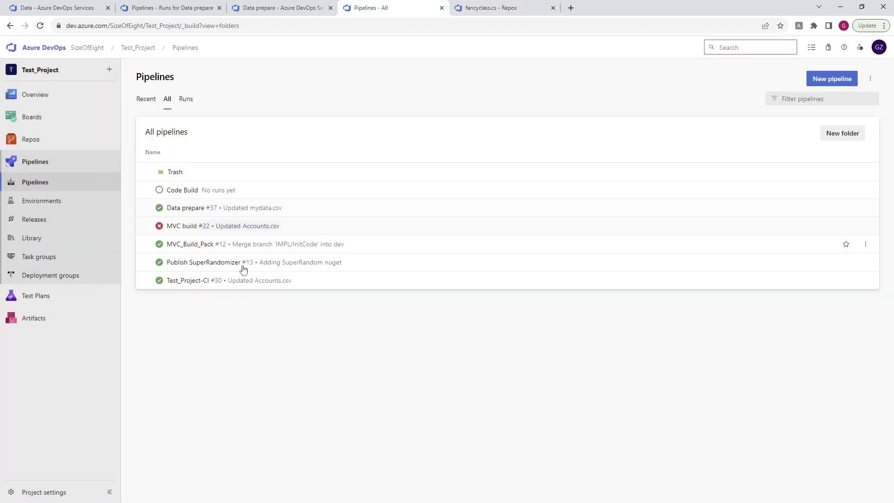
# - Open Code Build's runs and inspect failed CI run #38 on develop
pyautogui.click(182, 190)
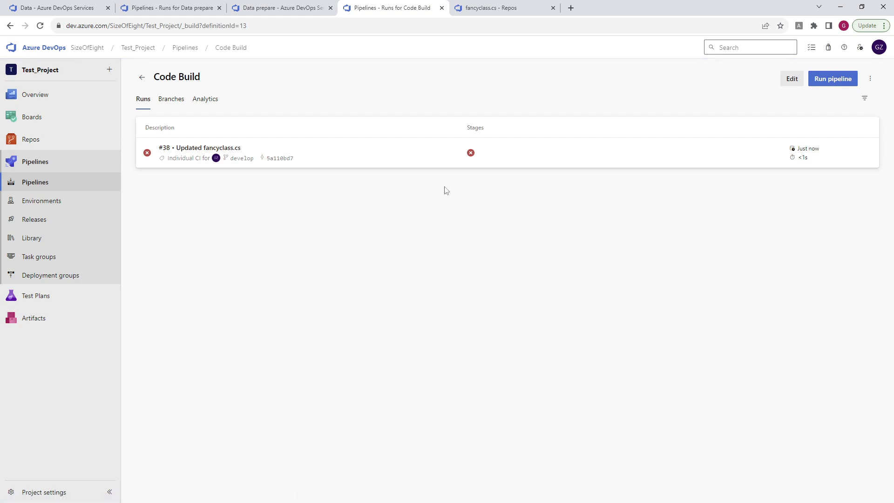
pyautogui.moveTo(801, 171)
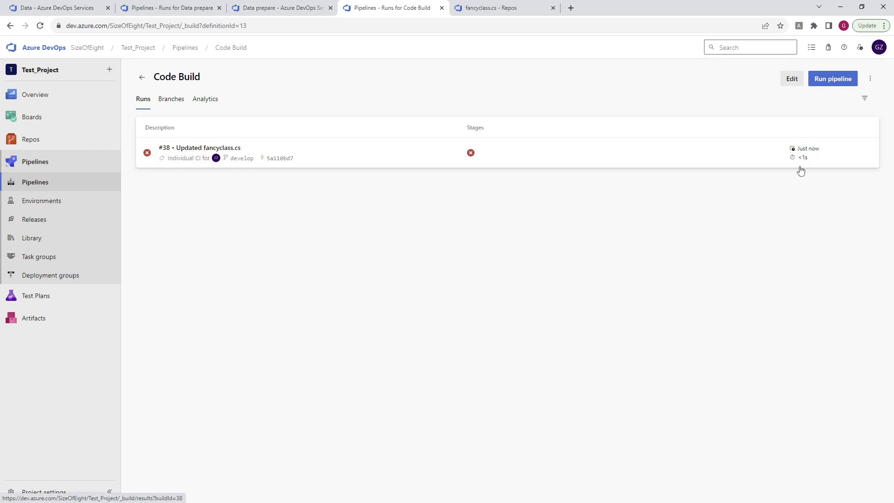
pyautogui.click(208, 148)
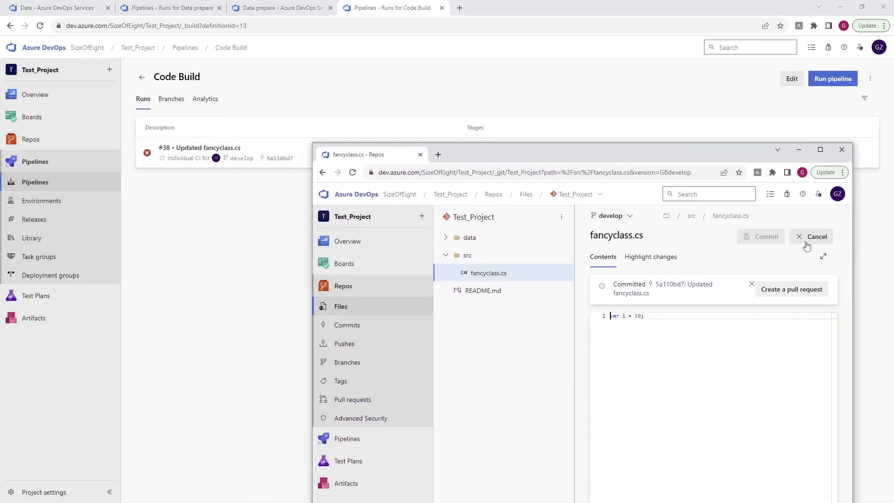
# - Commit a second 'var i = 10;' line to fancyclass.cs and load new run #39
pyautogui.press('enter')
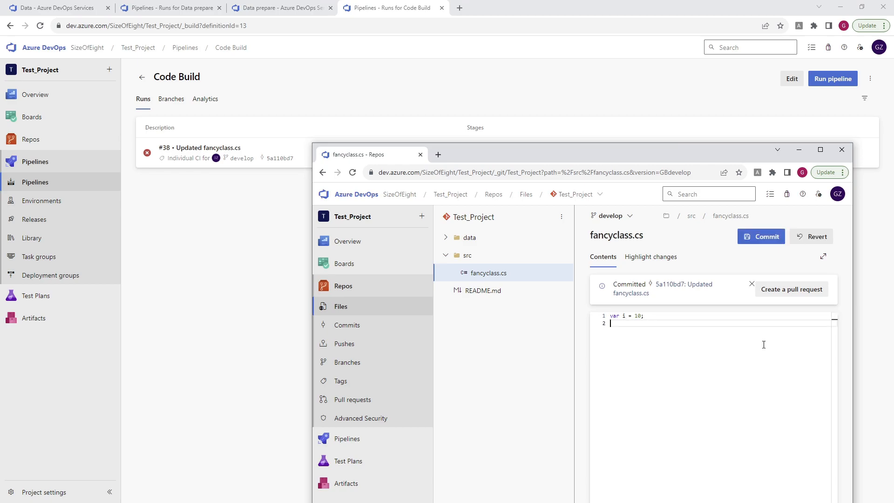
pyautogui.write('var i = 10;')
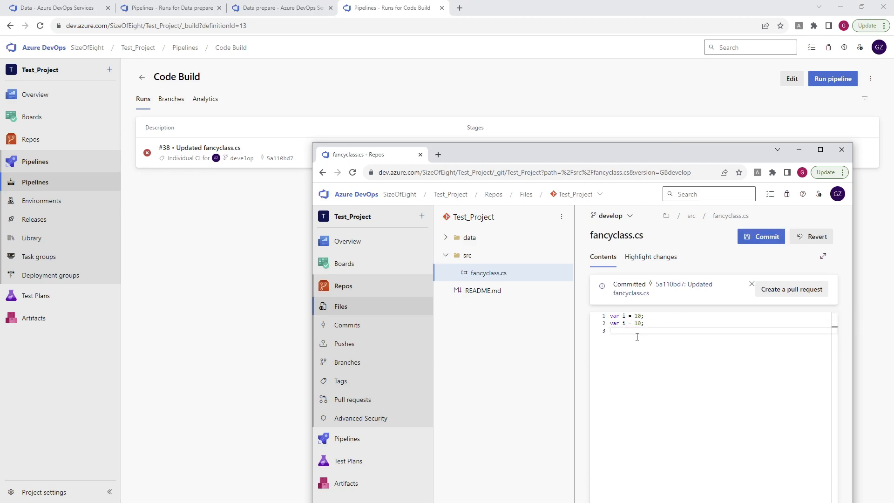
pyautogui.click(761, 236)
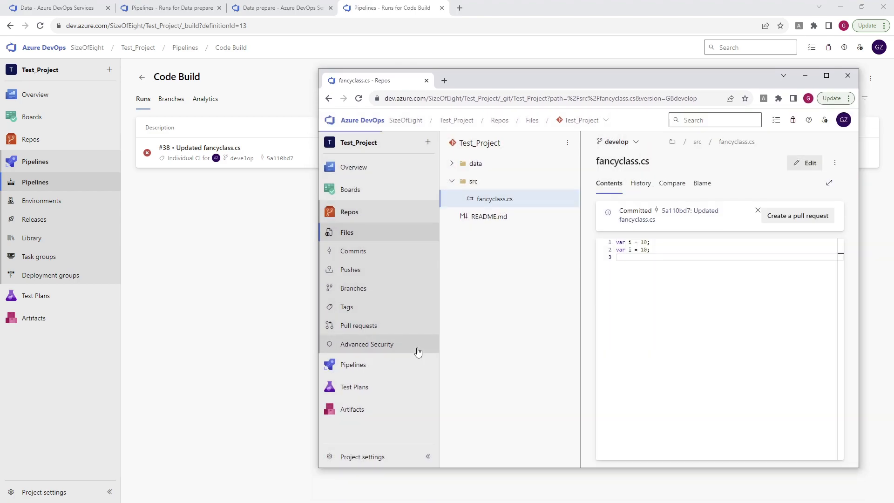
pyautogui.click(847, 75)
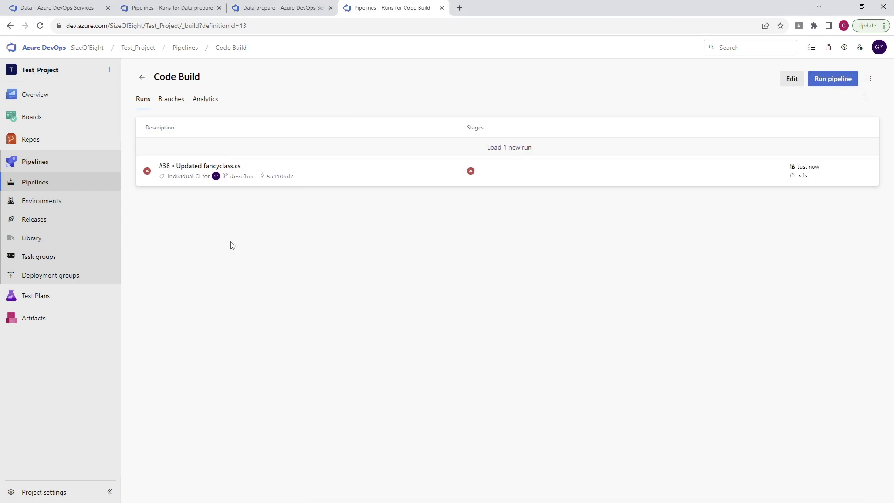
pyautogui.click(508, 147)
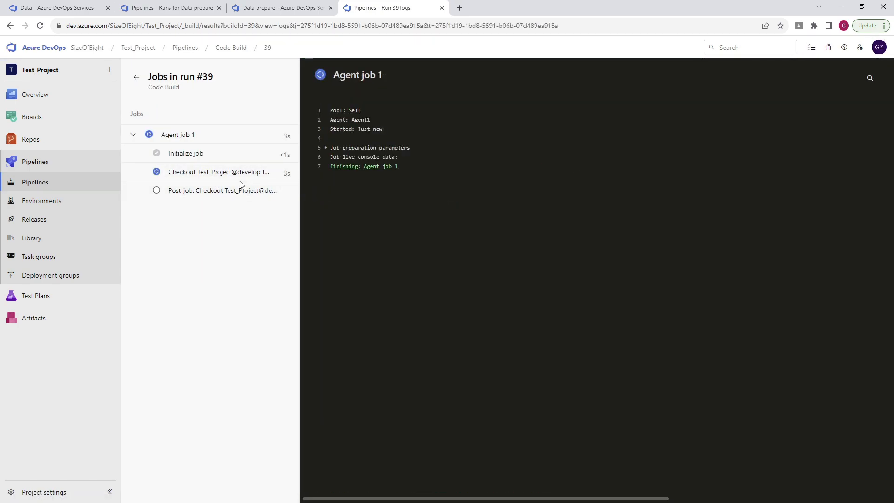
# - Check run #39's Checkout log and Agent job 1's green success status
pyautogui.click(219, 172)
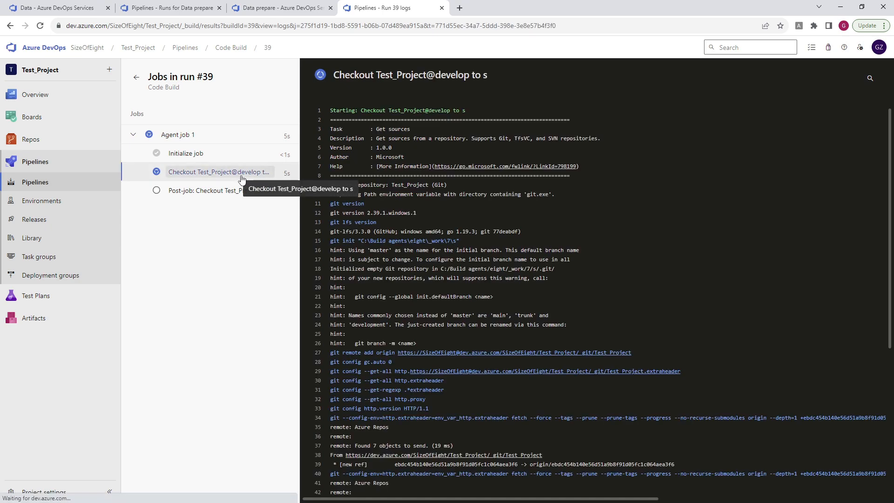
pyautogui.click(178, 134)
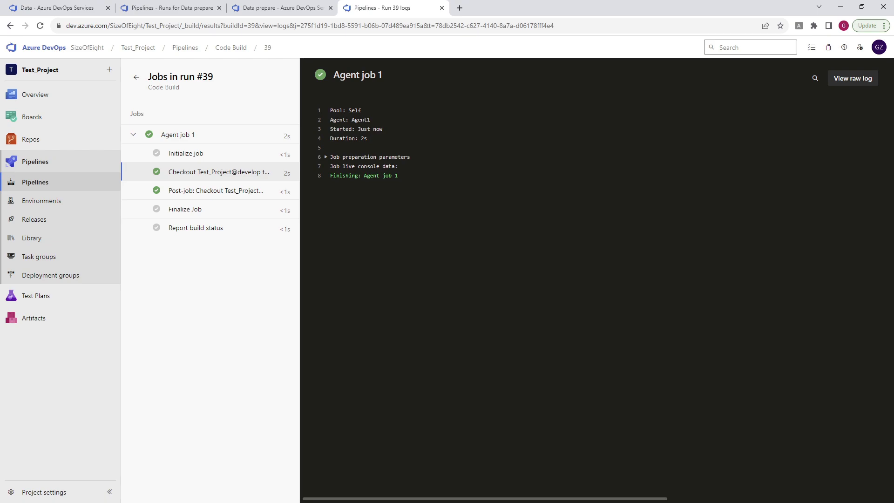
pyautogui.moveTo(562, 312)
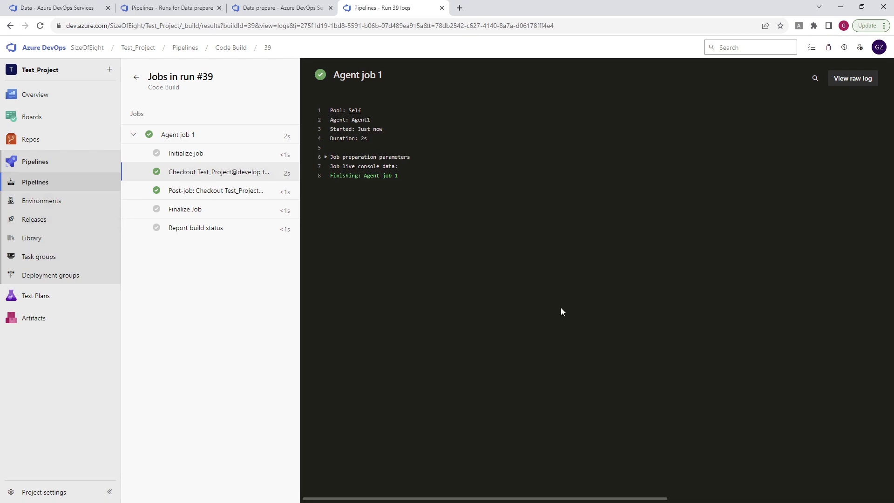